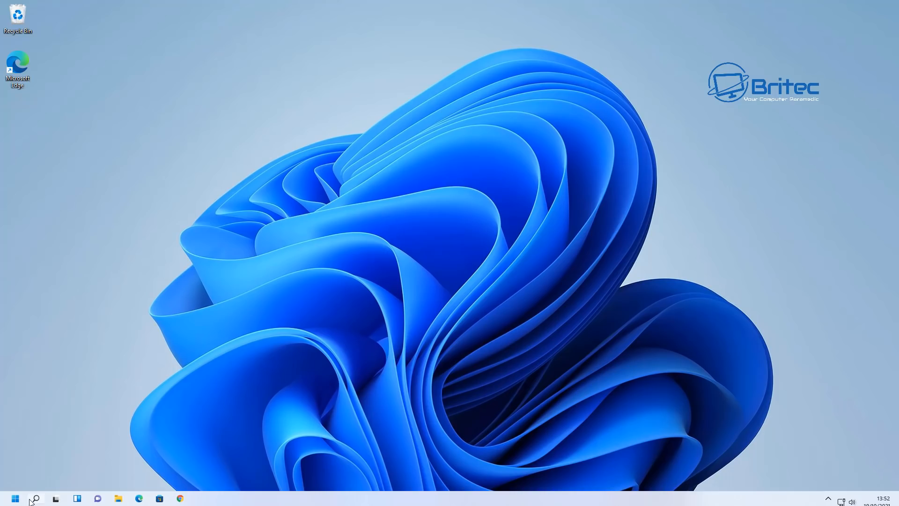
- Launch Settings from the Start menu, landing on the System page
{"action": "left_click", "coordinate": [14, 497]}
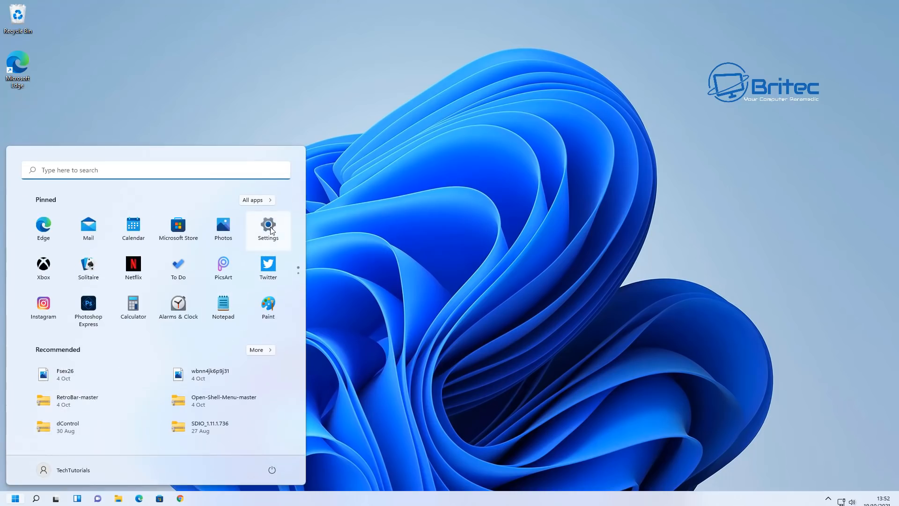
{"action": "left_click", "coordinate": [268, 224]}
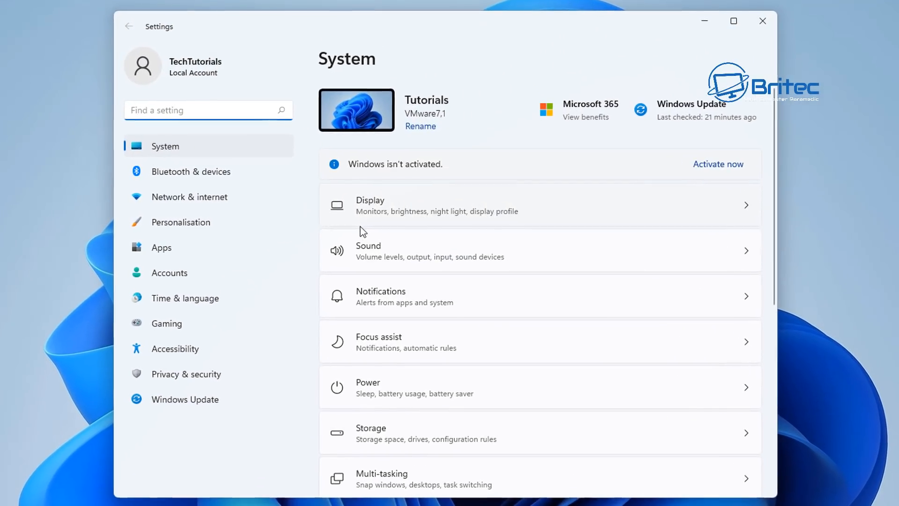
{"action": "mouse_move", "coordinate": [353, 240]}
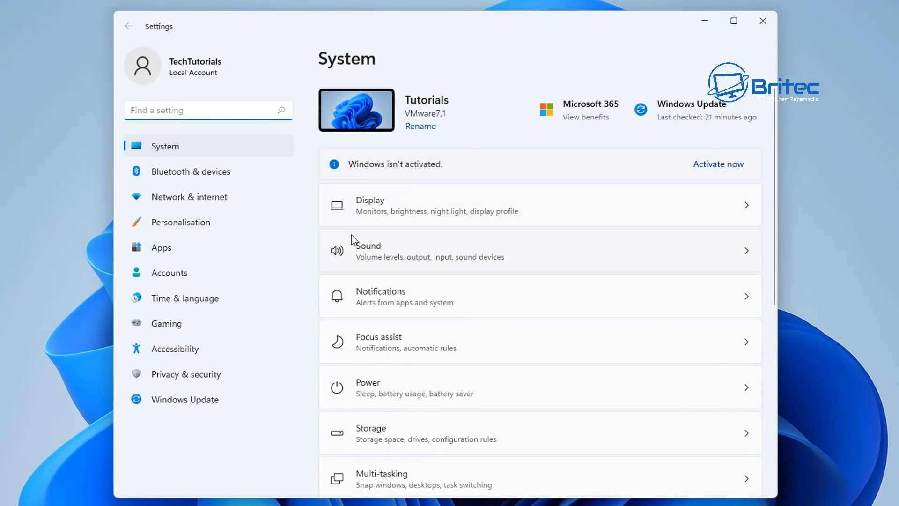
{"action": "mouse_move", "coordinate": [323, 239]}
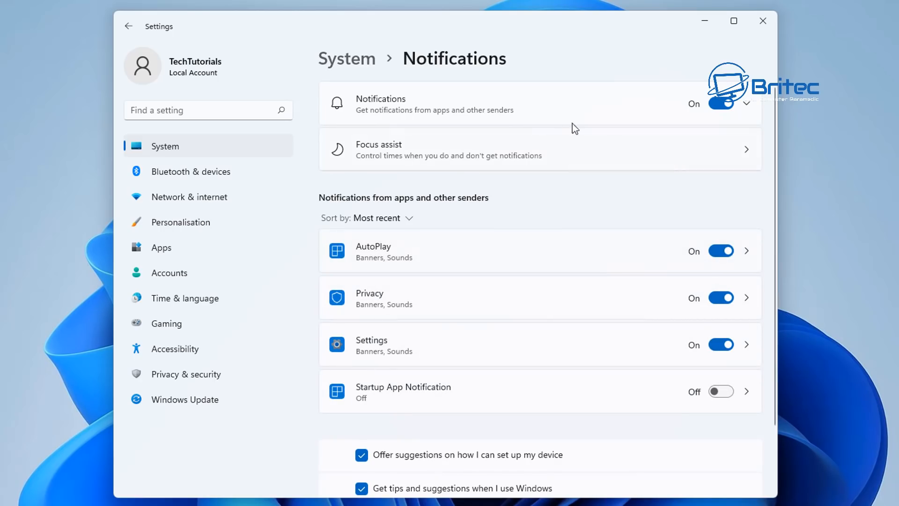
{"action": "mouse_move", "coordinate": [750, 108]}
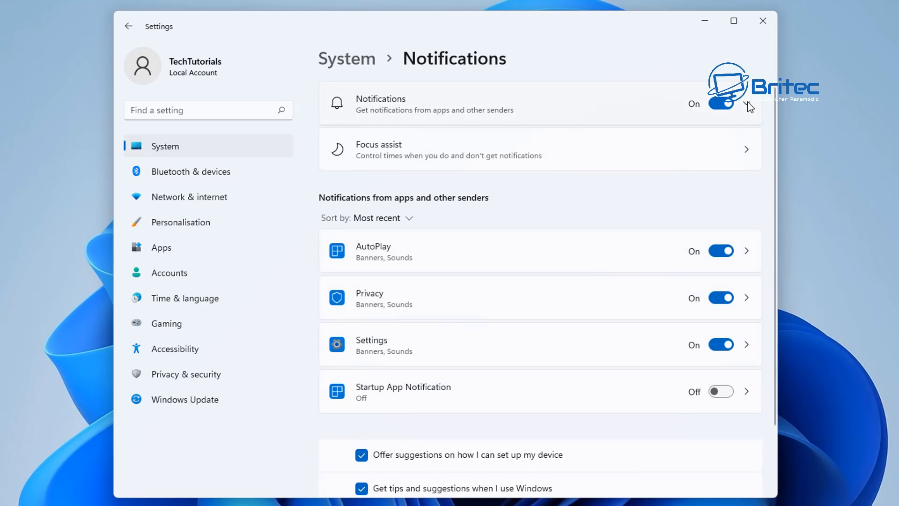
- Turn off setup suggestions and Windows tips in System > Notifications
{"action": "scroll", "scroll_direction": "down", "scroll_amount": 3}
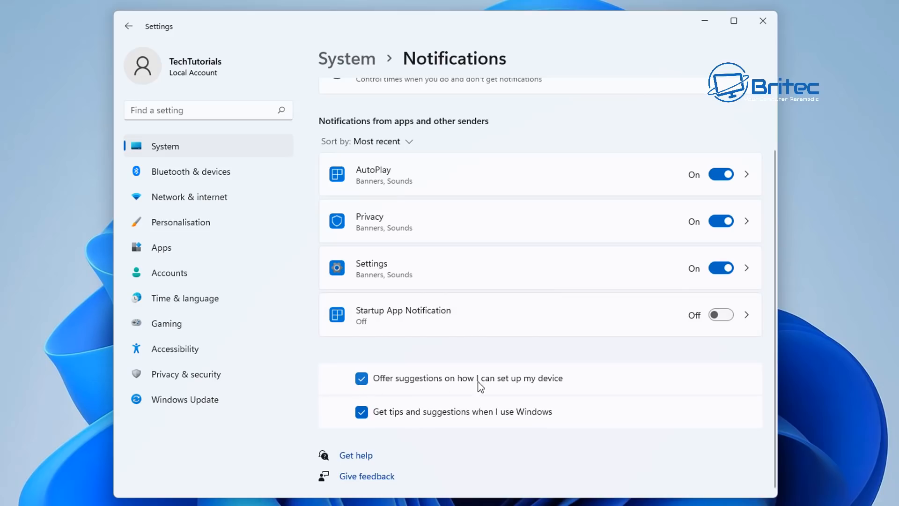
{"action": "left_click", "coordinate": [361, 378]}
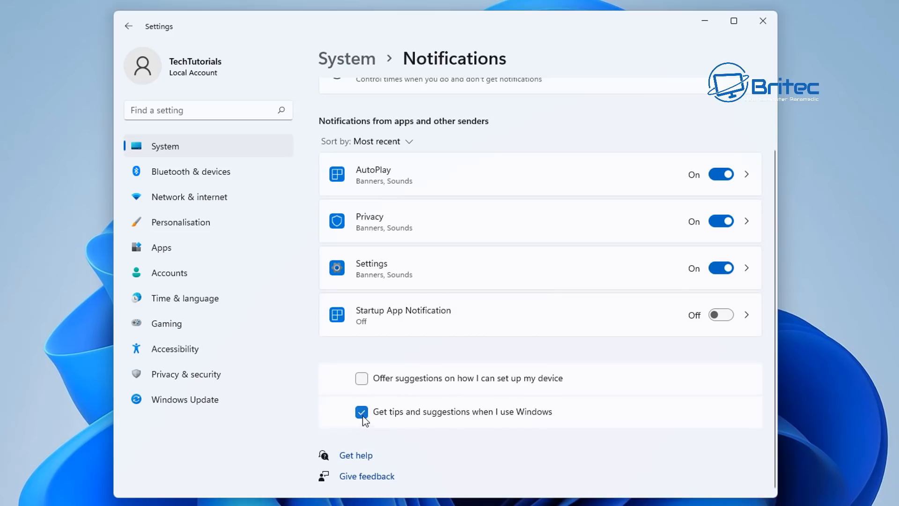
{"action": "left_click", "coordinate": [361, 412]}
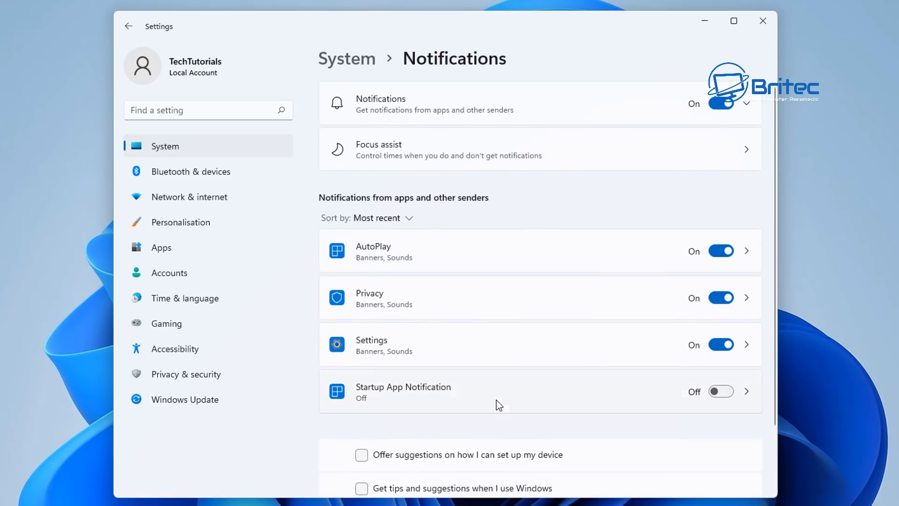
{"action": "mouse_move", "coordinate": [722, 104]}
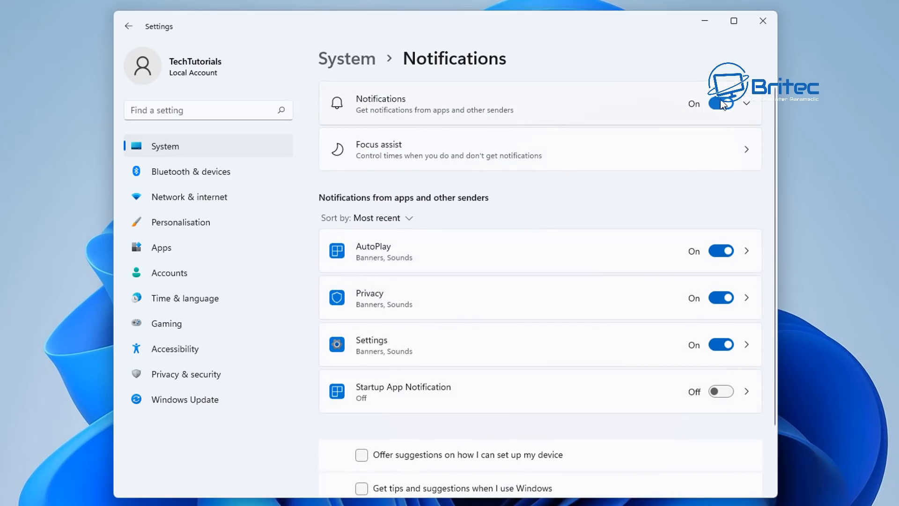
{"action": "mouse_move", "coordinate": [589, 296]}
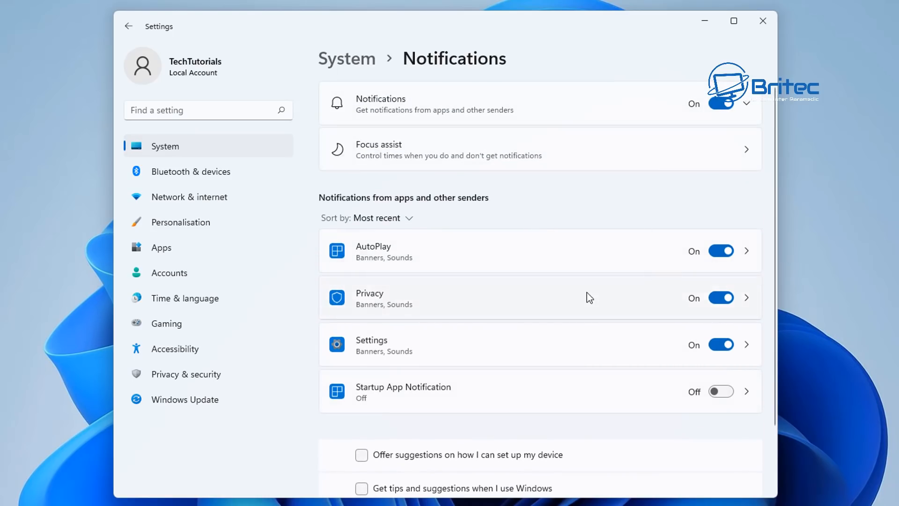
{"action": "mouse_move", "coordinate": [607, 329]}
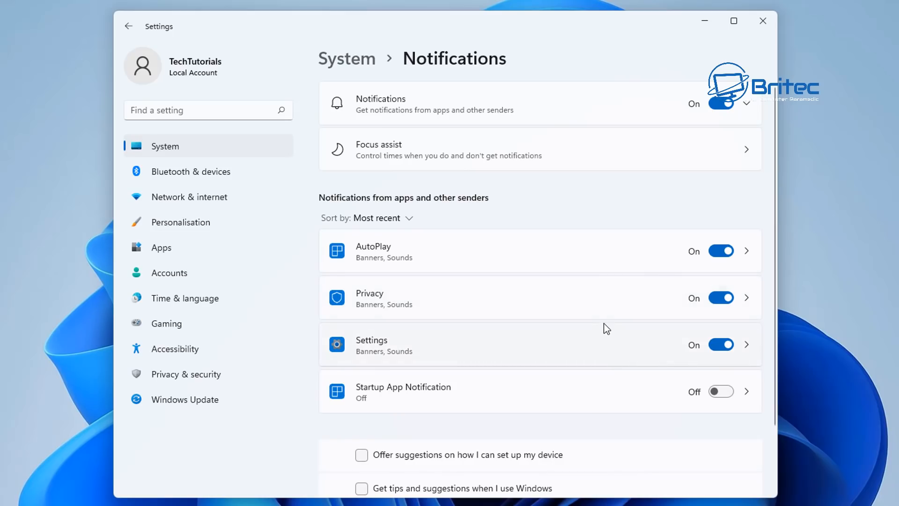
{"action": "mouse_move", "coordinate": [551, 315]}
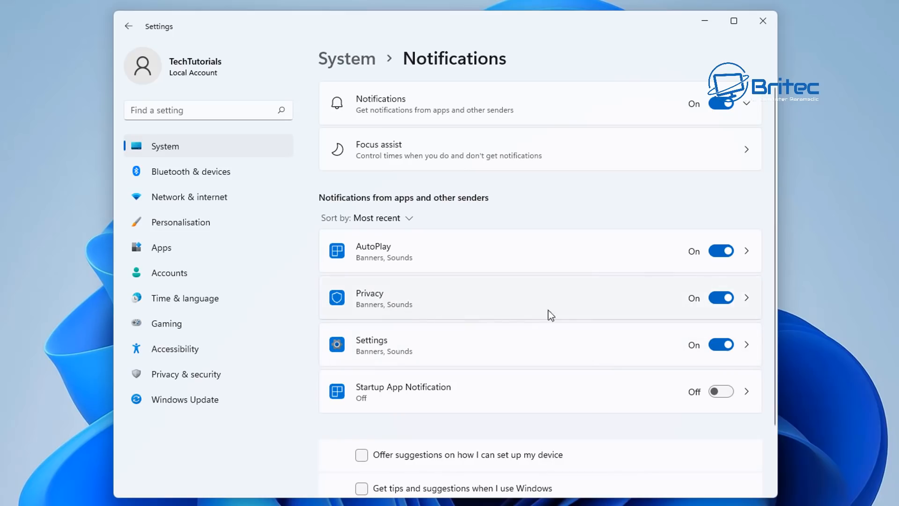
- Toggle the main Notifications switch off and back on, then close Settings
{"action": "left_click", "coordinate": [720, 103]}
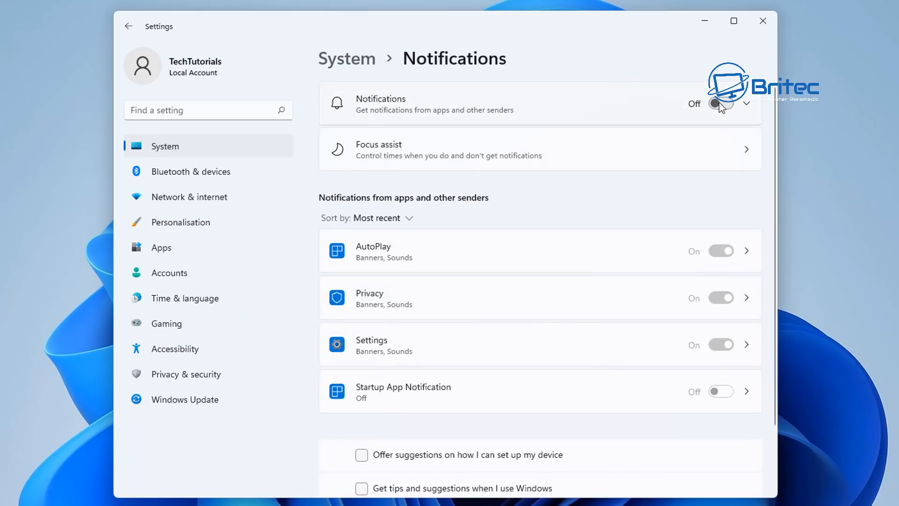
{"action": "left_click", "coordinate": [721, 104]}
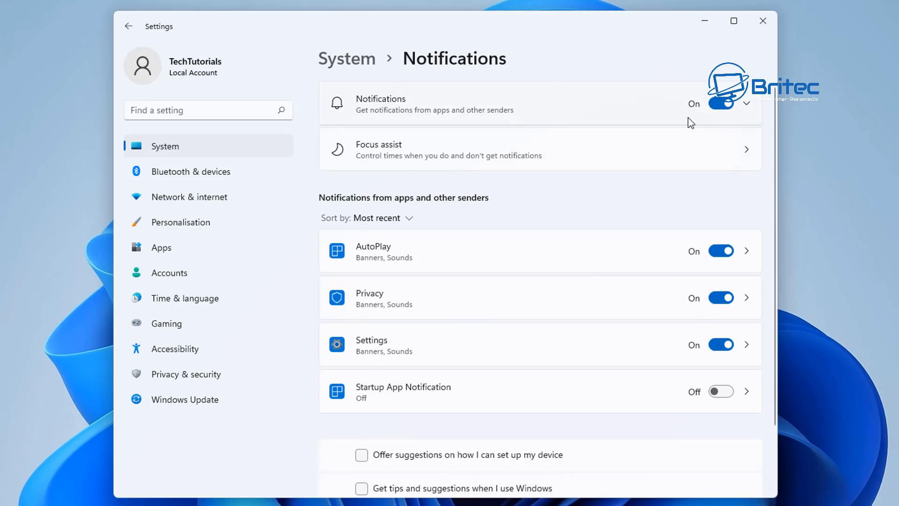
{"action": "mouse_move", "coordinate": [652, 139]}
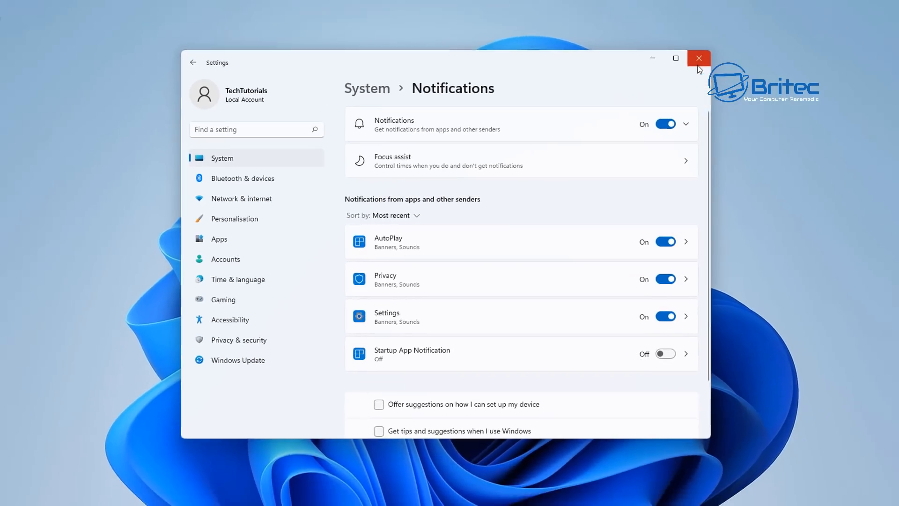
{"action": "left_click", "coordinate": [698, 58]}
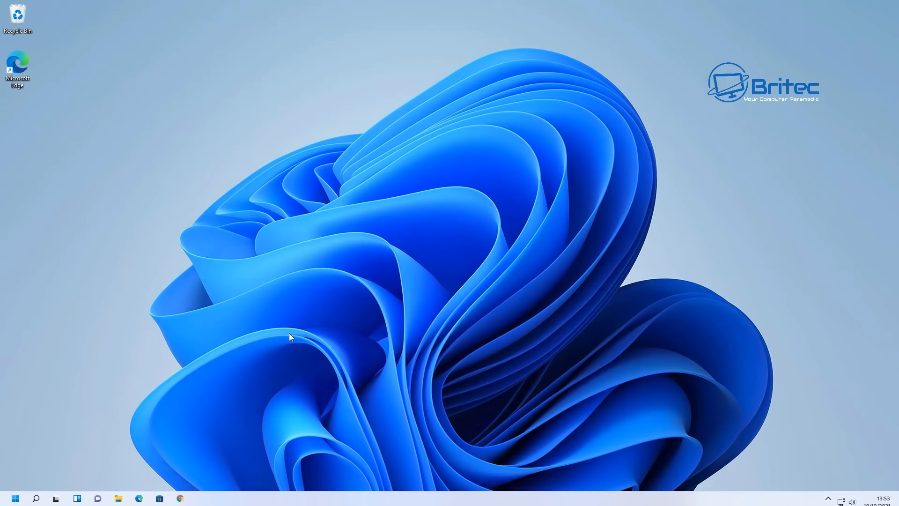
{"action": "mouse_move", "coordinate": [89, 484]}
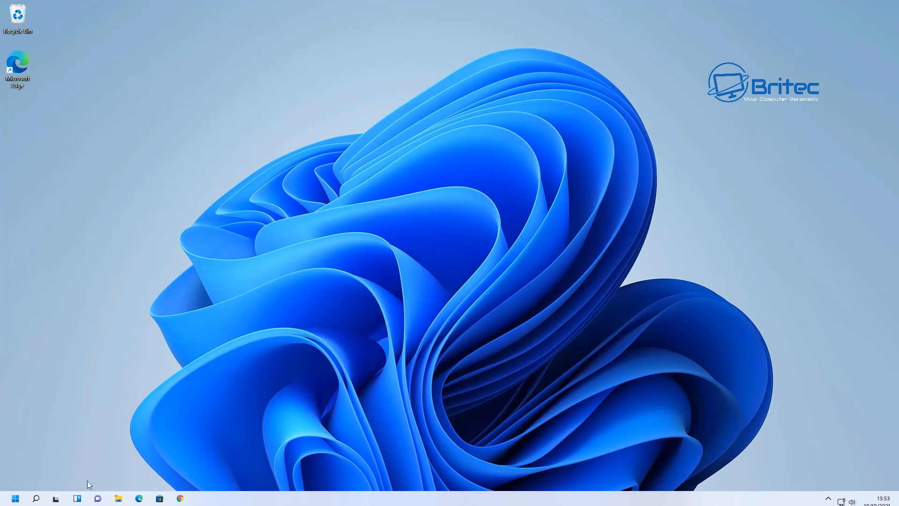
- Reopen Settings and go to the Privacy & security page
{"action": "left_click", "coordinate": [16, 497]}
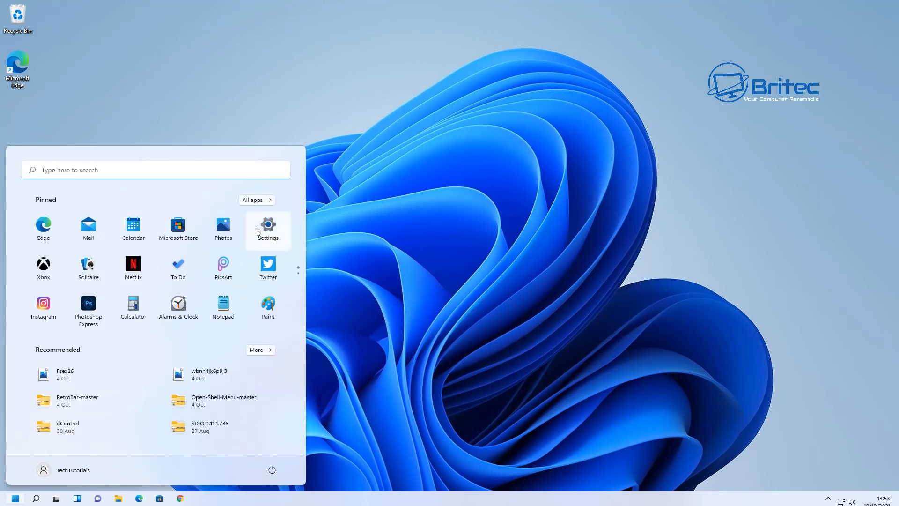
{"action": "left_click", "coordinate": [268, 228]}
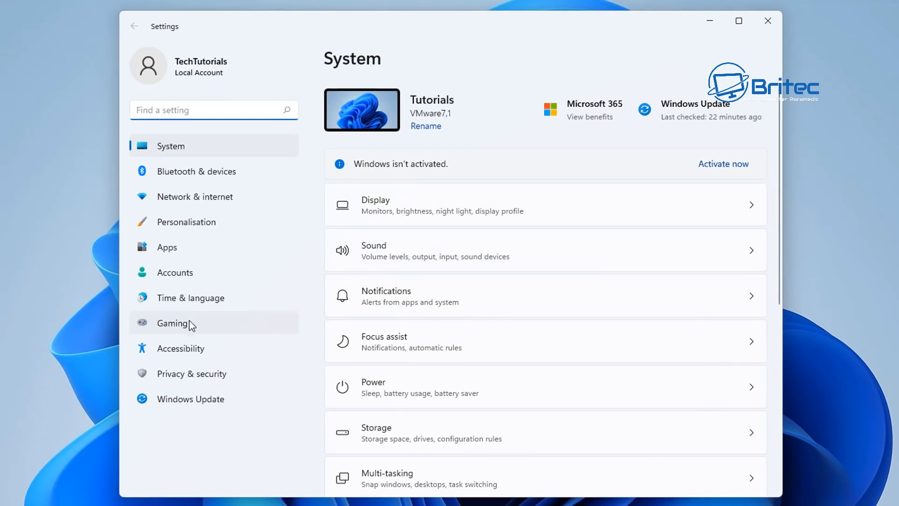
{"action": "left_click", "coordinate": [191, 373]}
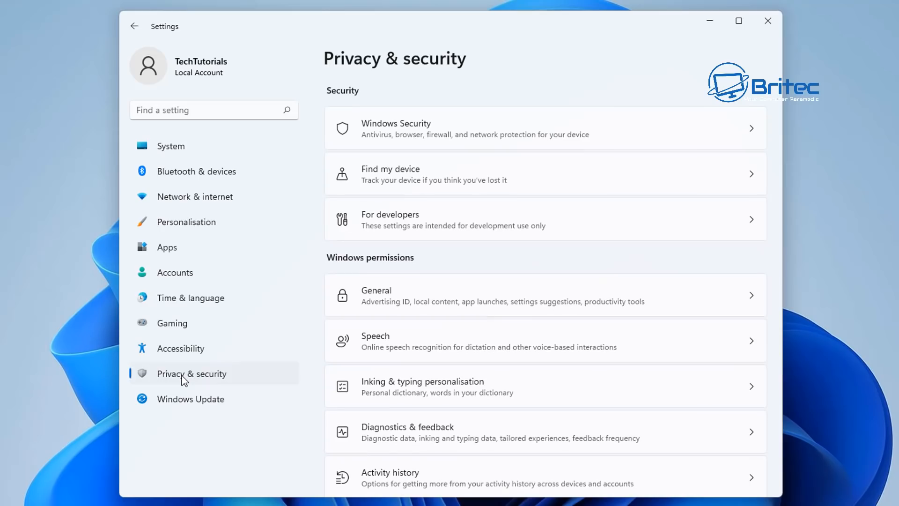
{"action": "mouse_move", "coordinate": [314, 348]}
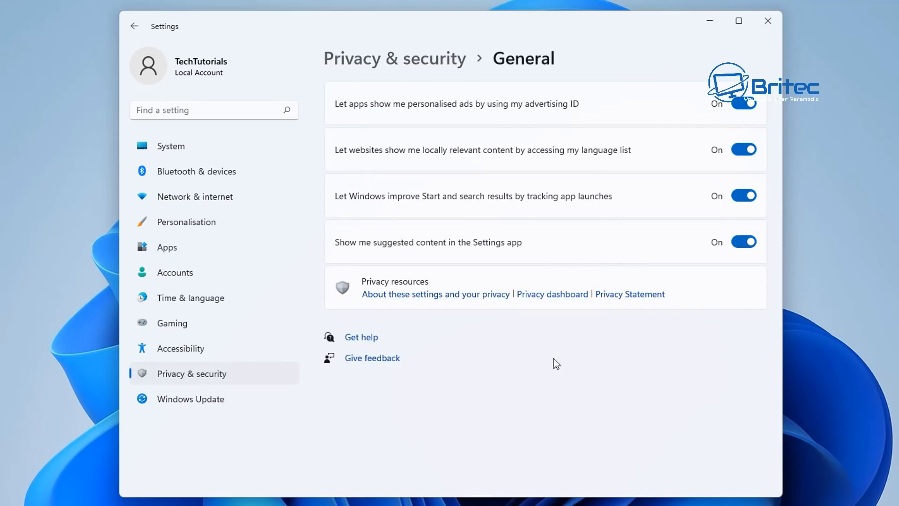
{"action": "mouse_move", "coordinate": [502, 362]}
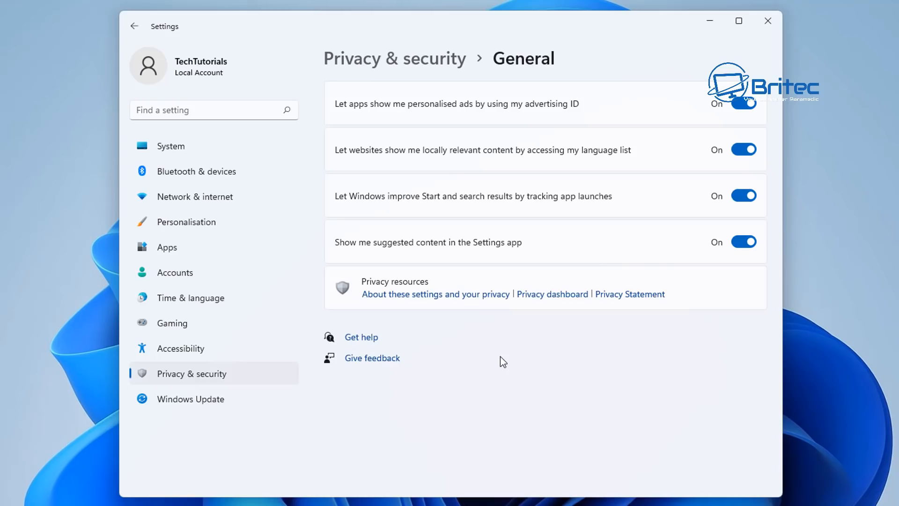
{"action": "mouse_move", "coordinate": [444, 118]}
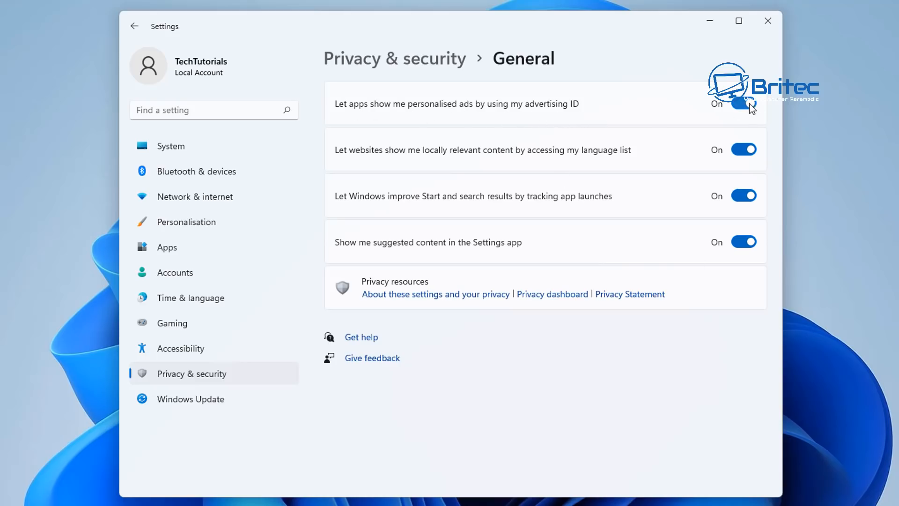
- Switch off all four General privacy toggles, advertising ID included, and close Settings
{"action": "left_click", "coordinate": [743, 103]}
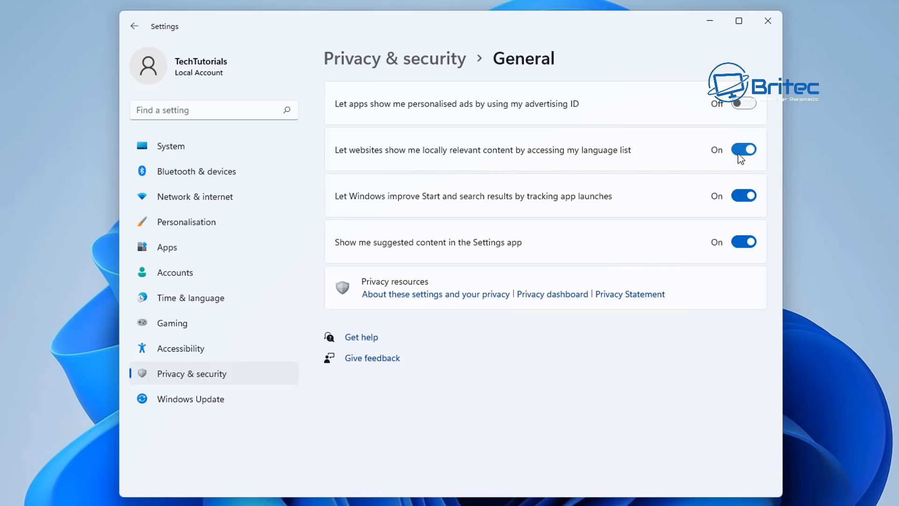
{"action": "left_click", "coordinate": [744, 150]}
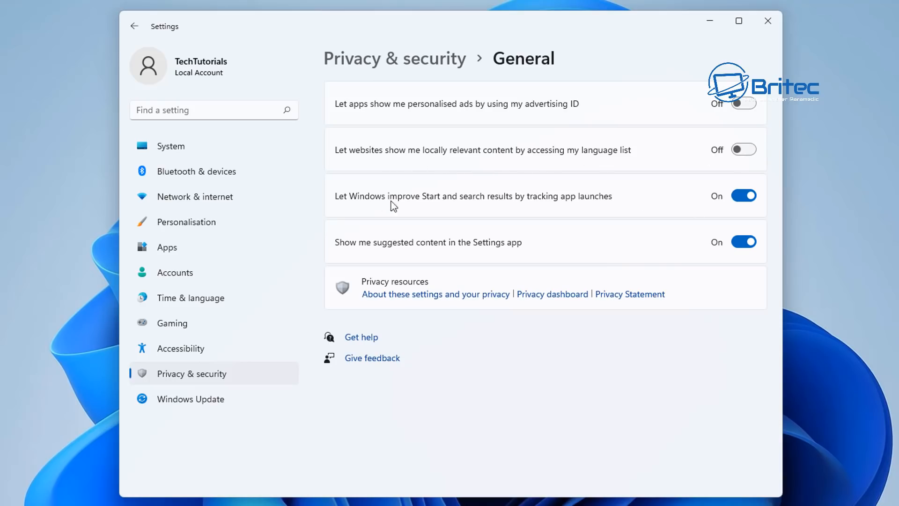
{"action": "mouse_move", "coordinate": [720, 202]}
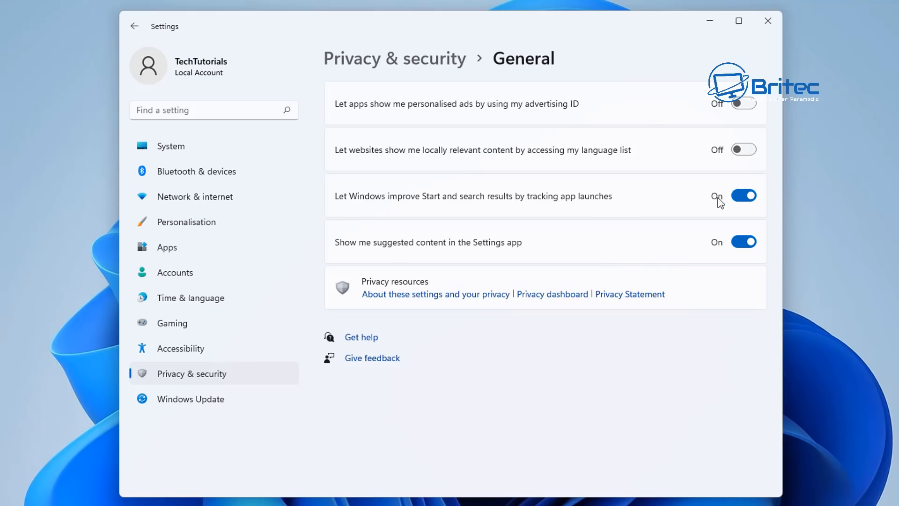
{"action": "left_click", "coordinate": [744, 196]}
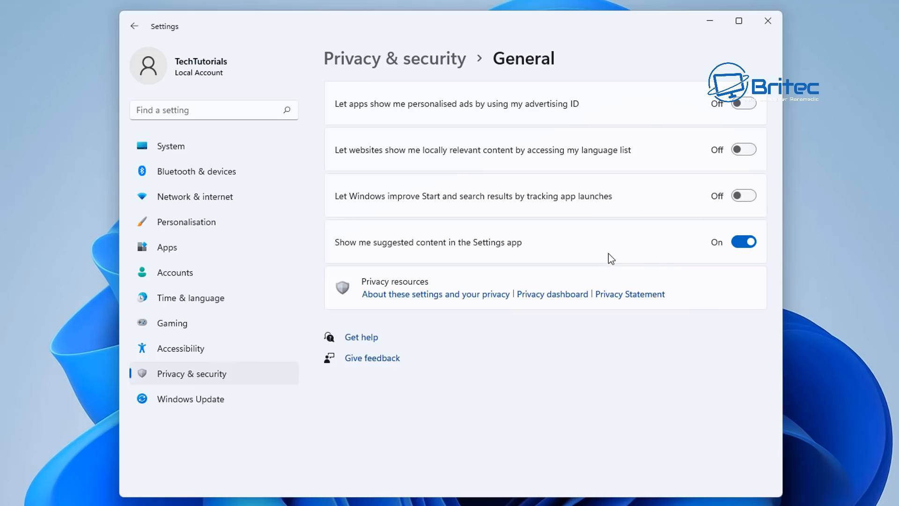
{"action": "mouse_move", "coordinate": [512, 254]}
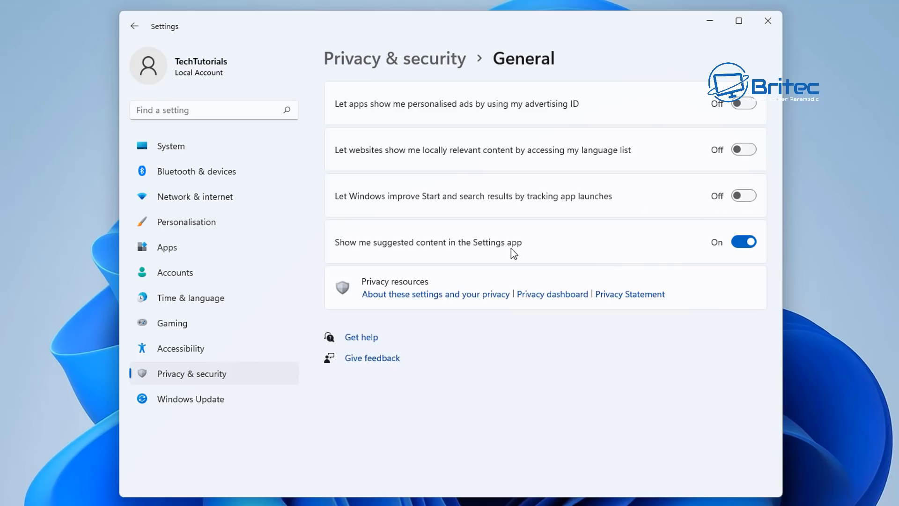
{"action": "left_click", "coordinate": [742, 242]}
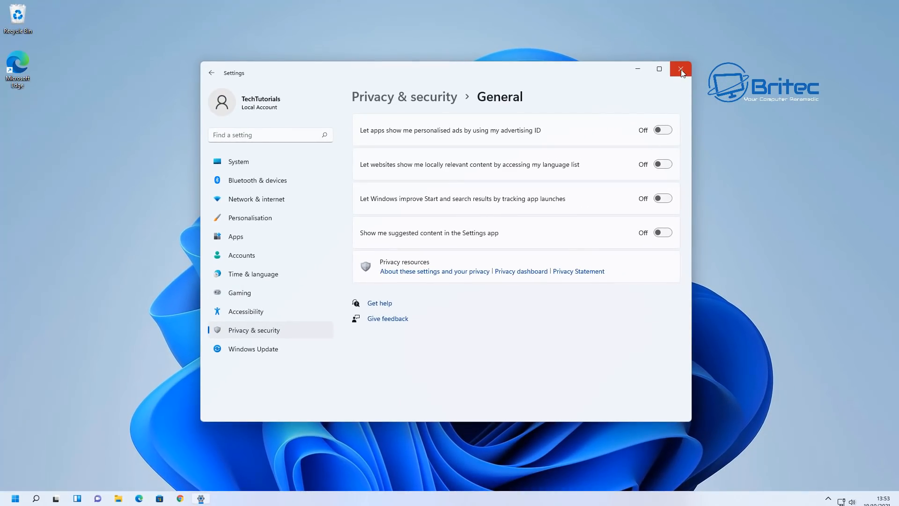
{"action": "left_click", "coordinate": [680, 68]}
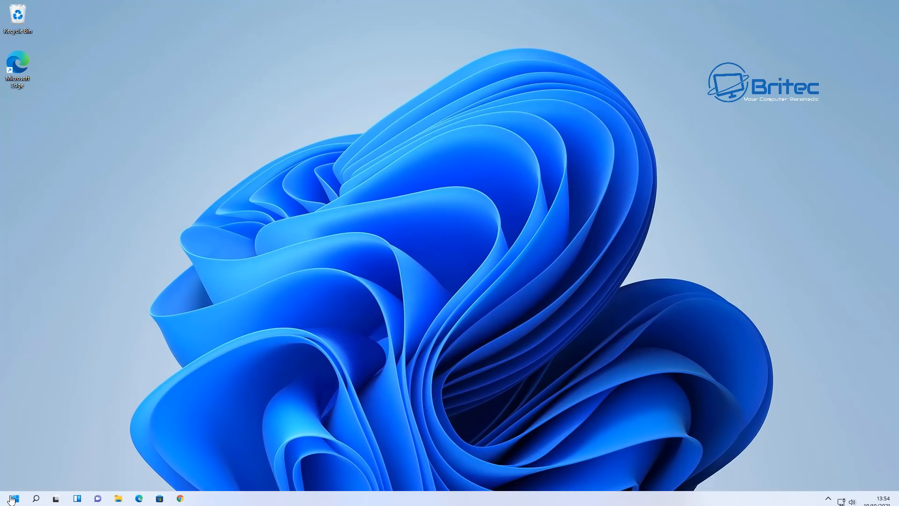
- Reopen Settings and show the Accounts Your info page for the local Administrator
{"action": "left_click", "coordinate": [12, 497]}
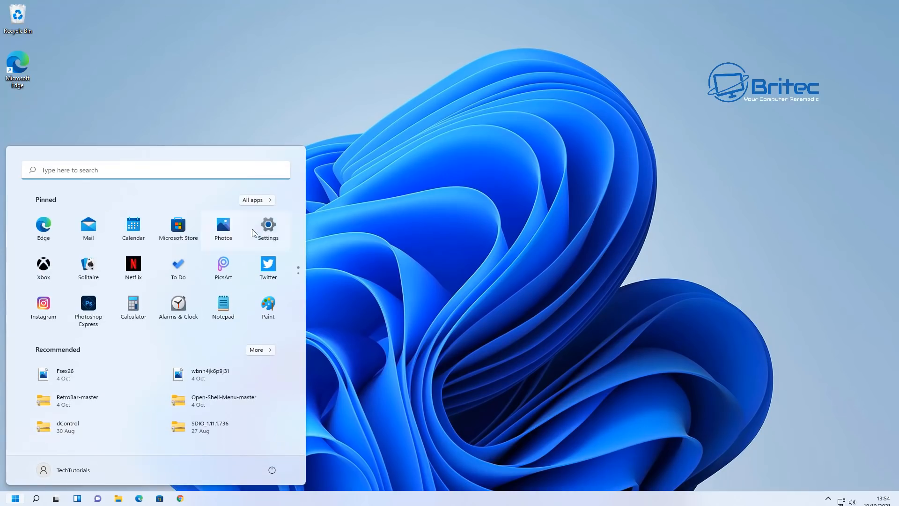
{"action": "left_click", "coordinate": [267, 224]}
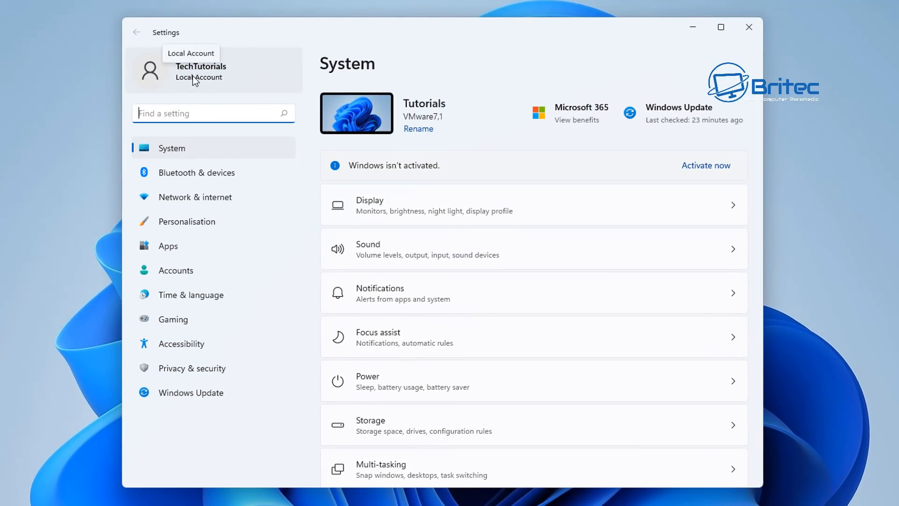
{"action": "mouse_move", "coordinate": [213, 85]}
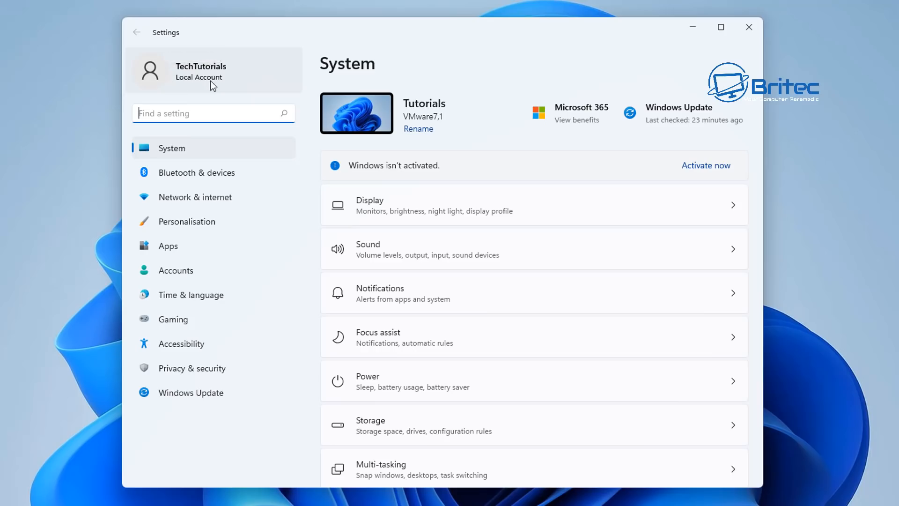
{"action": "mouse_move", "coordinate": [213, 85]}
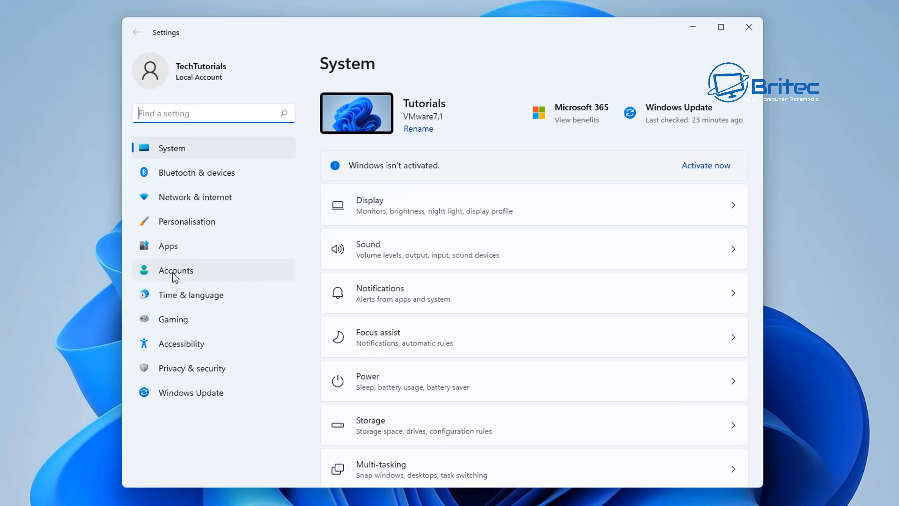
{"action": "left_click", "coordinate": [175, 269]}
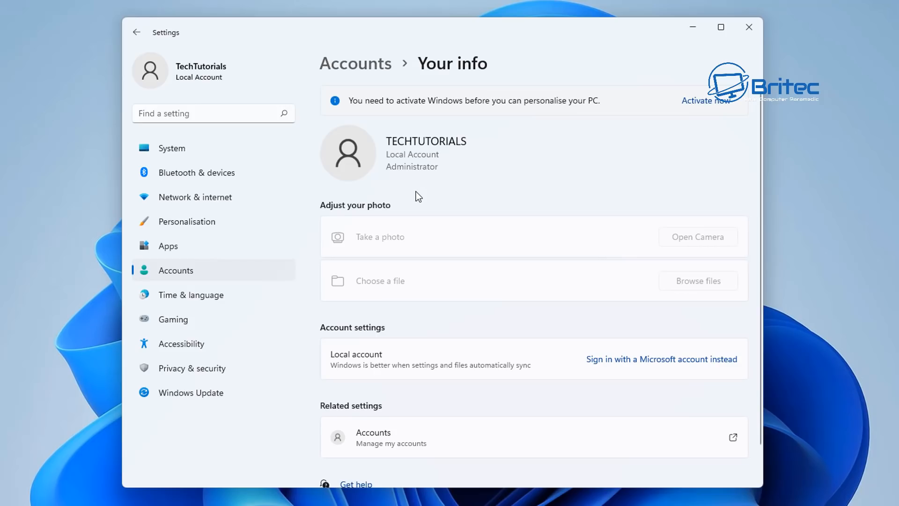
{"action": "mouse_move", "coordinate": [372, 155]}
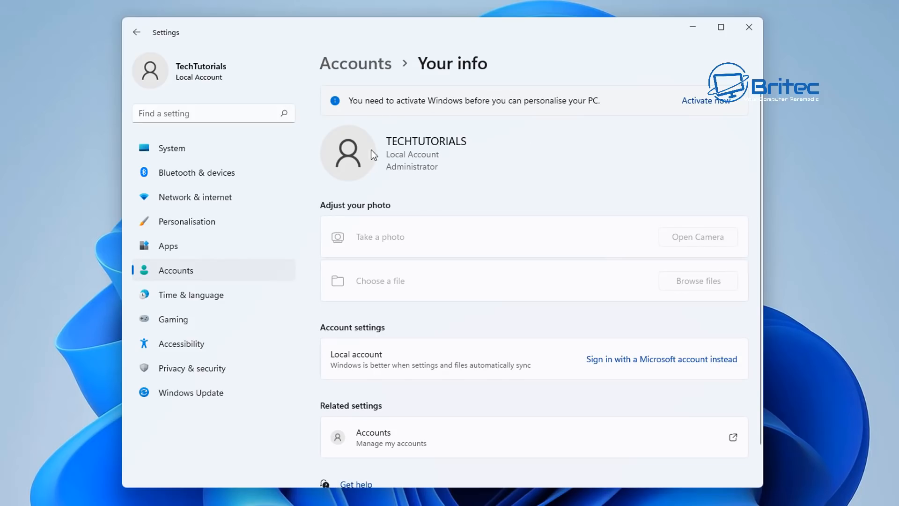
{"action": "mouse_move", "coordinate": [454, 180]}
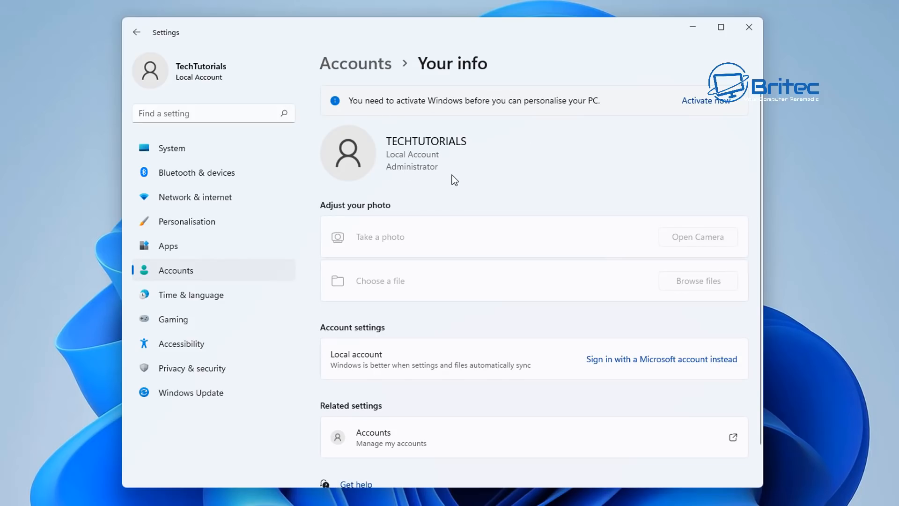
{"action": "mouse_move", "coordinate": [437, 383]}
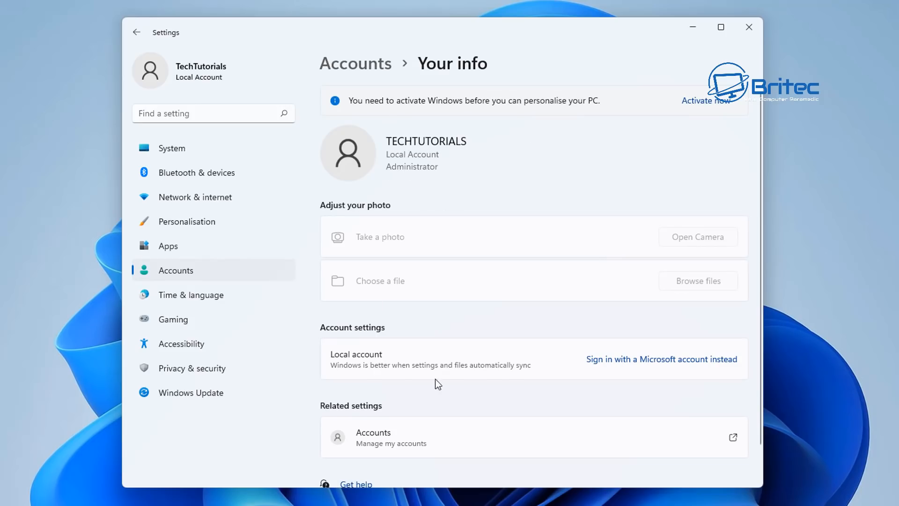
{"action": "mouse_move", "coordinate": [377, 349]}
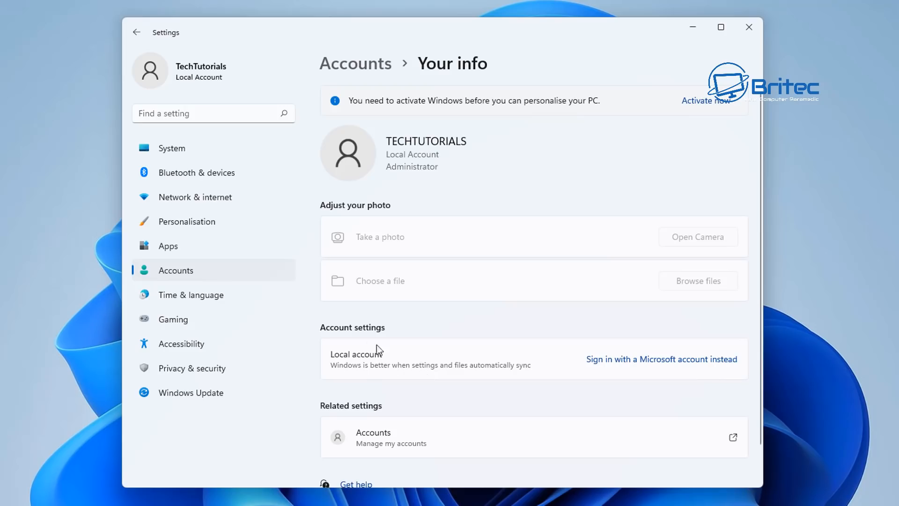
{"action": "mouse_move", "coordinate": [671, 369]}
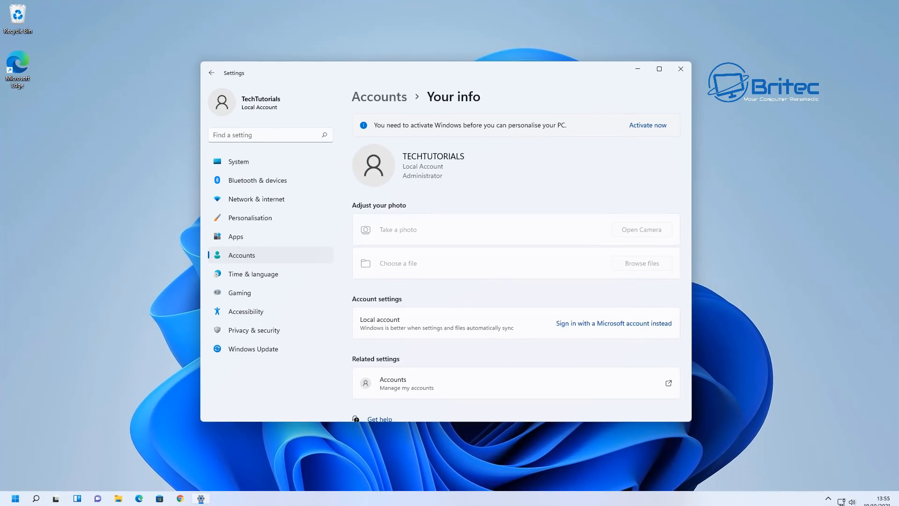
- Switch to the Chrome download page and toggle the usage statistics and crash reports checkbox
{"action": "left_click", "coordinate": [180, 497]}
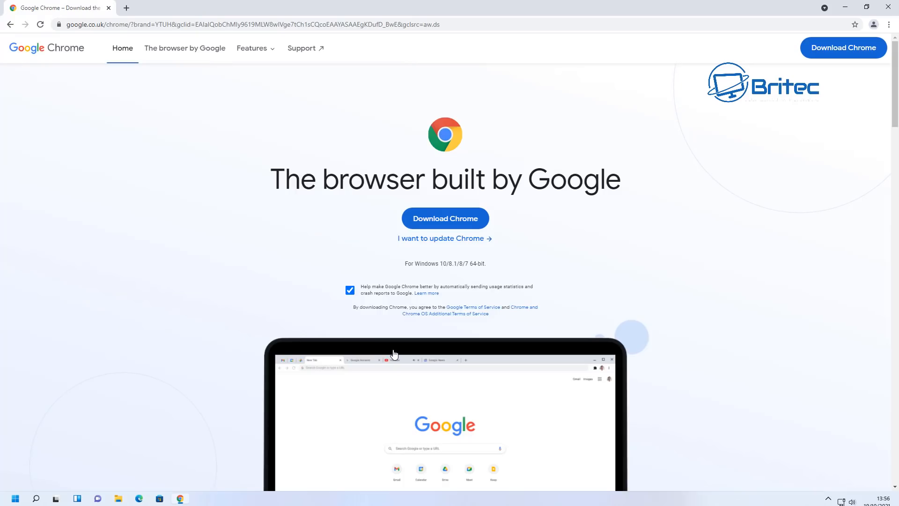
{"action": "mouse_move", "coordinate": [363, 293]}
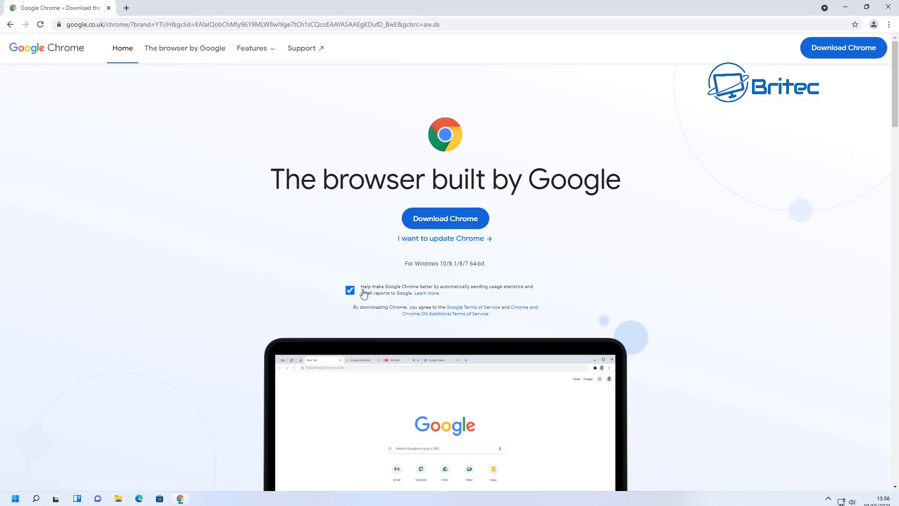
{"action": "left_click", "coordinate": [349, 290]}
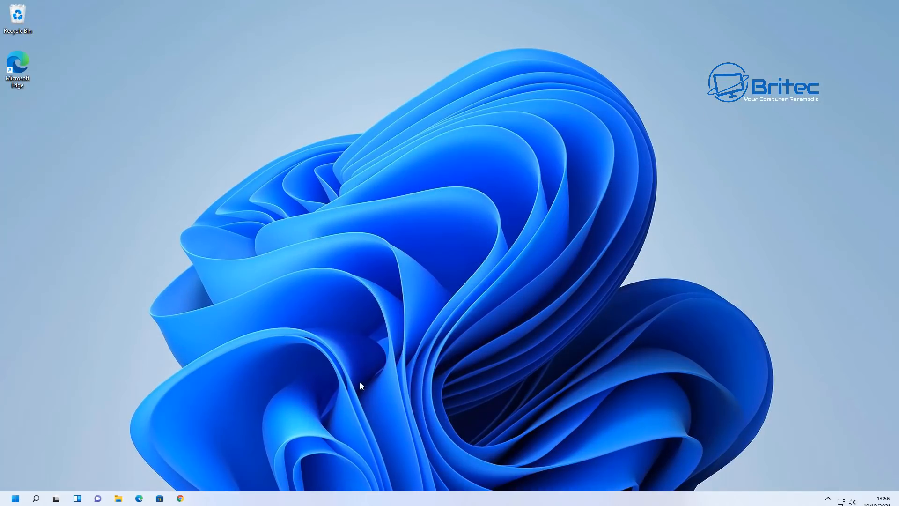
{"action": "mouse_move", "coordinate": [320, 389]}
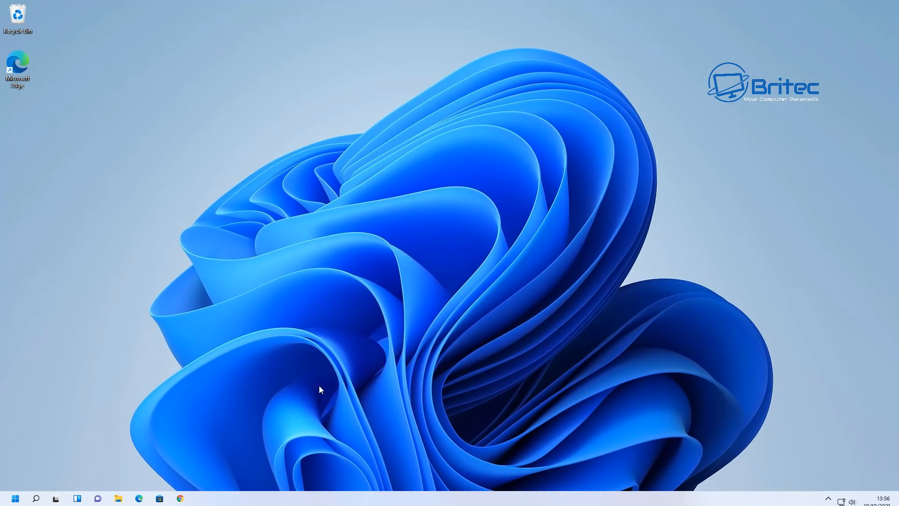
- Reopen Settings on Apps > Default apps and scroll the list down to Google Chrome
{"action": "left_click", "coordinate": [15, 497]}
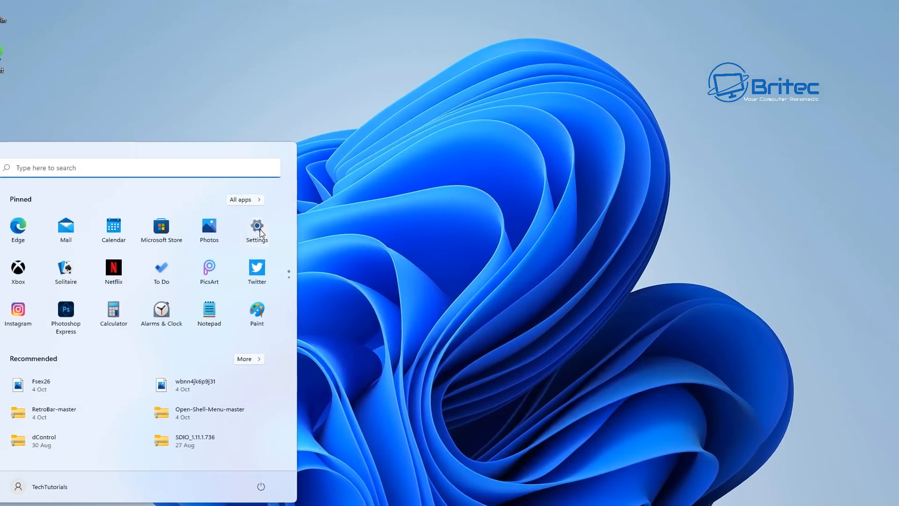
{"action": "left_click", "coordinate": [257, 231]}
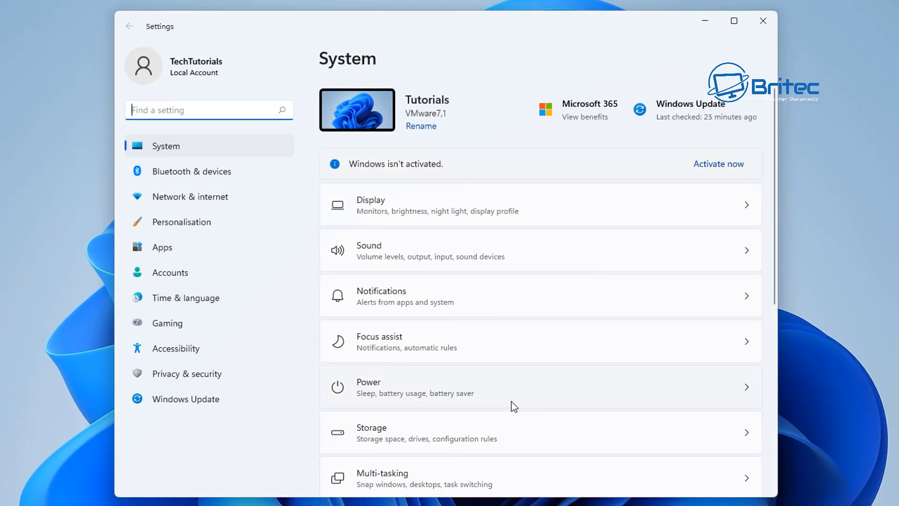
{"action": "mouse_move", "coordinate": [162, 251]}
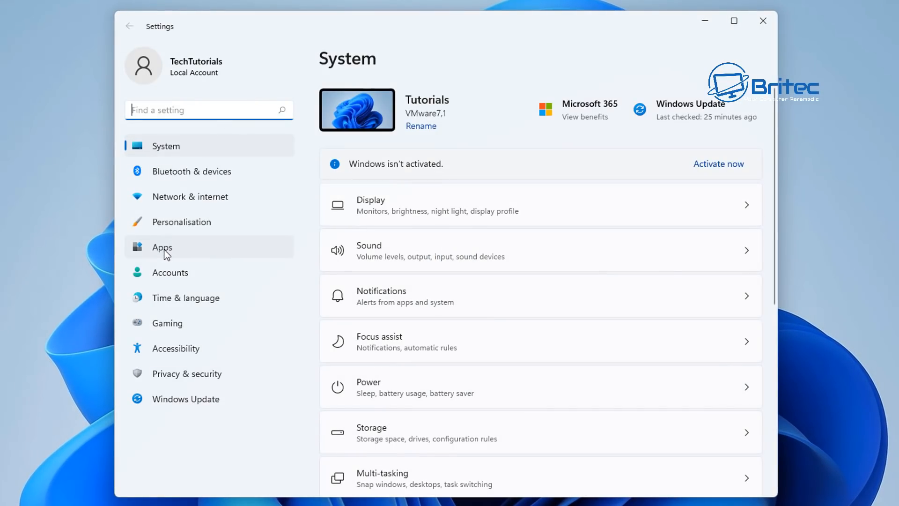
{"action": "left_click", "coordinate": [162, 248]}
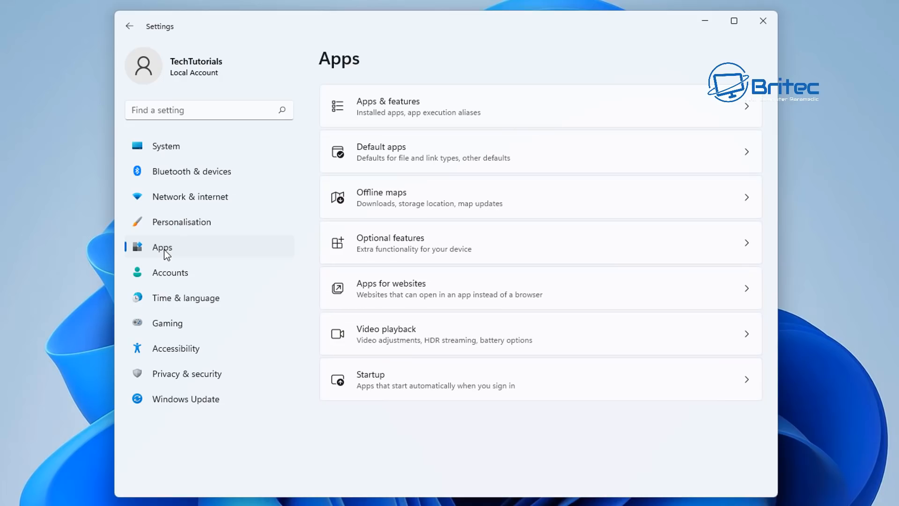
{"action": "left_click", "coordinate": [381, 151]}
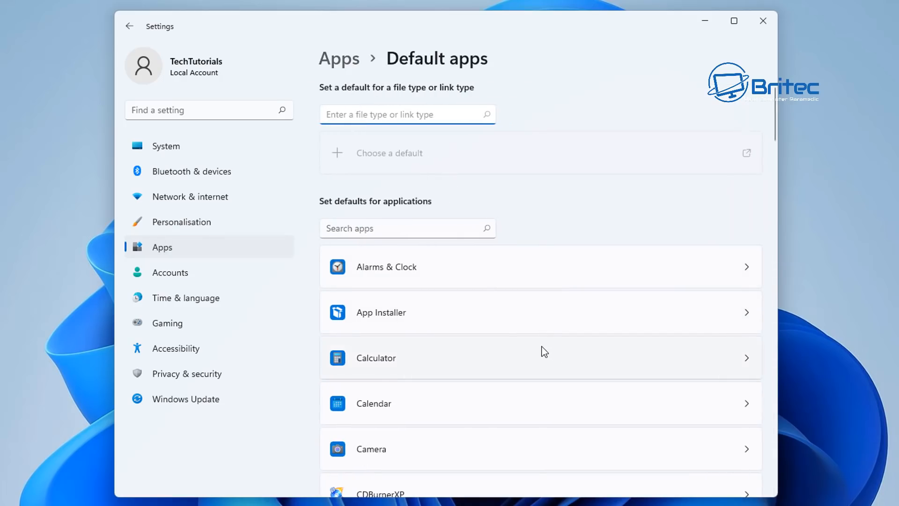
{"action": "scroll", "scroll_direction": "down", "scroll_amount": 3}
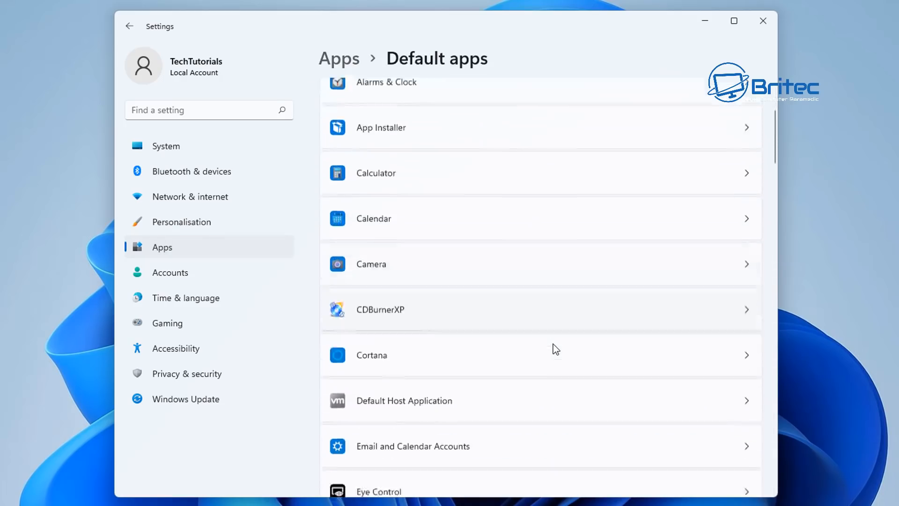
{"action": "scroll", "scroll_direction": "down", "scroll_amount": 3}
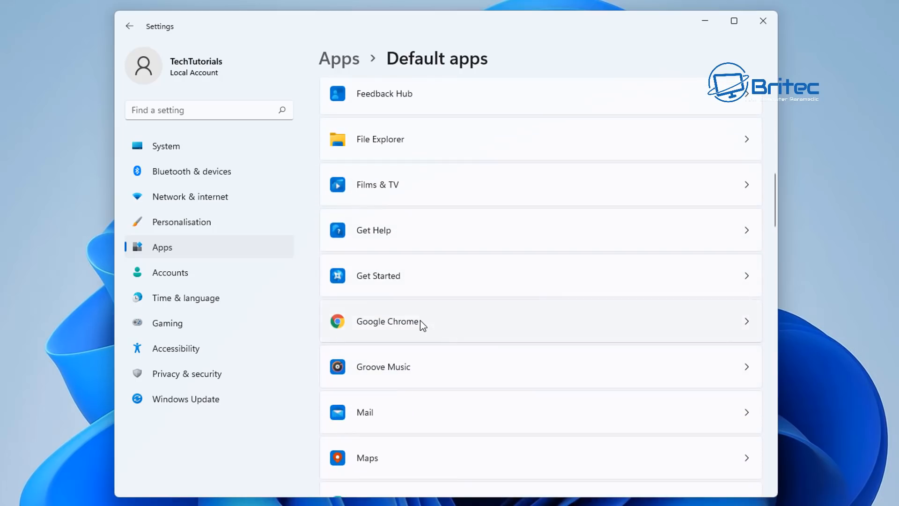
- Make Google Chrome the default for .htm, .html and .pdf files
{"action": "left_click", "coordinate": [387, 322]}
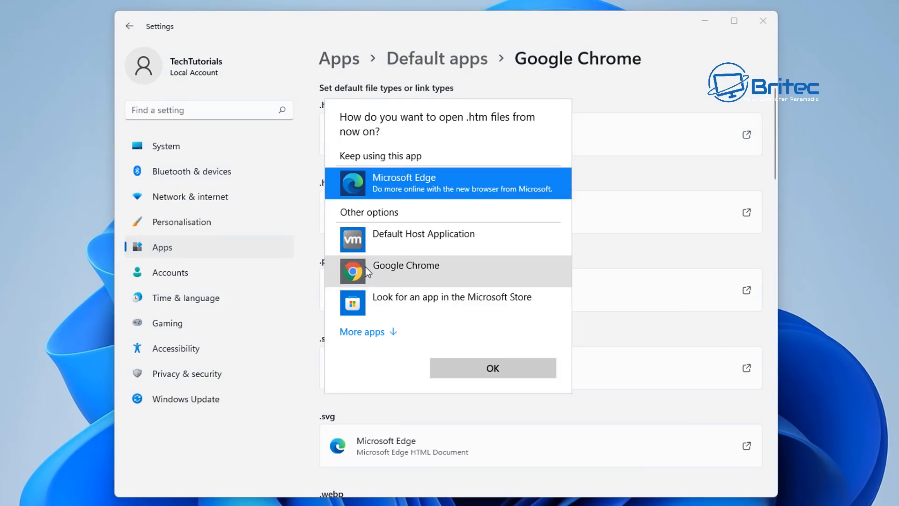
{"action": "left_click", "coordinate": [492, 367]}
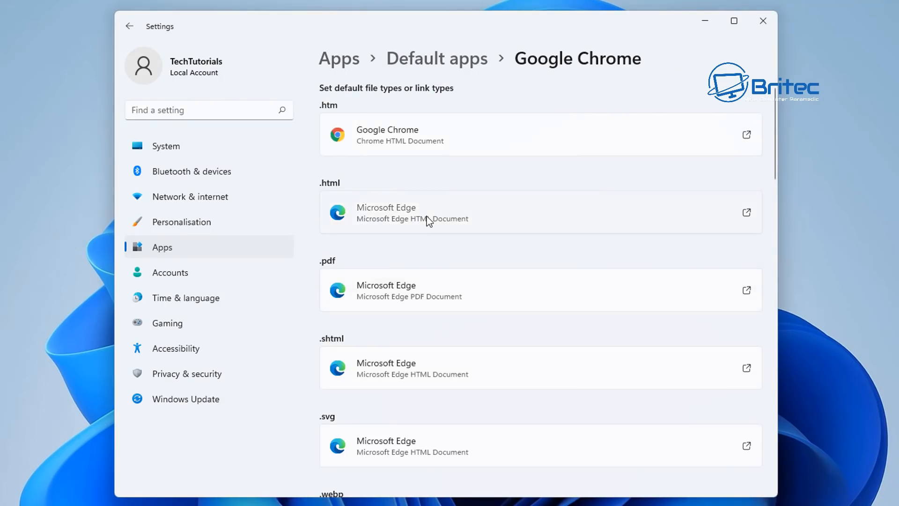
{"action": "left_click", "coordinate": [539, 212]}
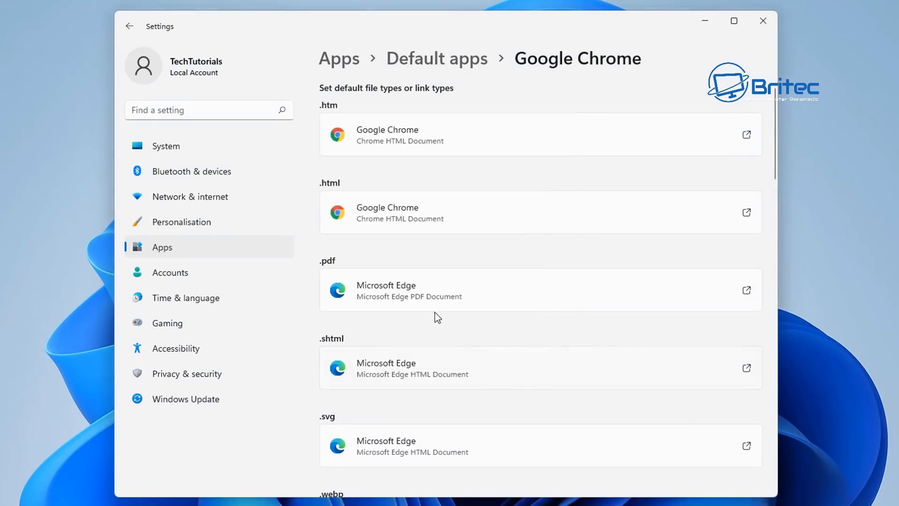
{"action": "left_click", "coordinate": [539, 289]}
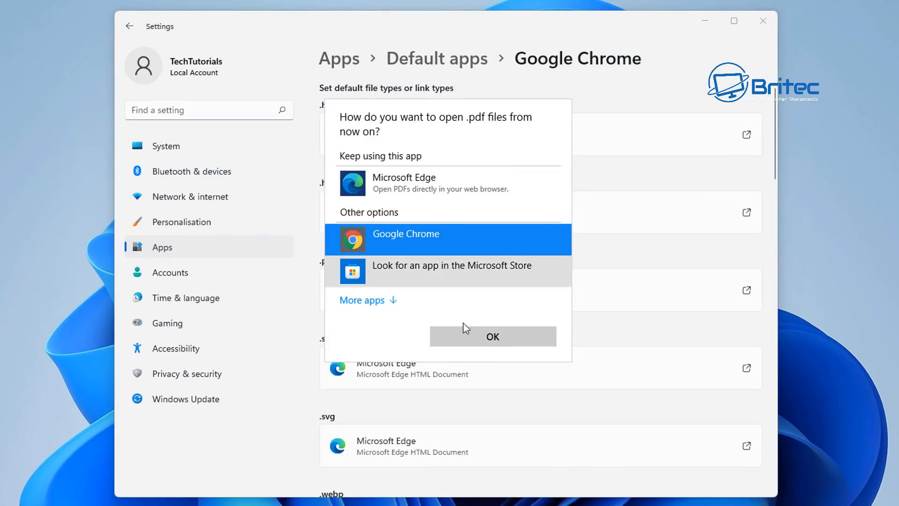
{"action": "left_click", "coordinate": [492, 337]}
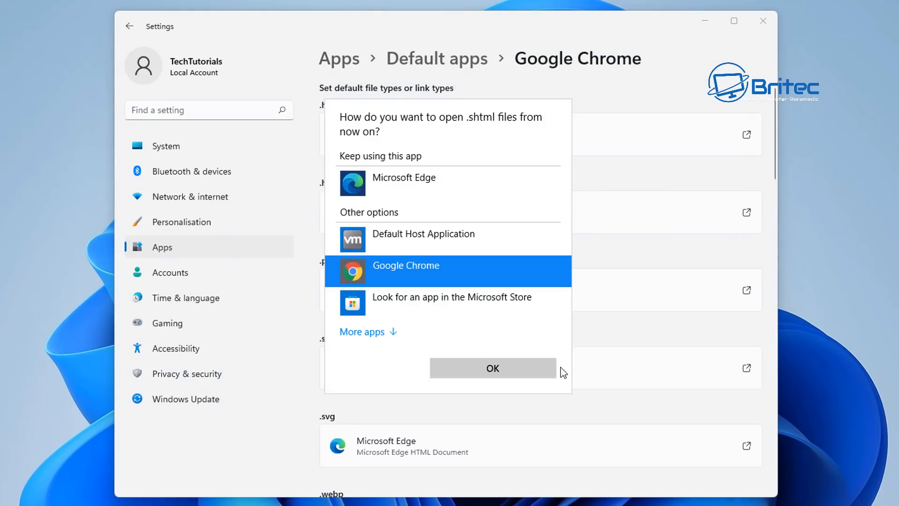
- Make Google Chrome the default for .shtml, .xht, .xhtml and the FTP, HTTP, HTTPS links
{"action": "left_click", "coordinate": [492, 367]}
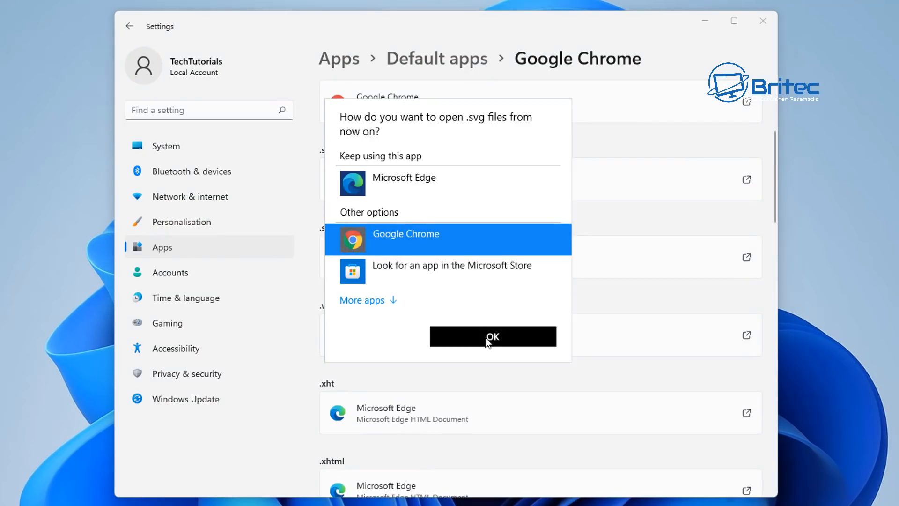
{"action": "left_click", "coordinate": [492, 336]}
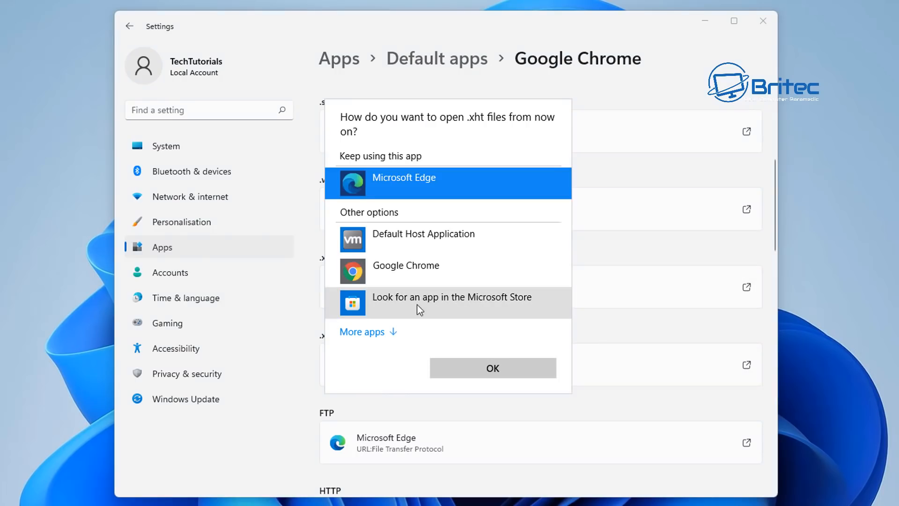
{"action": "left_click", "coordinate": [491, 368]}
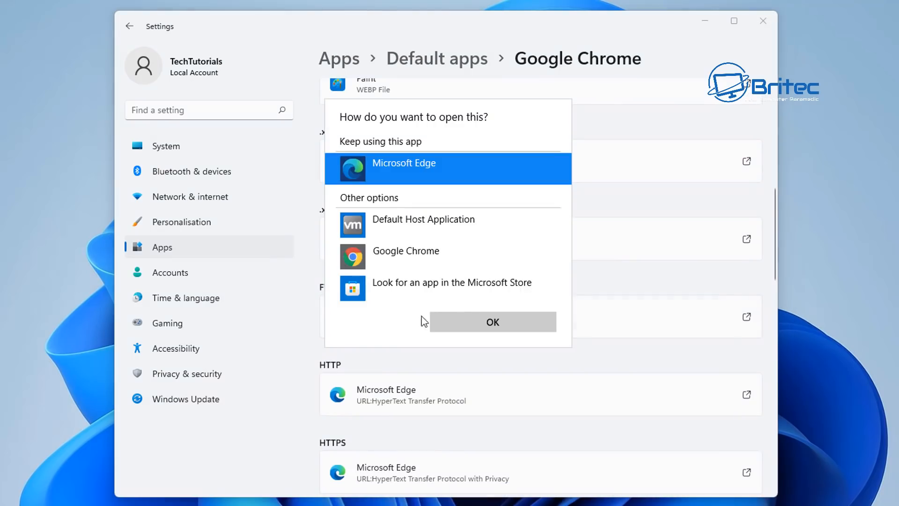
{"action": "left_click", "coordinate": [491, 321]}
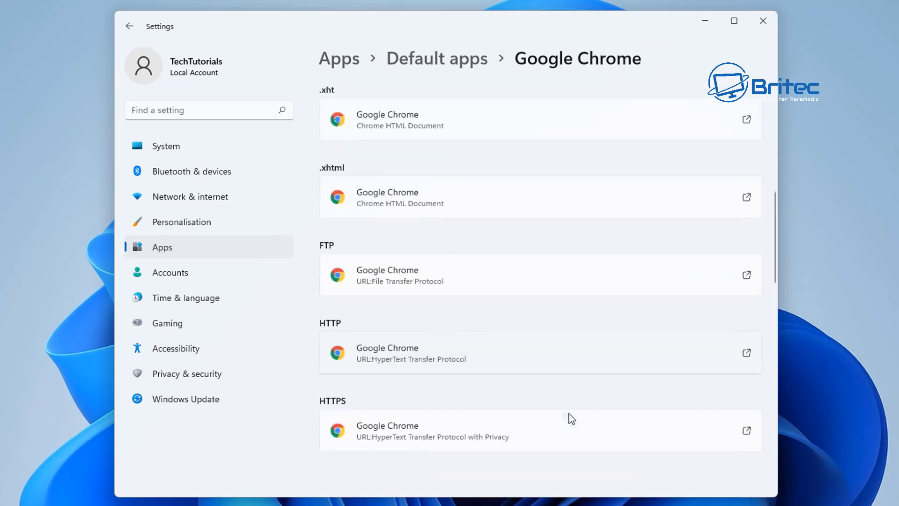
{"action": "scroll", "scroll_direction": "down", "scroll_amount": 3}
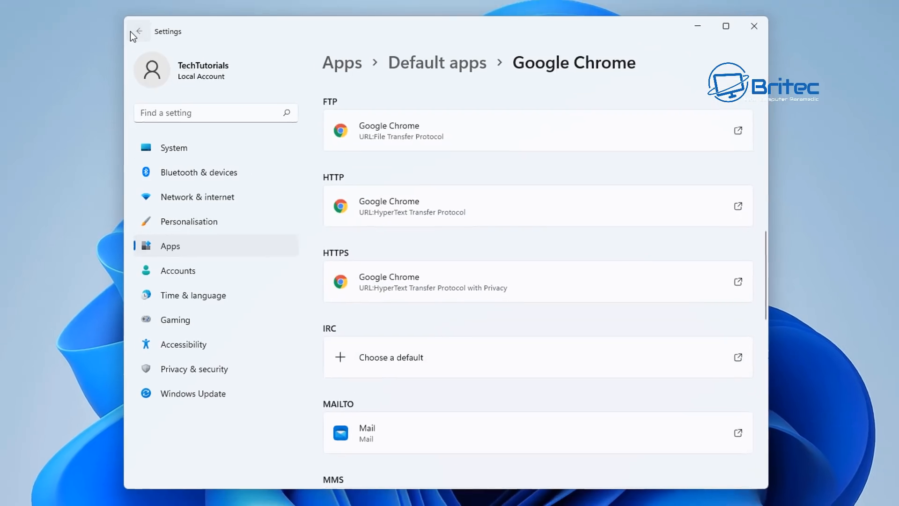
- Return to Default apps and review the file types now assigned to Google Chrome
{"action": "left_click", "coordinate": [138, 32]}
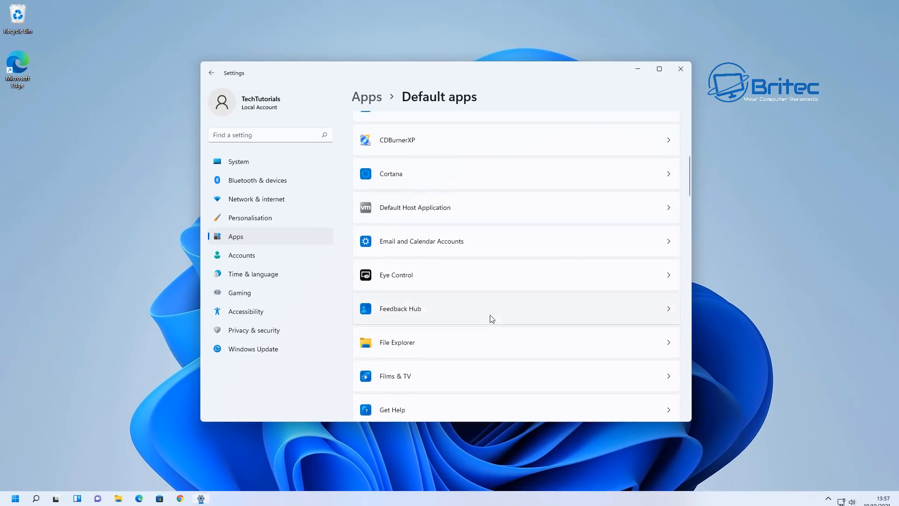
{"action": "scroll", "scroll_direction": "down", "scroll_amount": 3}
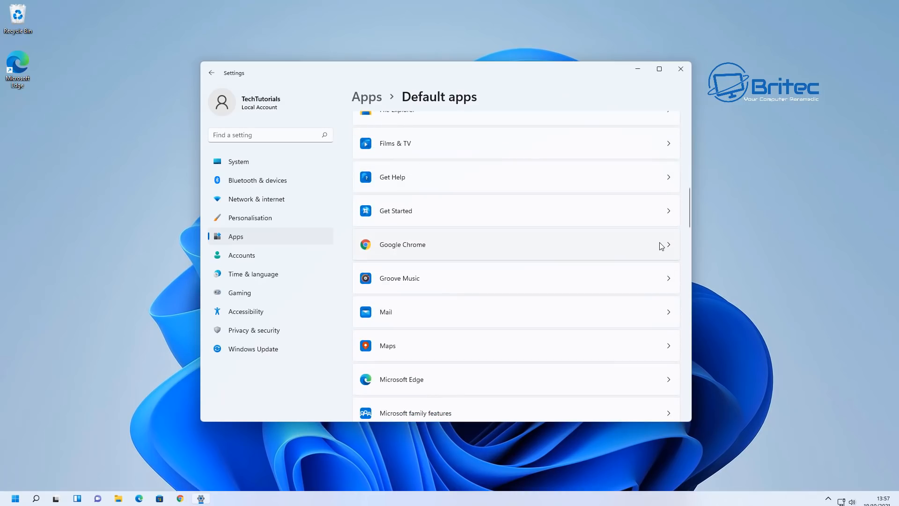
{"action": "left_click", "coordinate": [402, 244]}
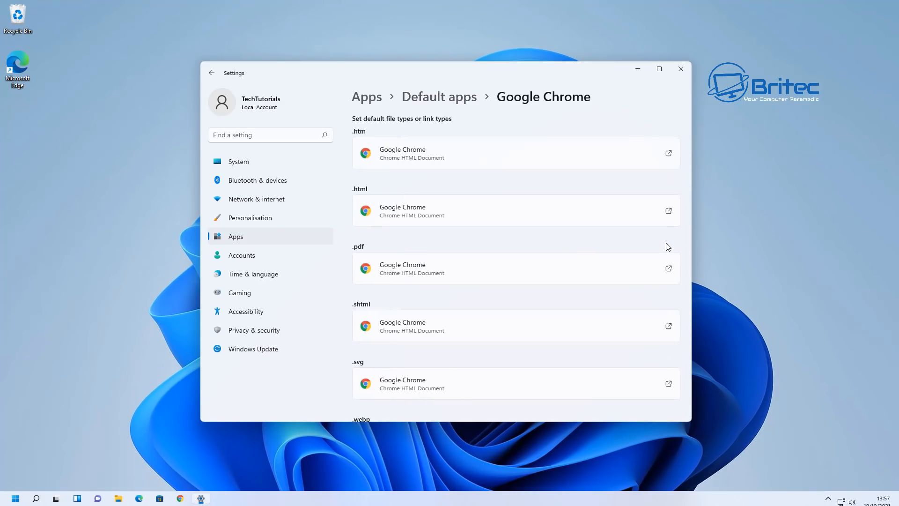
{"action": "scroll", "scroll_direction": "down", "scroll_amount": 3}
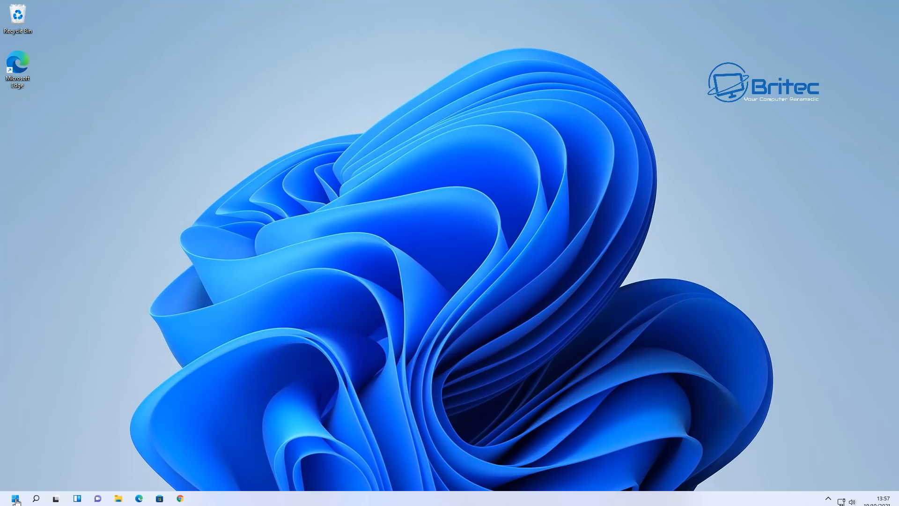
- Reopen Settings and go to Personalisation
{"action": "left_click", "coordinate": [14, 497]}
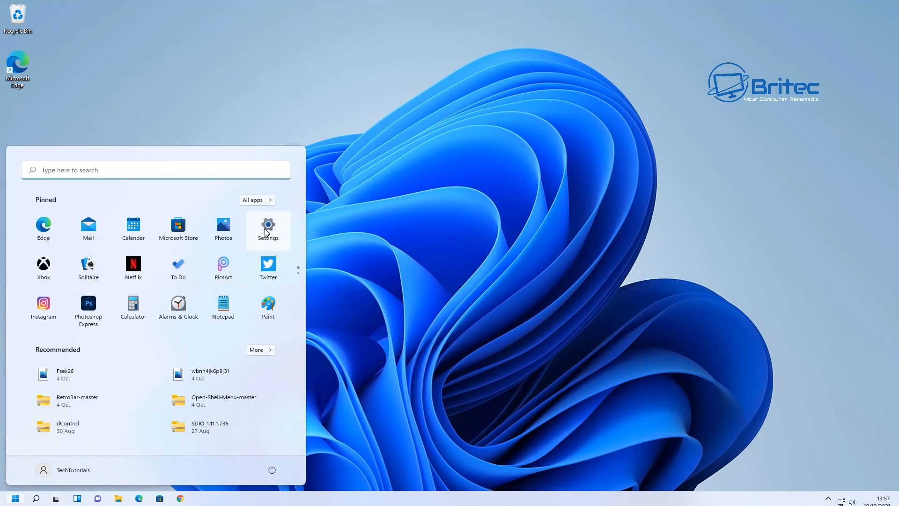
{"action": "left_click", "coordinate": [267, 224]}
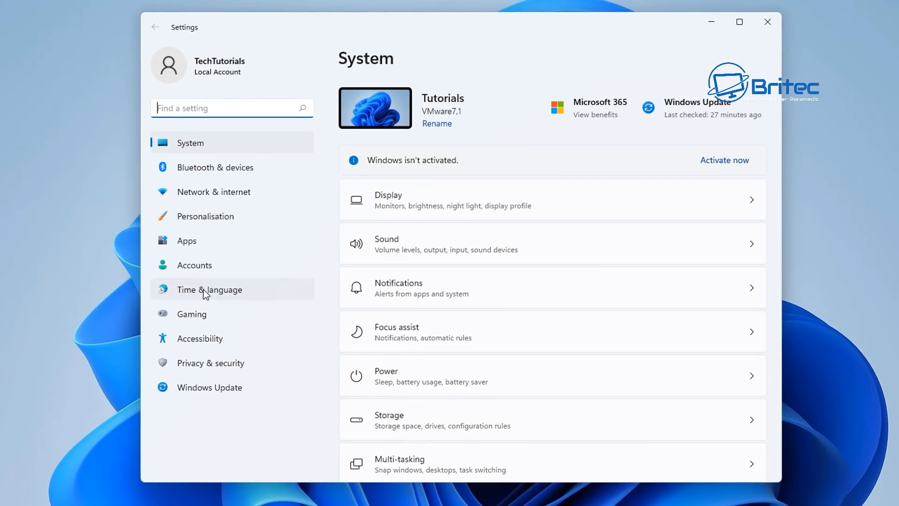
{"action": "left_click", "coordinate": [205, 216]}
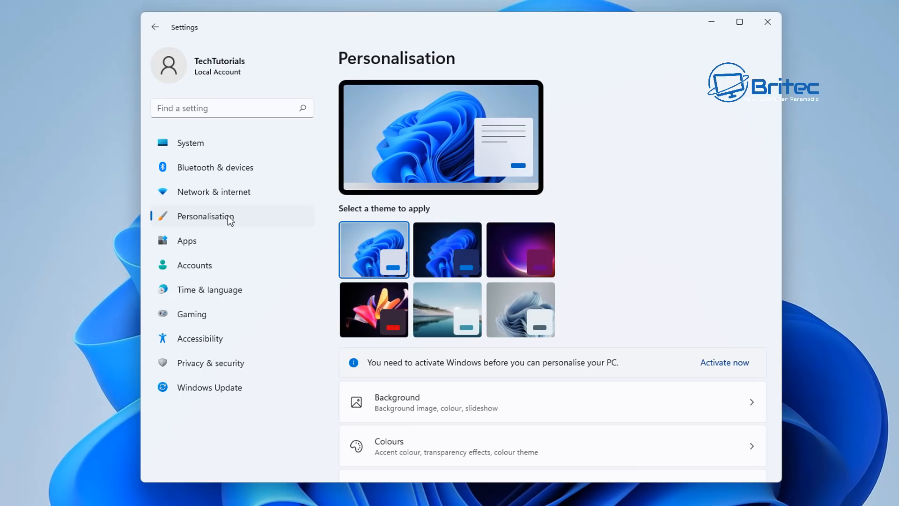
{"action": "mouse_move", "coordinate": [505, 405]}
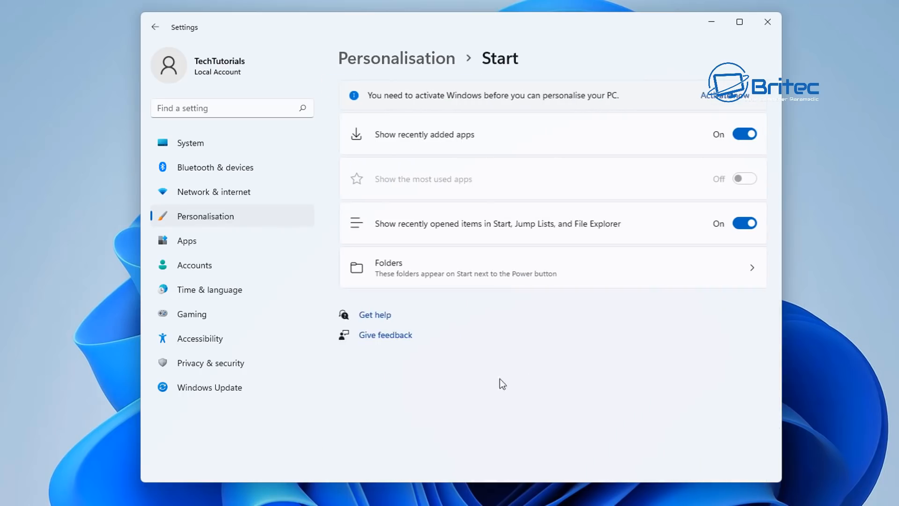
{"action": "mouse_move", "coordinate": [646, 166]}
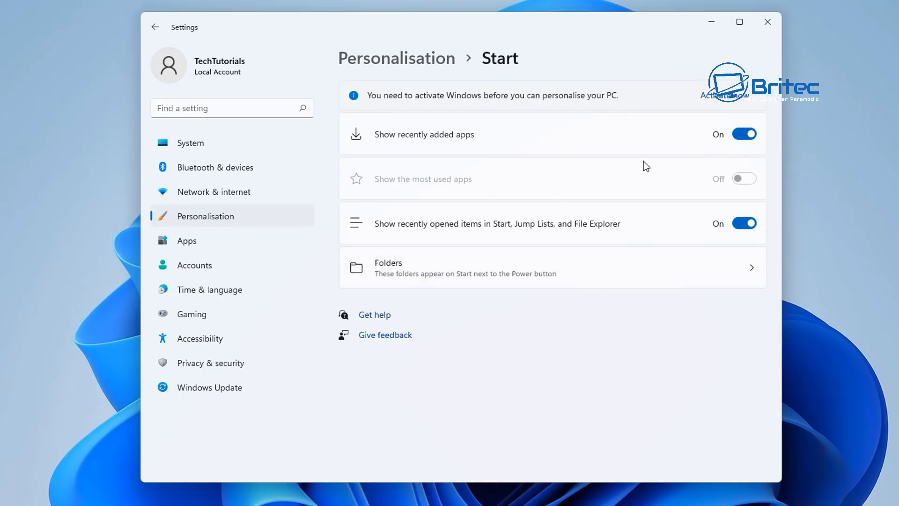
{"action": "mouse_move", "coordinate": [469, 146]}
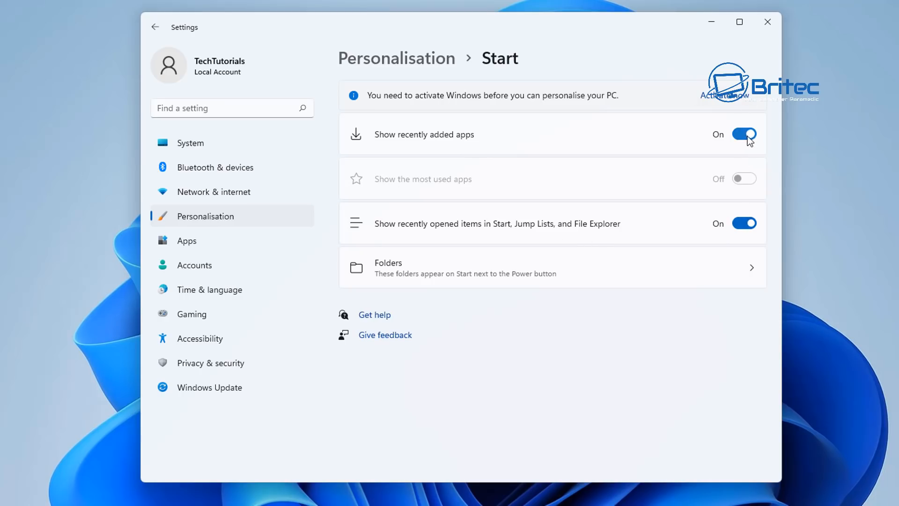
- Switch off Show recently added apps and Show recently opened items in Start settings
{"action": "left_click", "coordinate": [744, 134]}
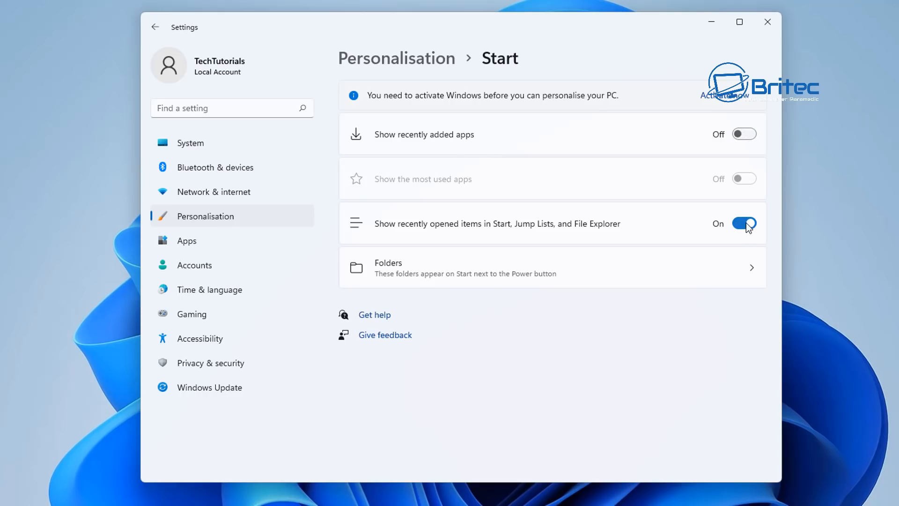
{"action": "left_click", "coordinate": [744, 223]}
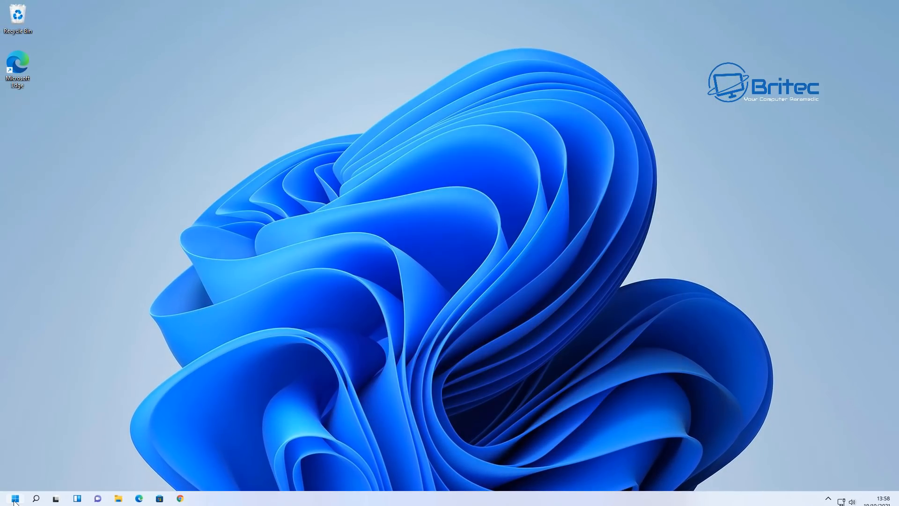
- Bring up Start to confirm the Recommended section is empty
{"action": "left_click", "coordinate": [10, 497]}
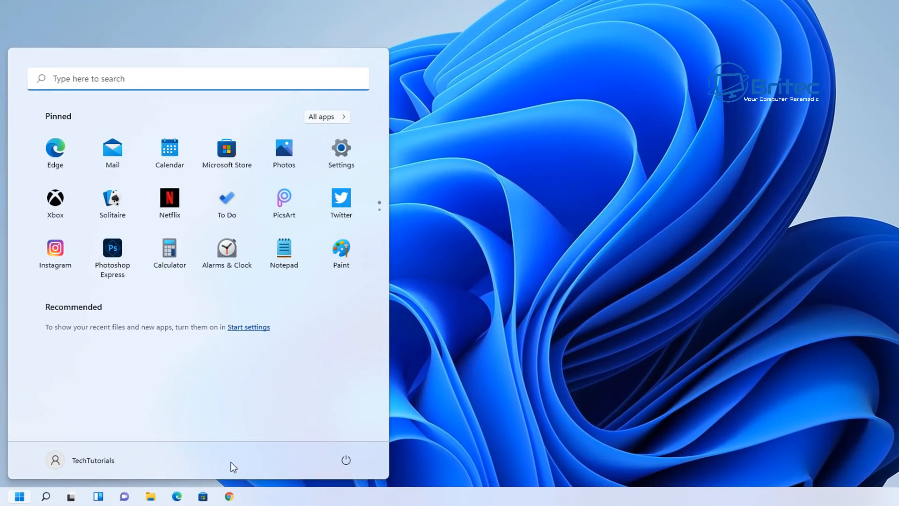
{"action": "mouse_move", "coordinate": [284, 466]}
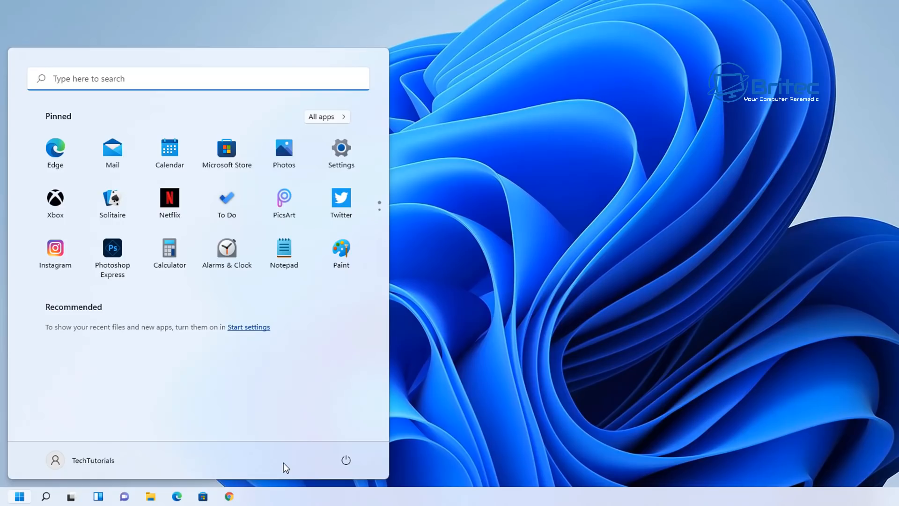
{"action": "mouse_move", "coordinate": [301, 462]}
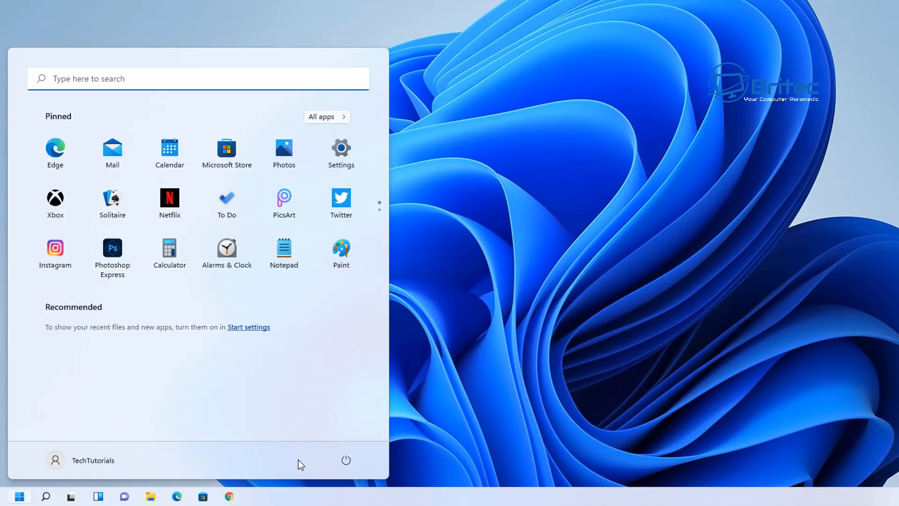
{"action": "mouse_move", "coordinate": [254, 461]}
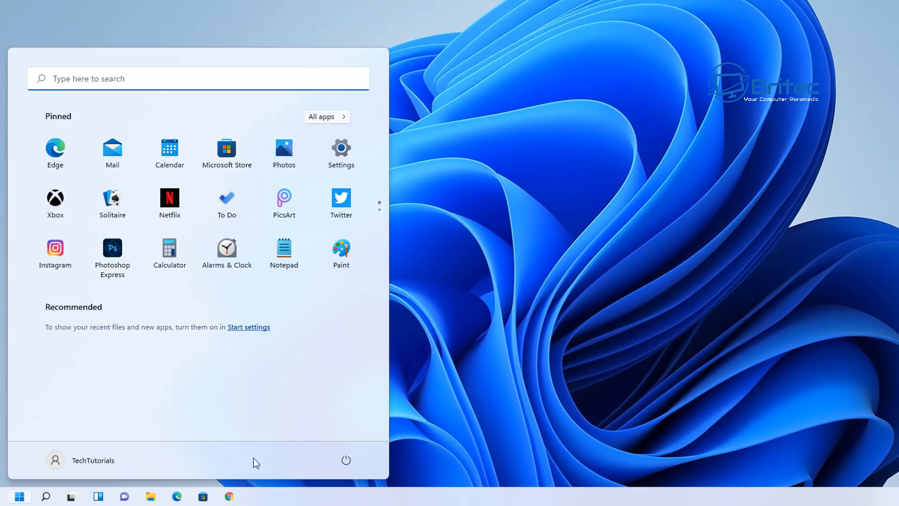
{"action": "mouse_move", "coordinate": [123, 344]}
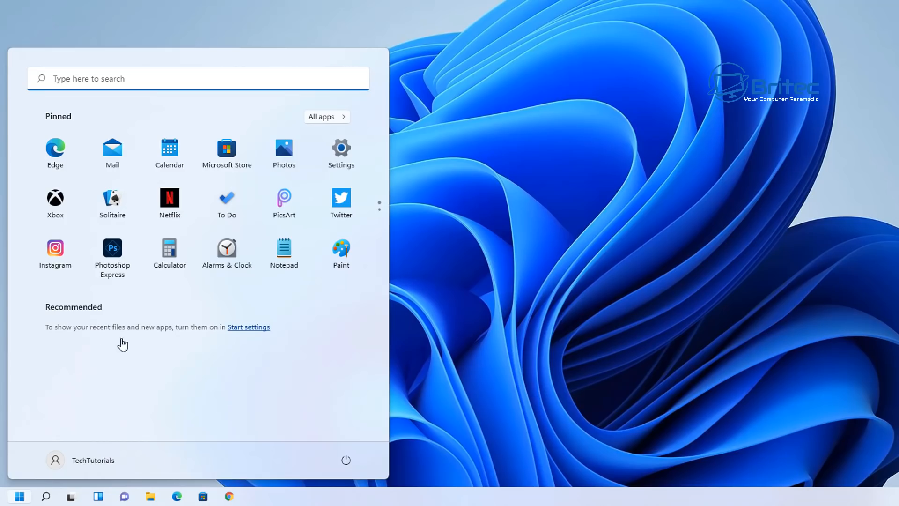
{"action": "mouse_move", "coordinate": [228, 470]}
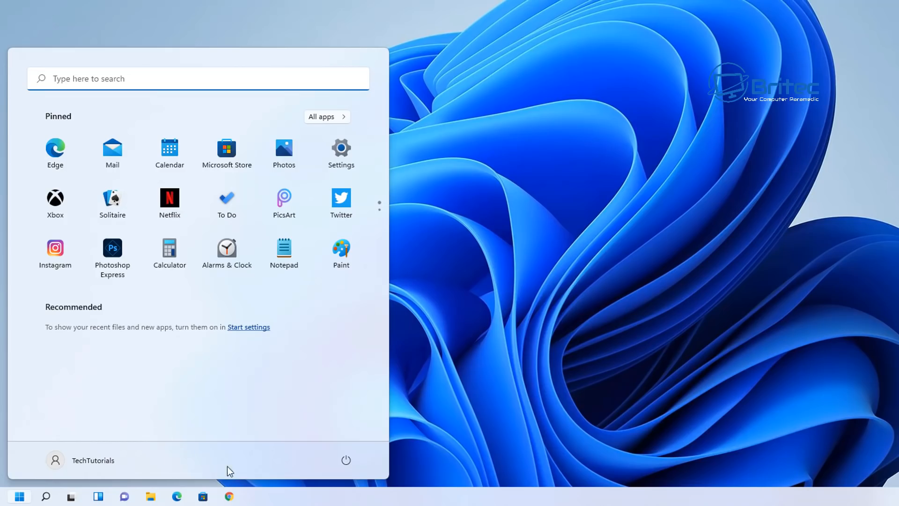
{"action": "mouse_move", "coordinate": [341, 154]}
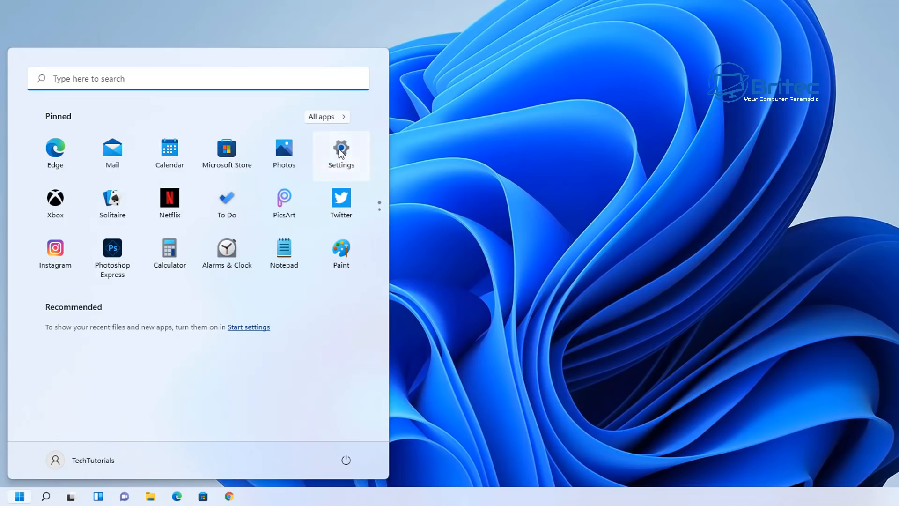
- Reach the Start folders list under Personalisation in Settings
{"action": "left_click", "coordinate": [341, 153]}
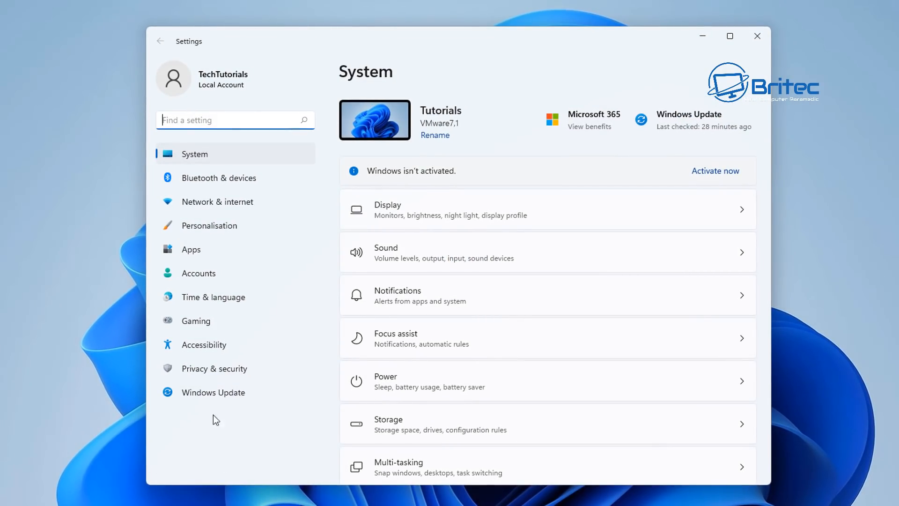
{"action": "left_click", "coordinate": [209, 224]}
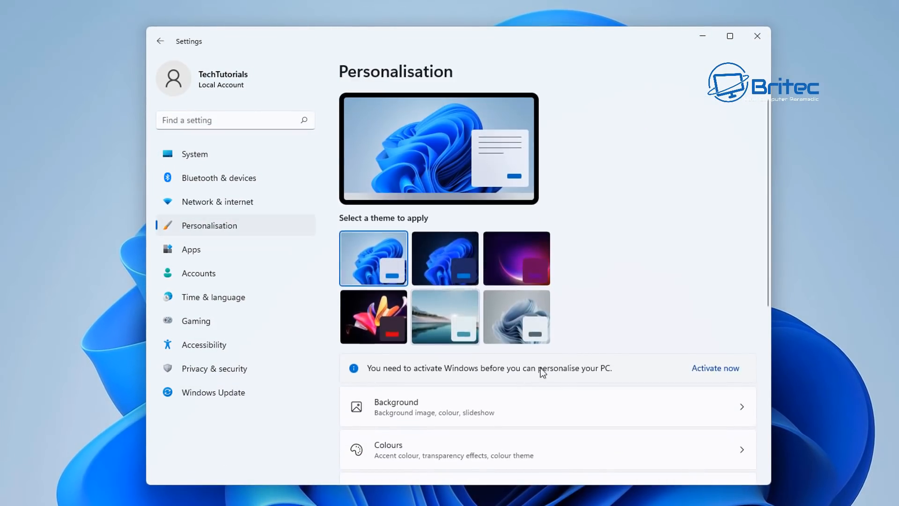
{"action": "scroll", "scroll_direction": "down", "scroll_amount": 3}
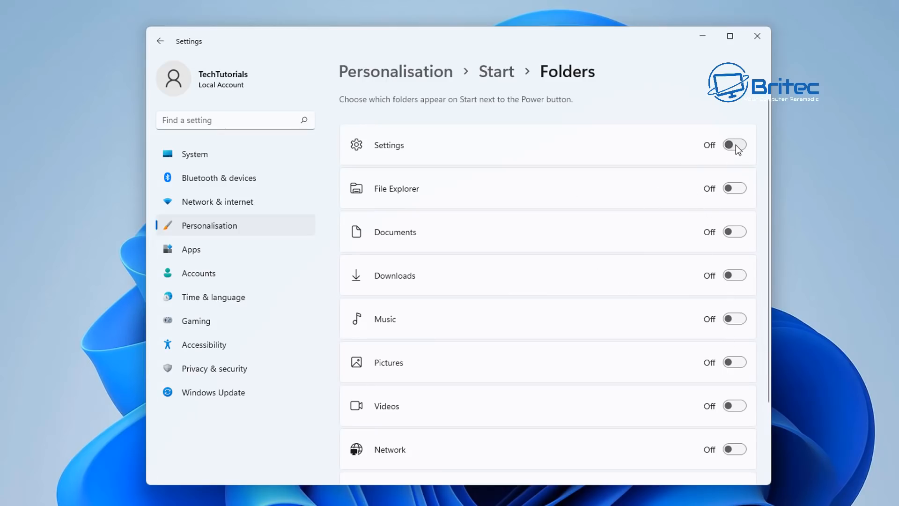
- Switch on the Settings, File Explorer, Downloads and Network folder shortcuts for Start
{"action": "left_click", "coordinate": [734, 144]}
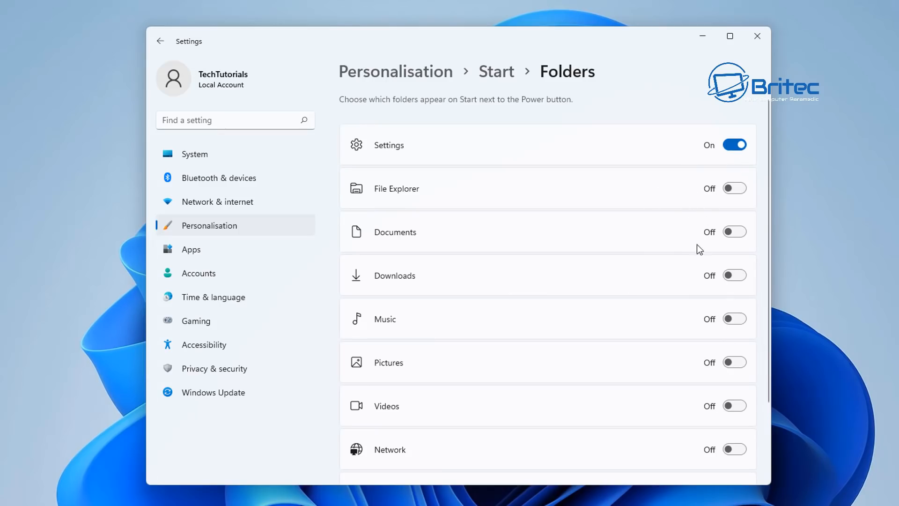
{"action": "left_click", "coordinate": [734, 188]}
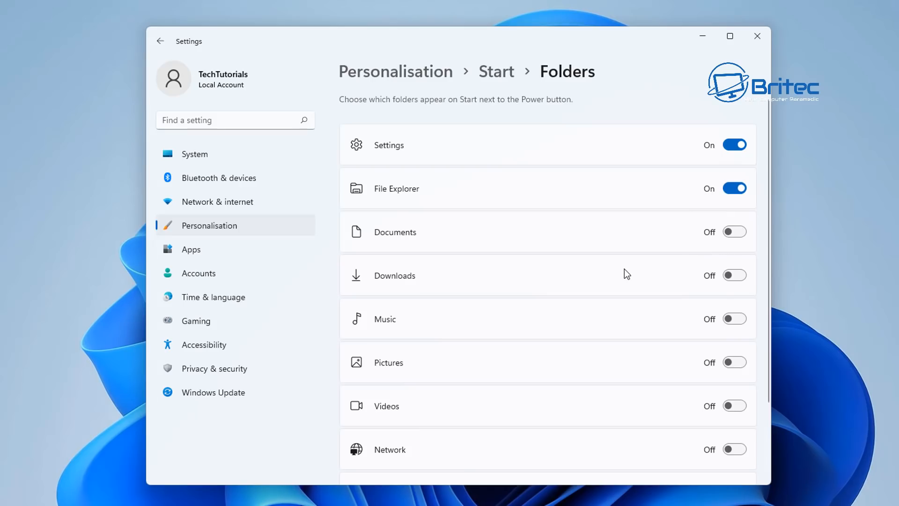
{"action": "left_click", "coordinate": [734, 275]}
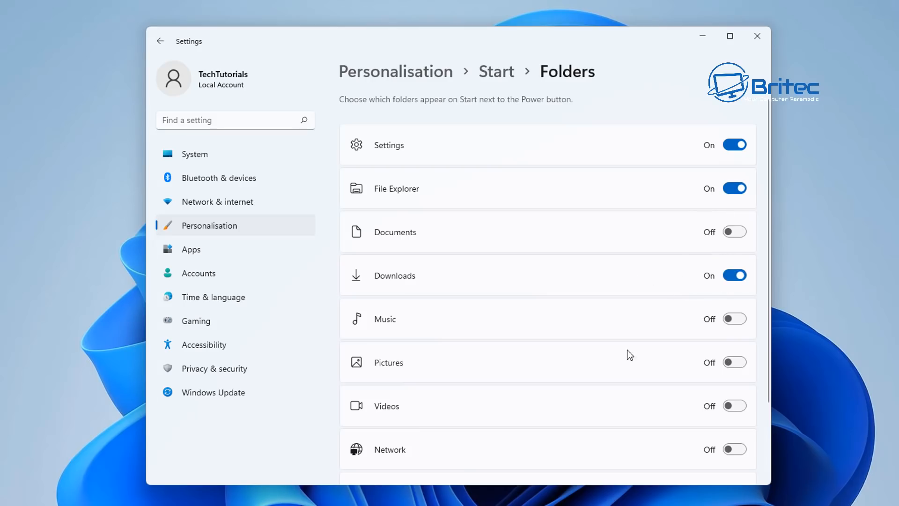
{"action": "scroll", "scroll_direction": "down", "scroll_amount": 3}
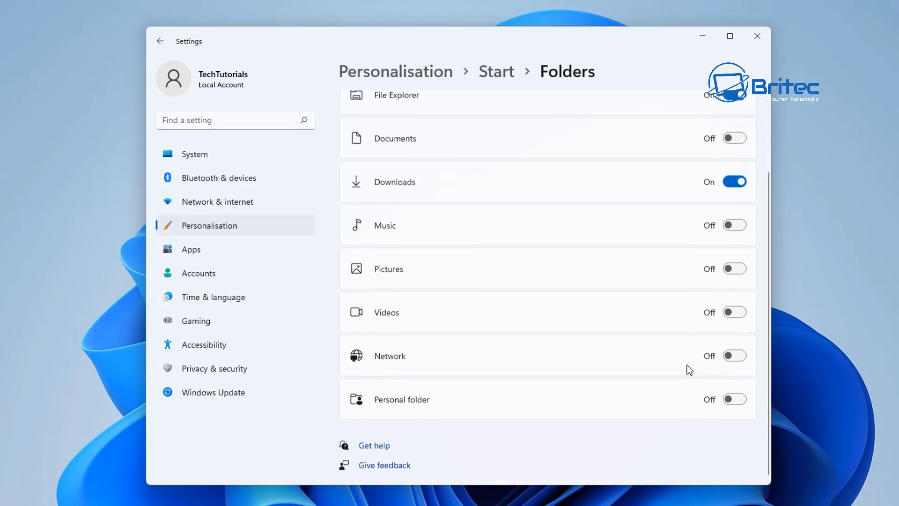
{"action": "left_click", "coordinate": [734, 355]}
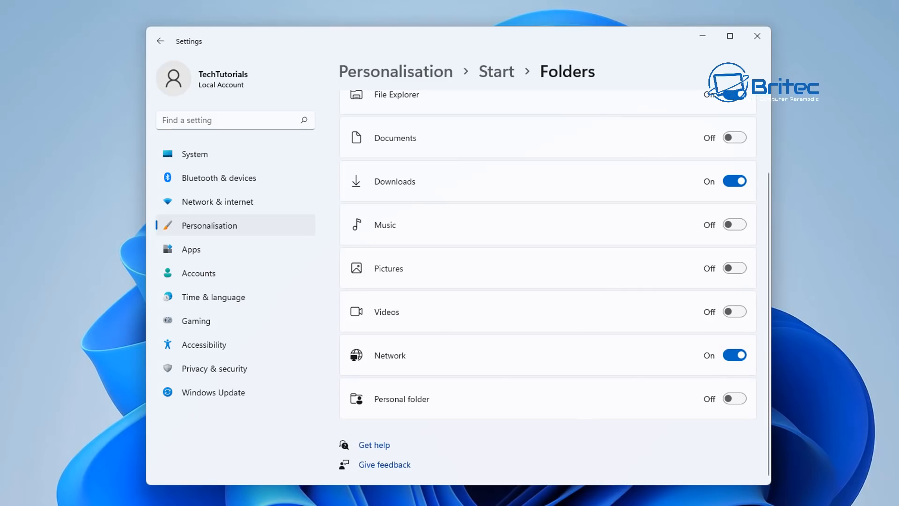
- Review the new folder shortcuts beside Power on Start, closing the Settings window
{"action": "left_click", "coordinate": [15, 496]}
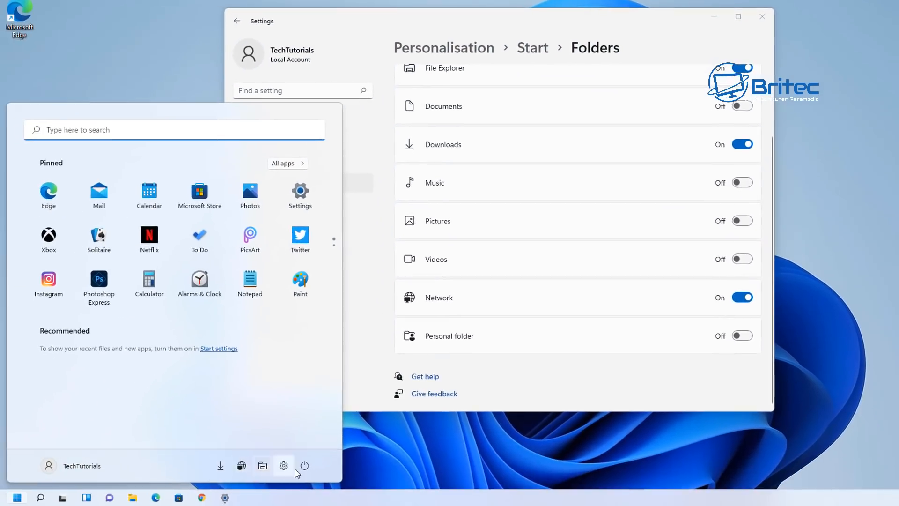
{"action": "mouse_move", "coordinate": [249, 471]}
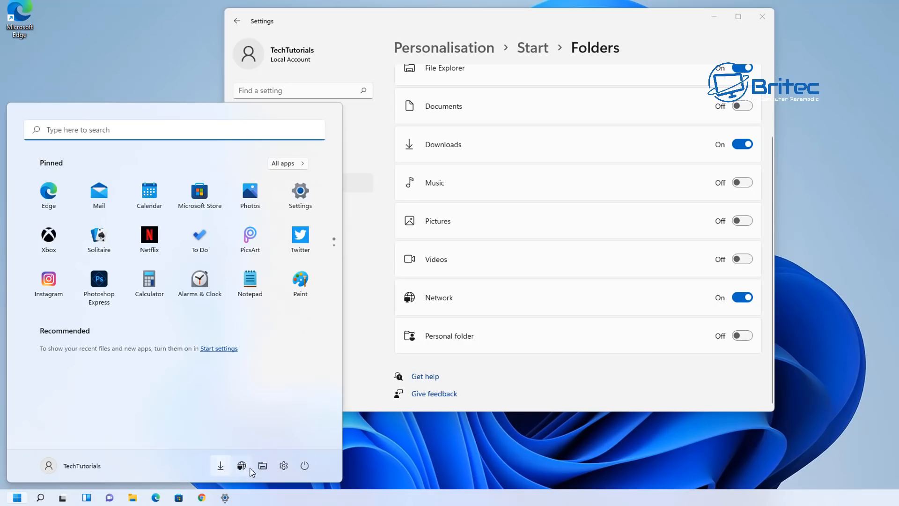
{"action": "mouse_move", "coordinate": [783, 284]}
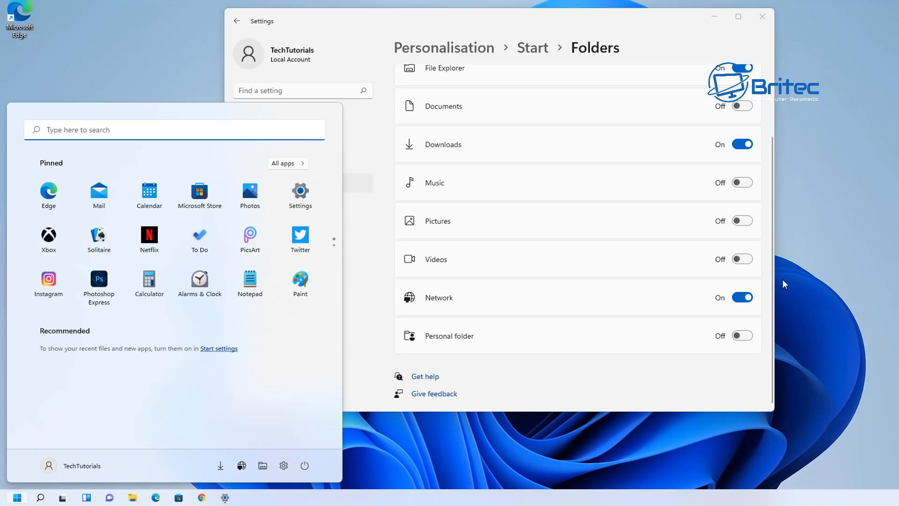
{"action": "mouse_move", "coordinate": [564, 186]}
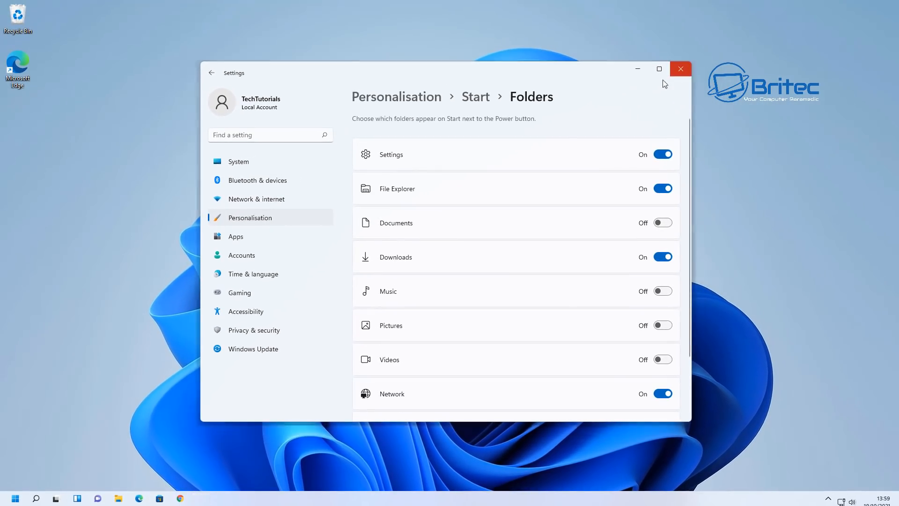
{"action": "left_click", "coordinate": [14, 497]}
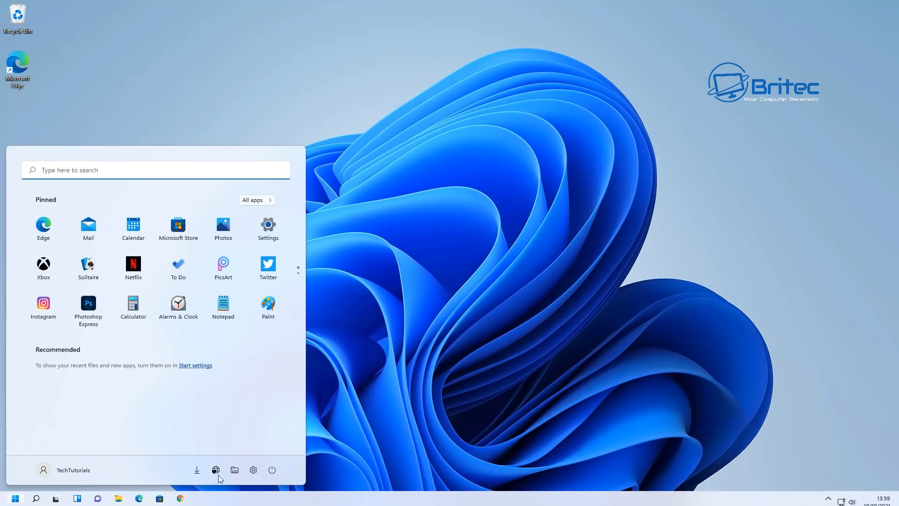
- Launch Settings from its new Start shortcut and close it back to the desktop
{"action": "left_click", "coordinate": [252, 470]}
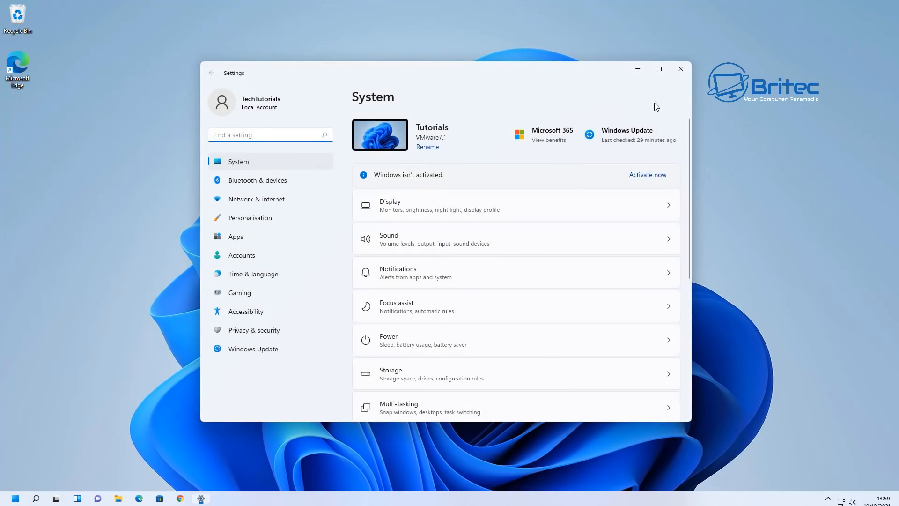
{"action": "left_click", "coordinate": [681, 68]}
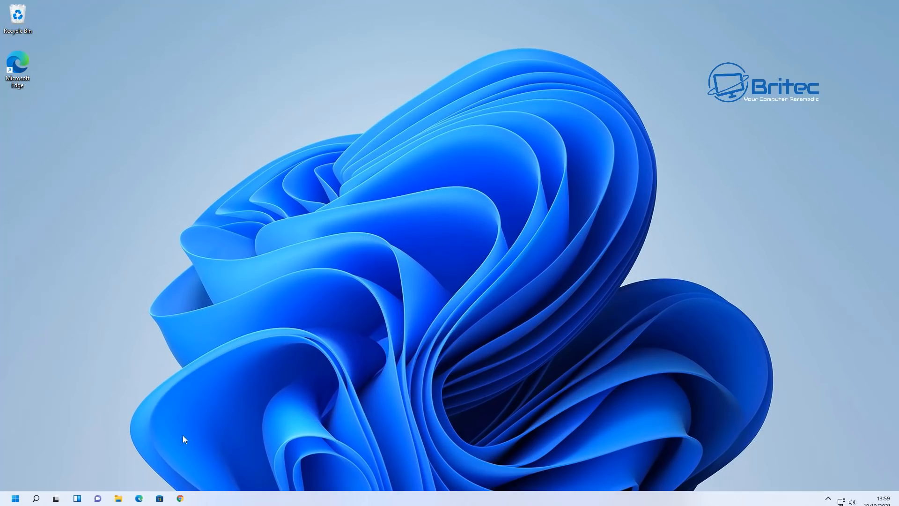
{"action": "mouse_move", "coordinate": [116, 435]}
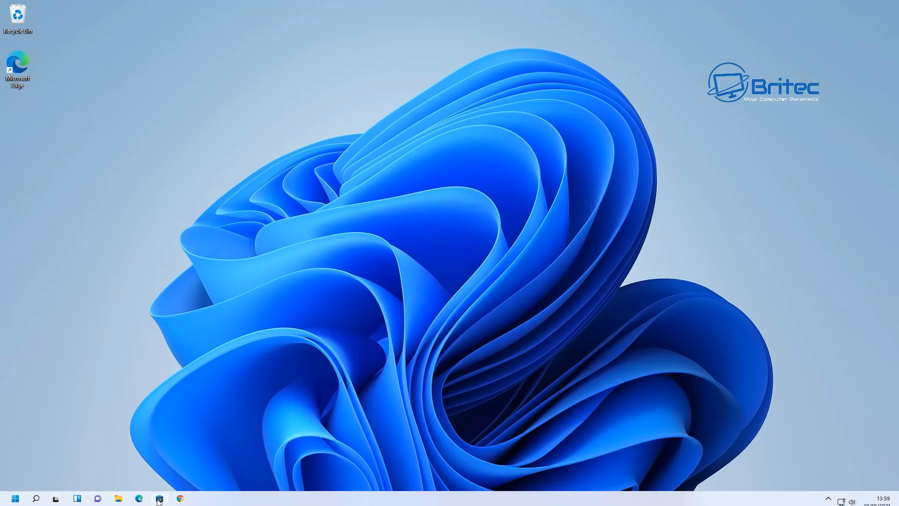
- Launch the Microsoft Store from the taskbar and show its account menu
{"action": "left_click", "coordinate": [159, 497]}
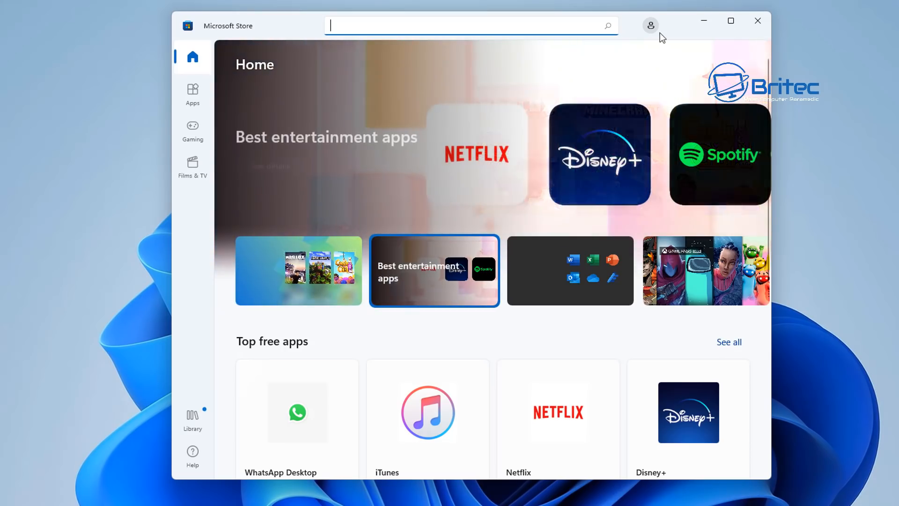
{"action": "left_click", "coordinate": [651, 25]}
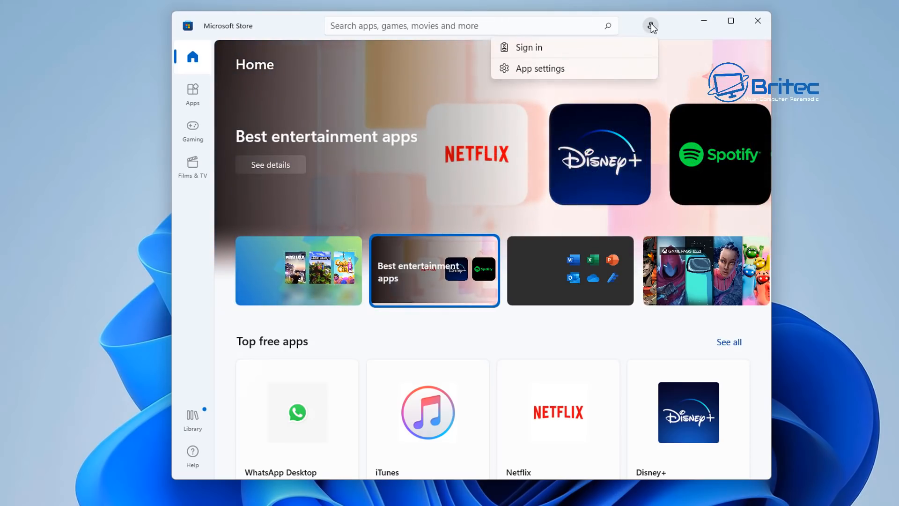
{"action": "mouse_move", "coordinate": [556, 68]}
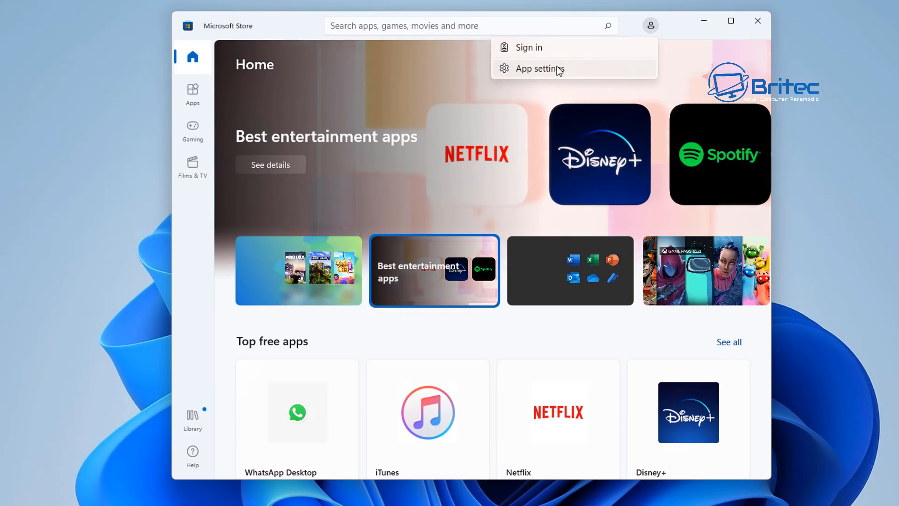
- In Store App settings keep App updates on, switch Video autoplay off, and close the Store
{"action": "left_click", "coordinate": [539, 68]}
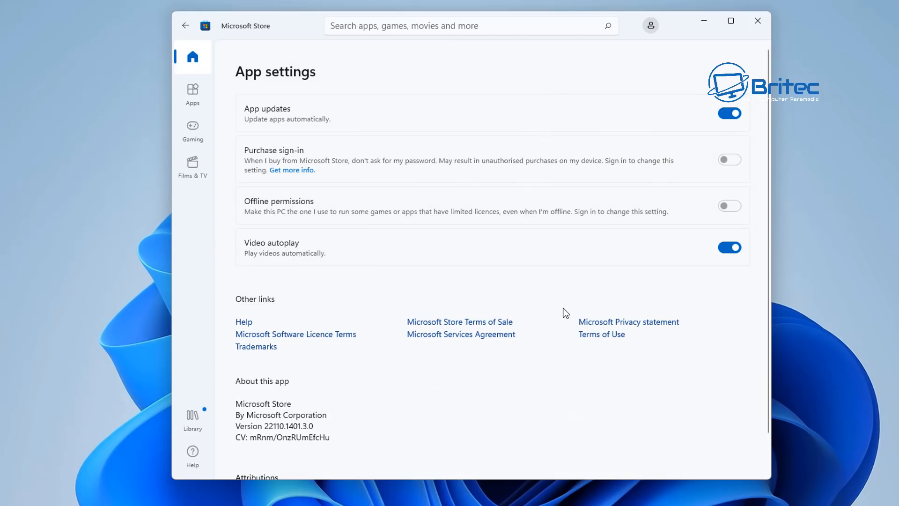
{"action": "mouse_move", "coordinate": [259, 116]}
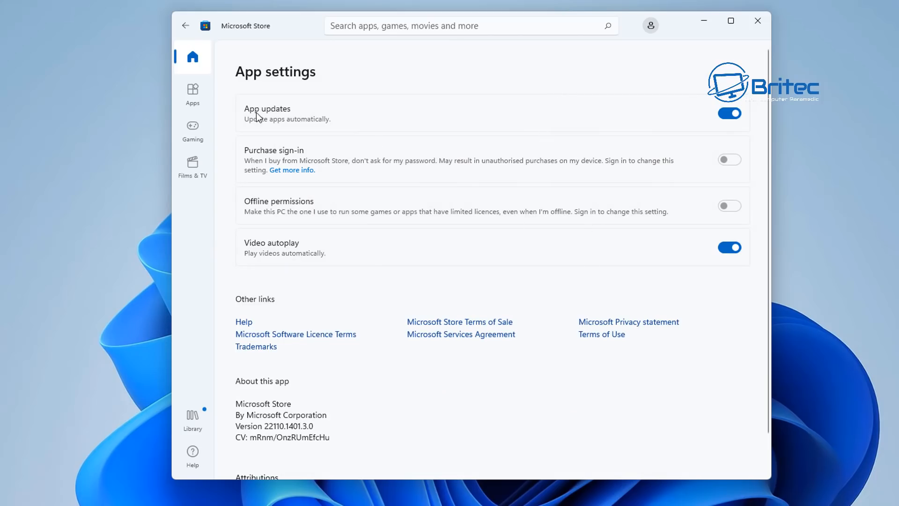
{"action": "mouse_move", "coordinate": [351, 125]}
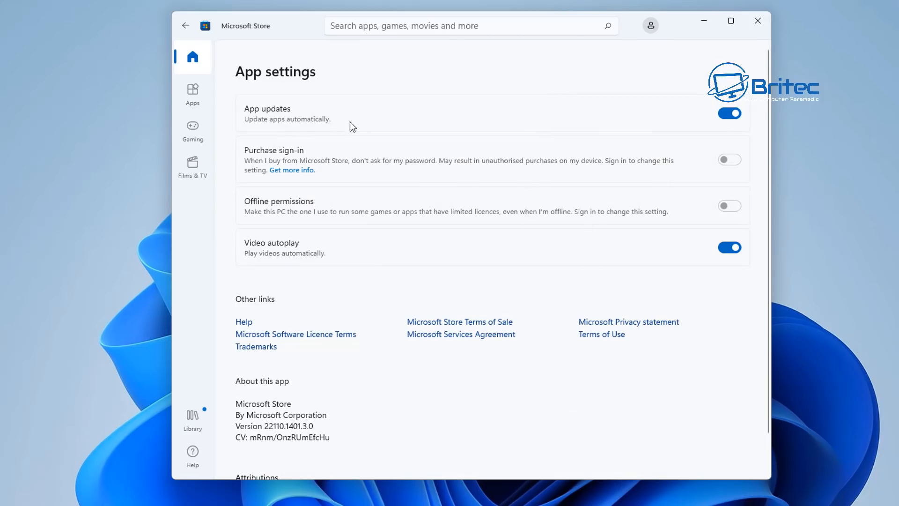
{"action": "mouse_move", "coordinate": [681, 144]}
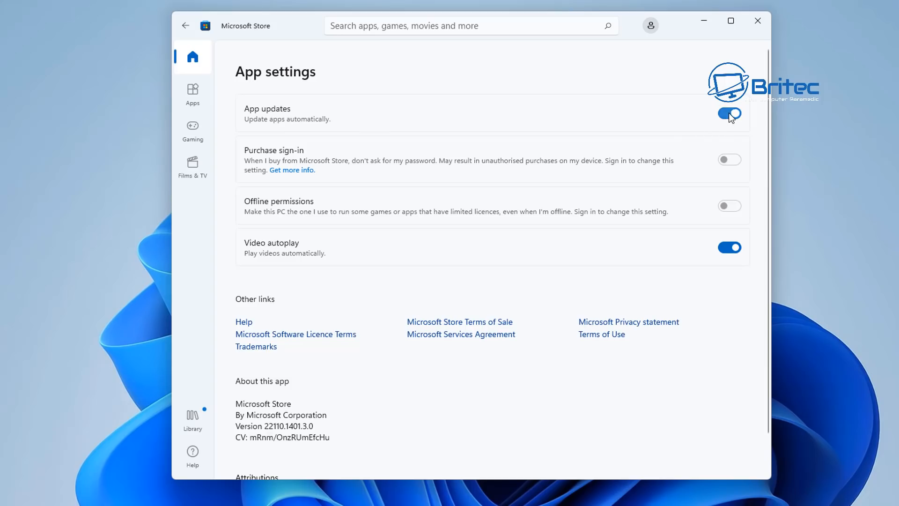
{"action": "left_click", "coordinate": [729, 114]}
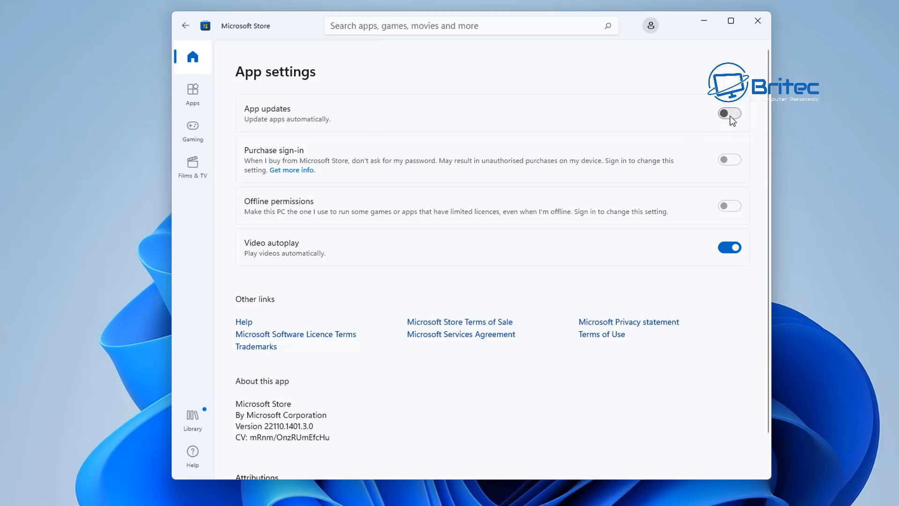
{"action": "left_click", "coordinate": [729, 113]}
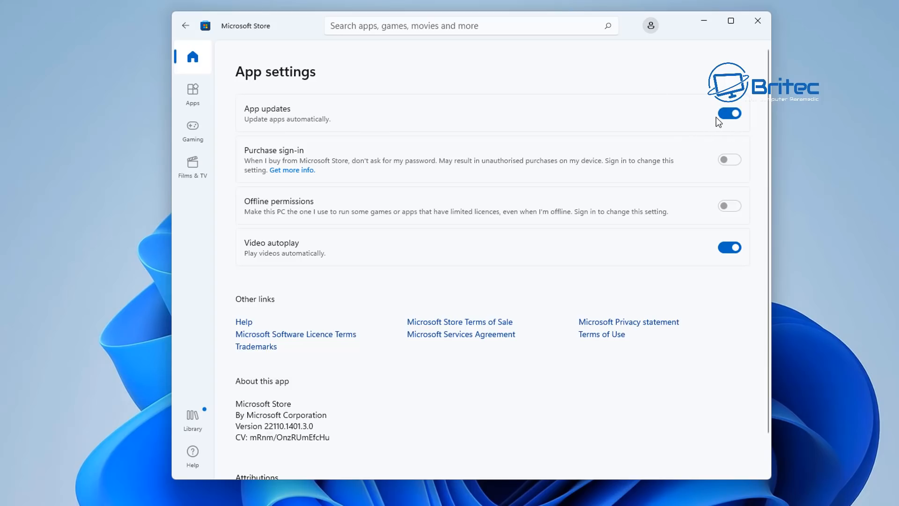
{"action": "mouse_move", "coordinate": [267, 224]}
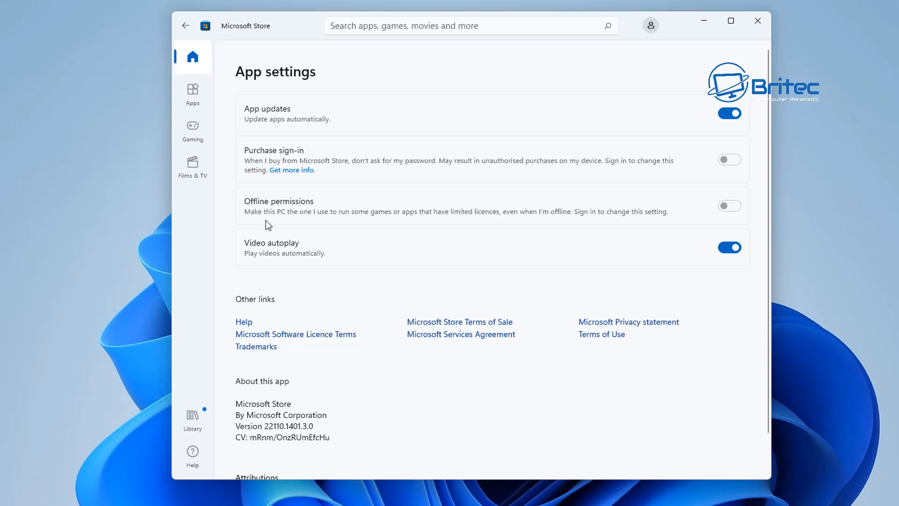
{"action": "mouse_move", "coordinate": [532, 254]}
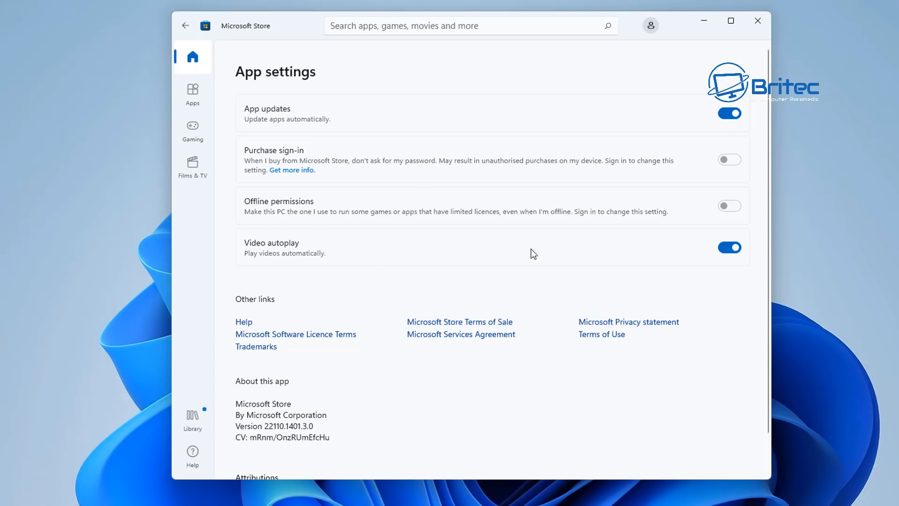
{"action": "left_click", "coordinate": [729, 247]}
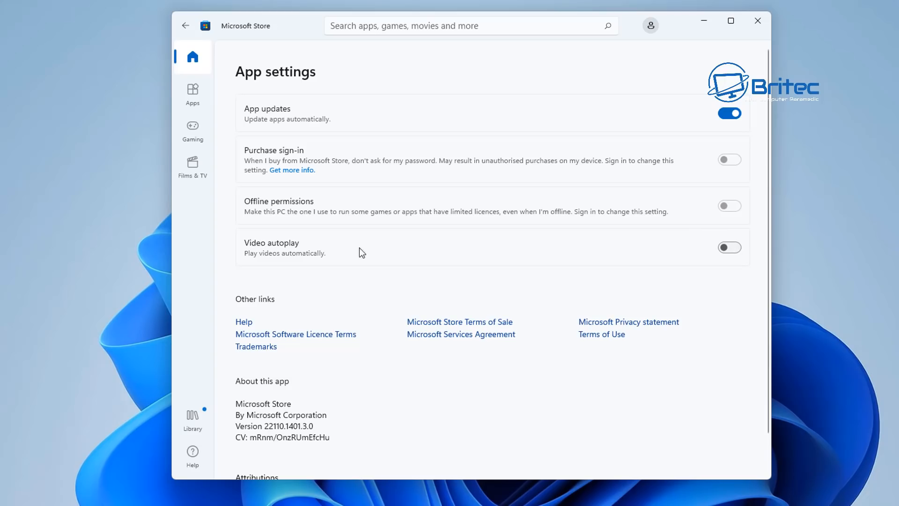
{"action": "mouse_move", "coordinate": [540, 253]}
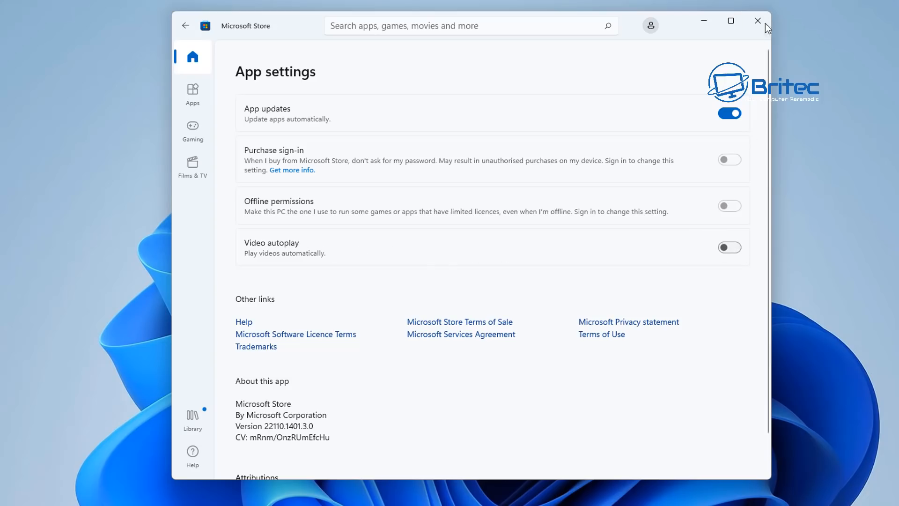
{"action": "left_click", "coordinate": [758, 21]}
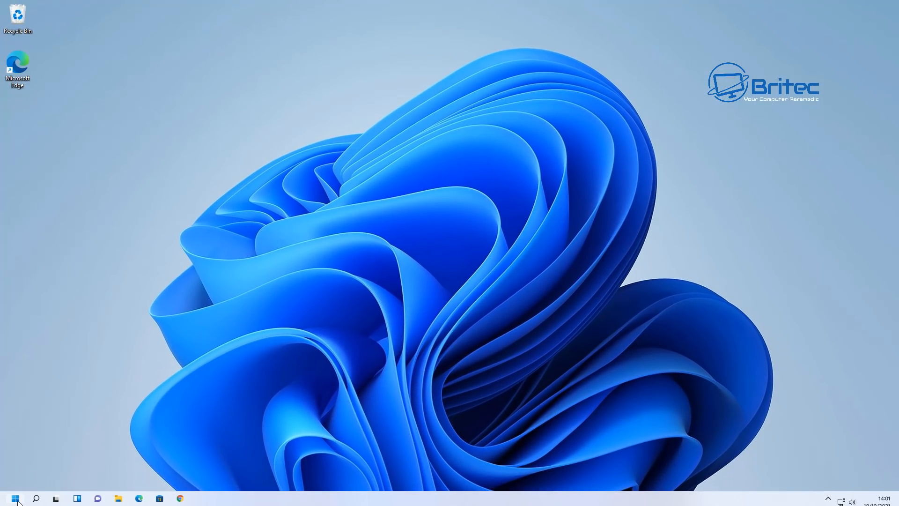
- Reach the Apps & features page of Settings from Start
{"action": "left_click", "coordinate": [14, 497]}
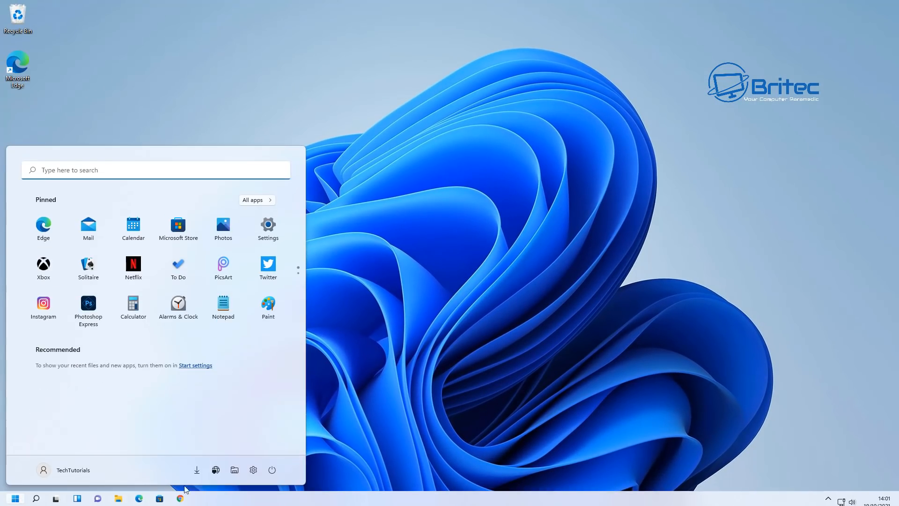
{"action": "left_click", "coordinate": [266, 224]}
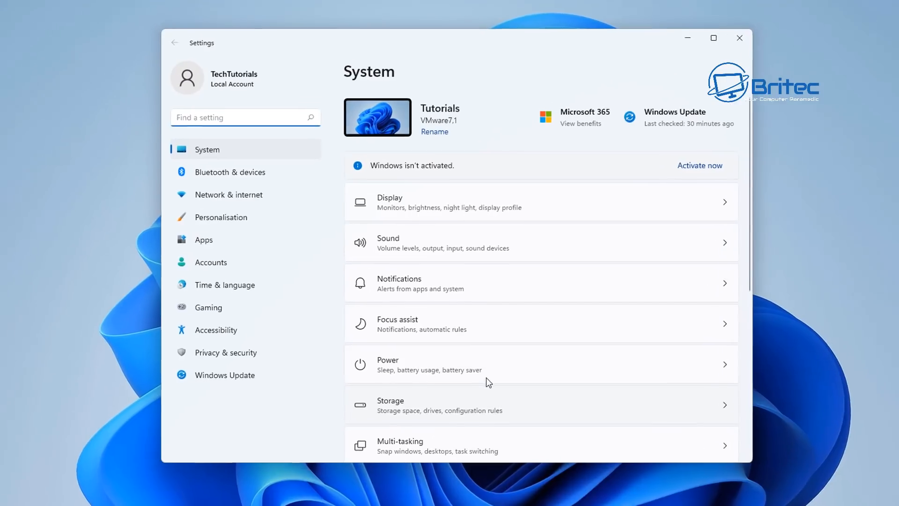
{"action": "left_click", "coordinate": [203, 239]}
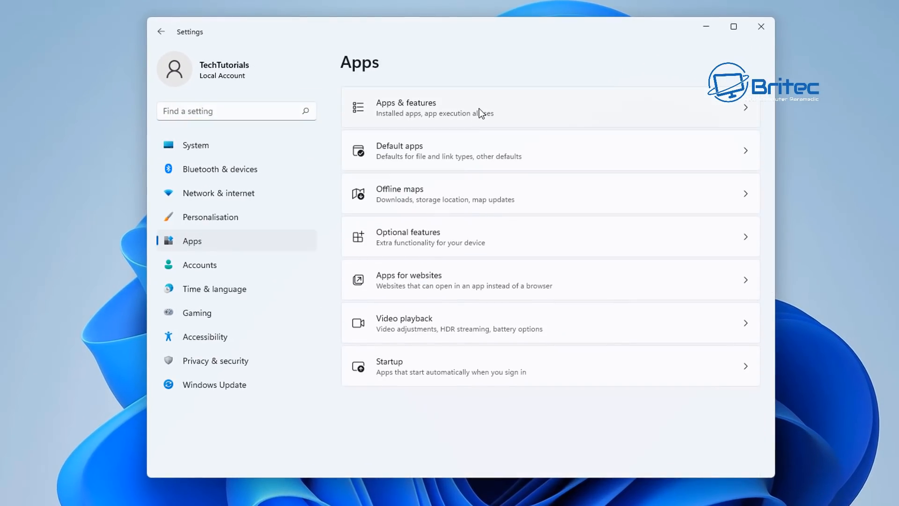
{"action": "left_click", "coordinate": [405, 107]}
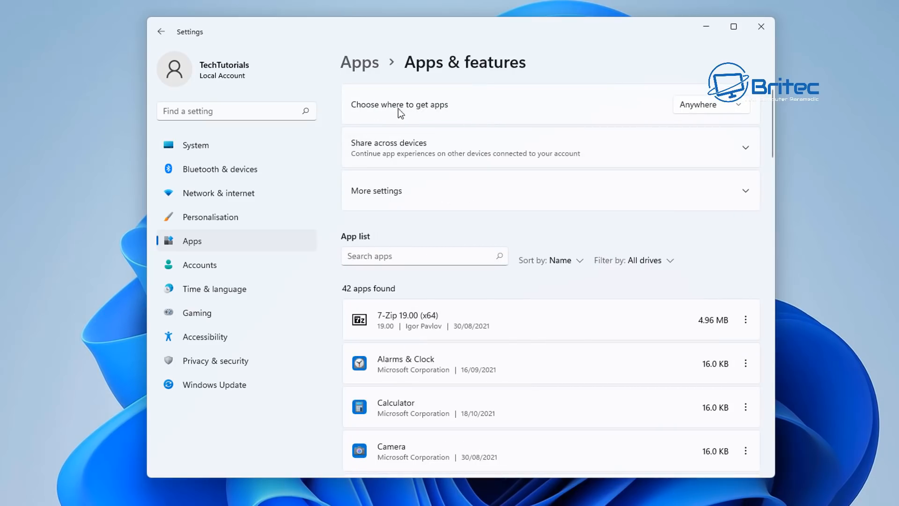
{"action": "mouse_move", "coordinate": [710, 110]}
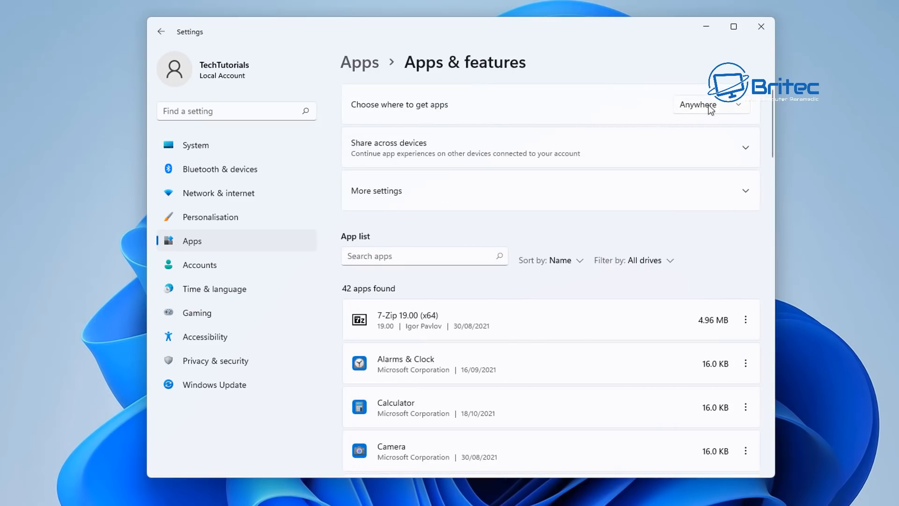
{"action": "mouse_move", "coordinate": [693, 109]}
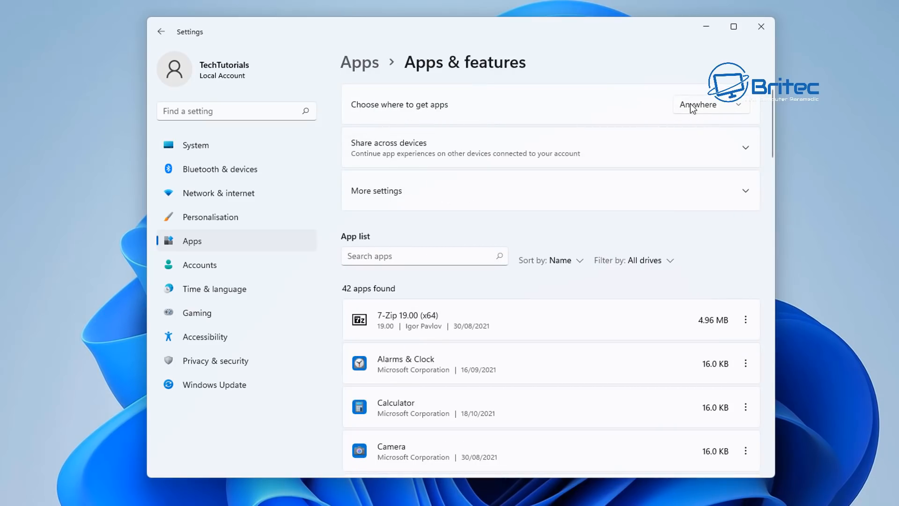
{"action": "mouse_move", "coordinate": [704, 111]}
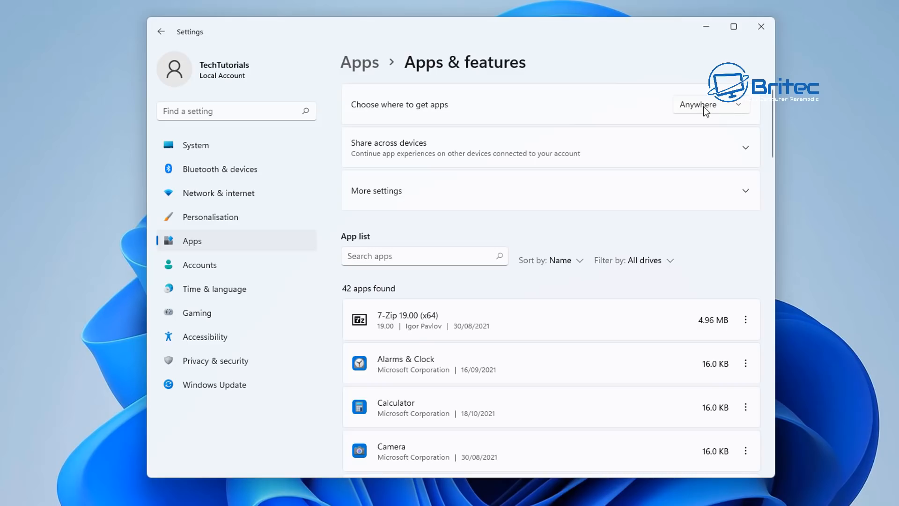
- Set 'Choose where to get apps' to The Microsoft Store only, then close Settings
{"action": "left_click", "coordinate": [709, 104]}
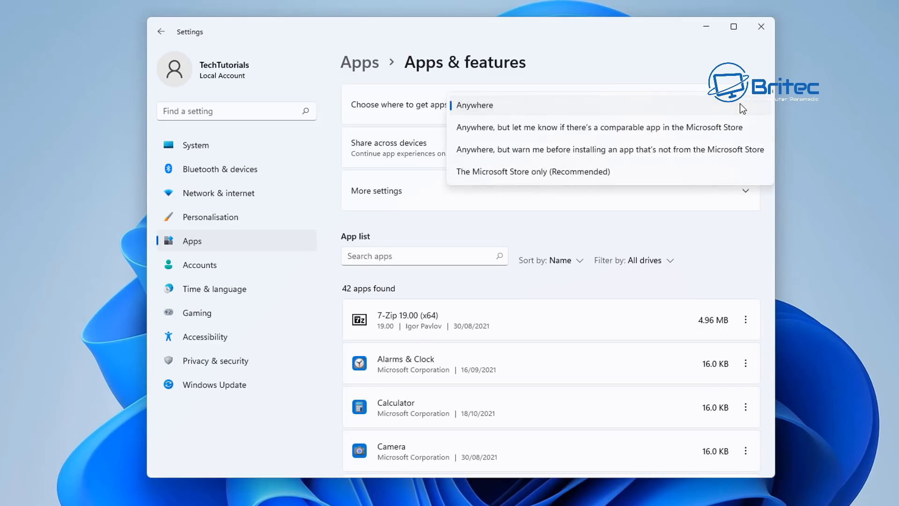
{"action": "mouse_move", "coordinate": [567, 175]}
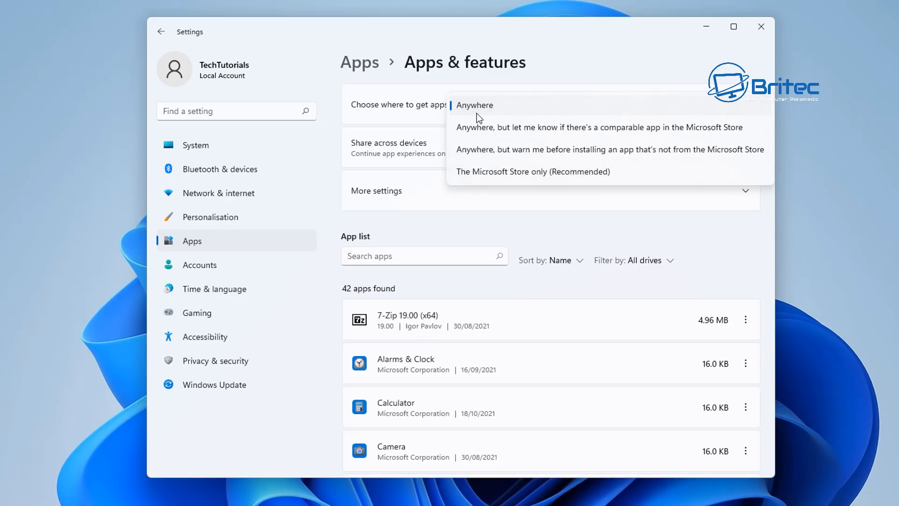
{"action": "mouse_move", "coordinate": [572, 175]}
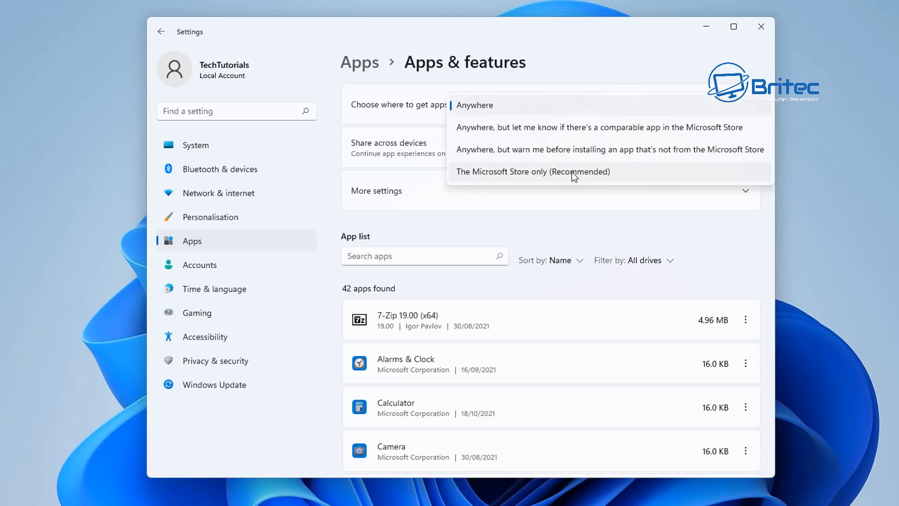
{"action": "mouse_move", "coordinate": [570, 176]}
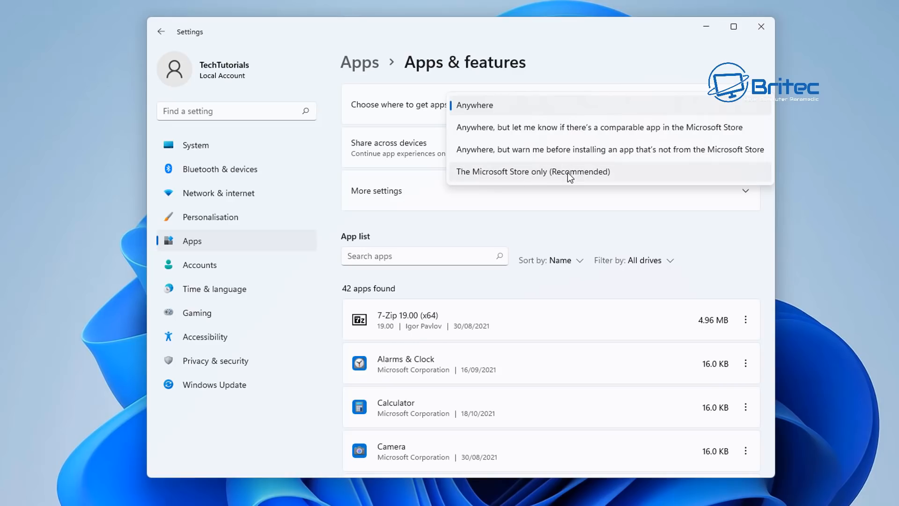
{"action": "mouse_move", "coordinate": [571, 175]}
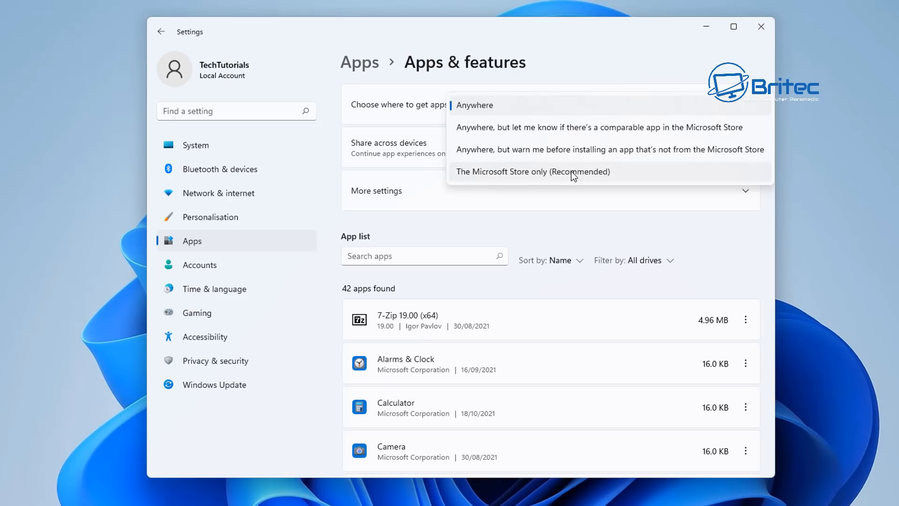
{"action": "left_click", "coordinate": [533, 172]}
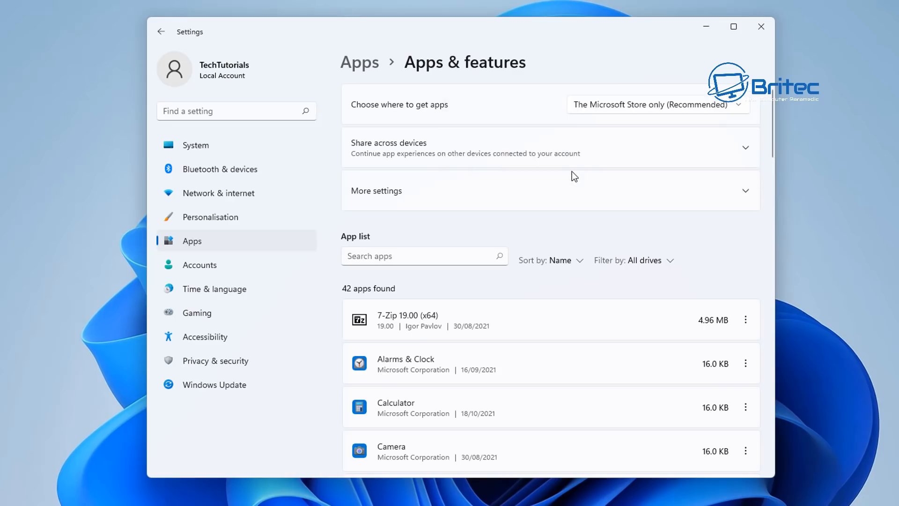
{"action": "mouse_move", "coordinate": [693, 124]}
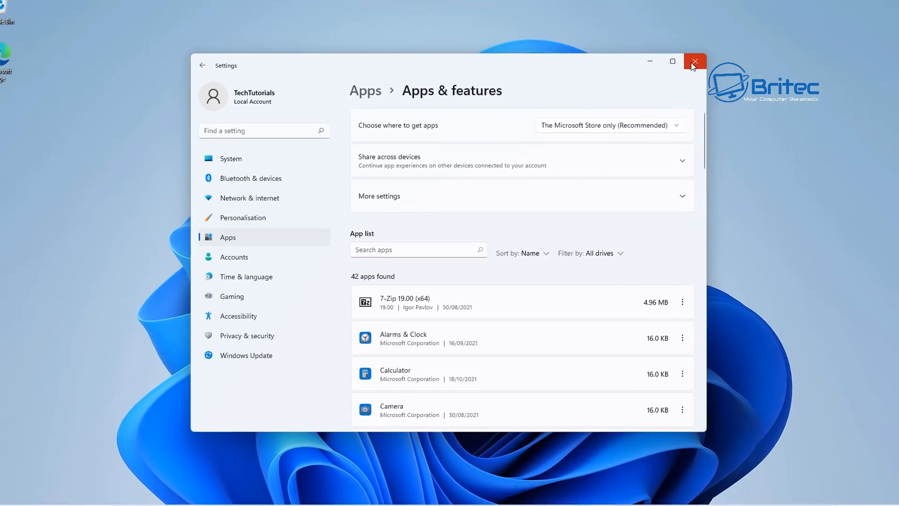
{"action": "left_click", "coordinate": [693, 62]}
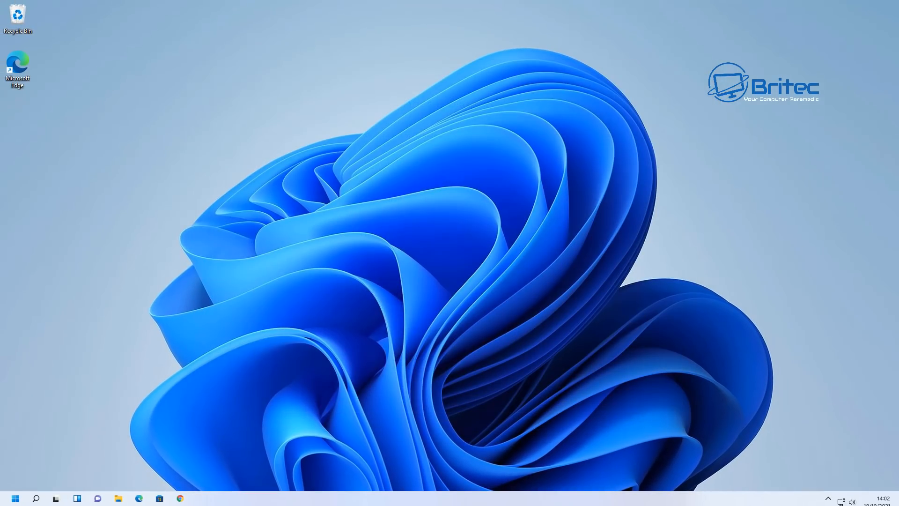
- Switch Online speech recognition Off on the Privacy & security Speech page
{"action": "left_click", "coordinate": [15, 497]}
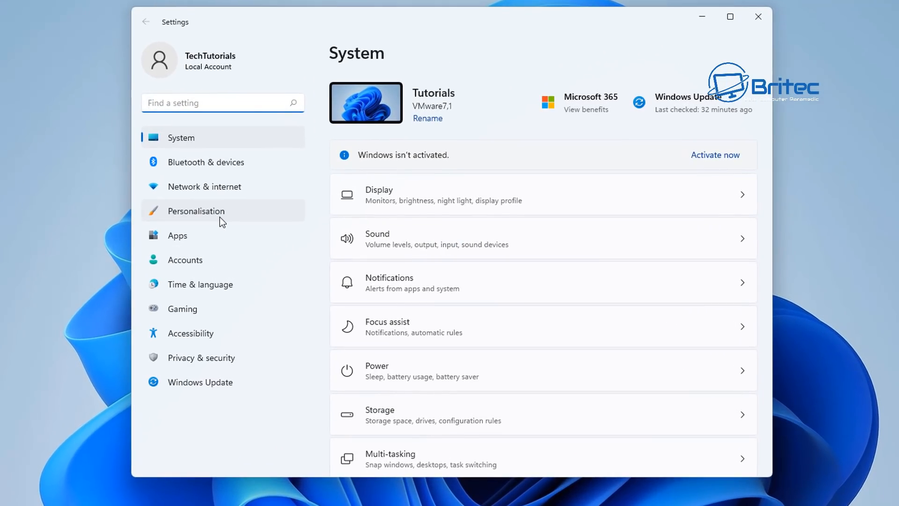
{"action": "left_click", "coordinate": [201, 357]}
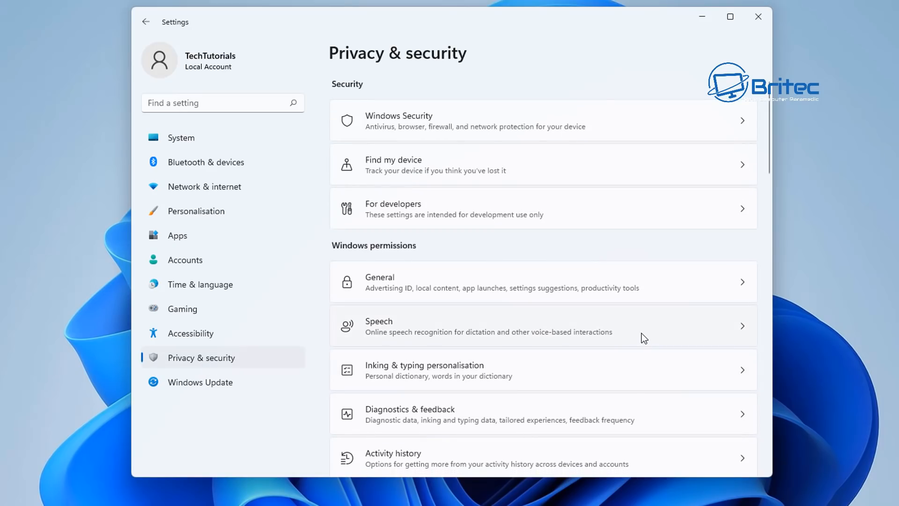
{"action": "mouse_move", "coordinate": [457, 271]}
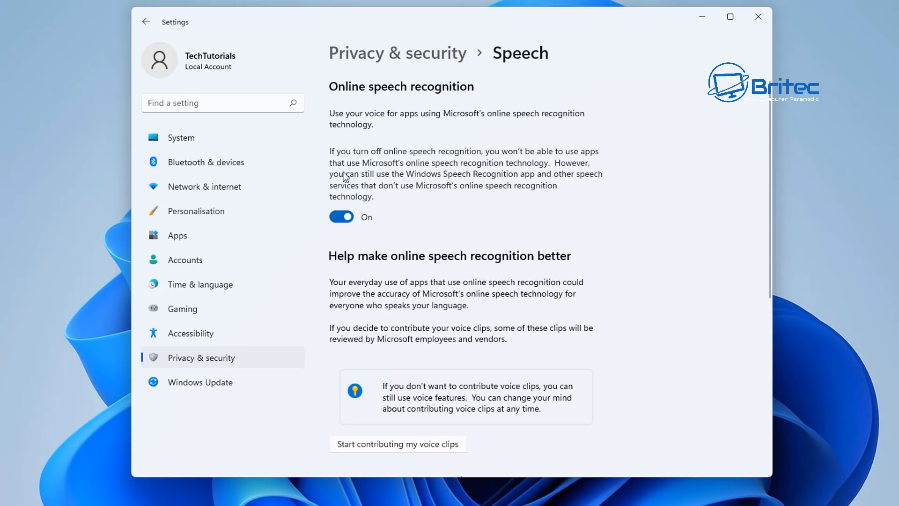
{"action": "mouse_move", "coordinate": [384, 270]}
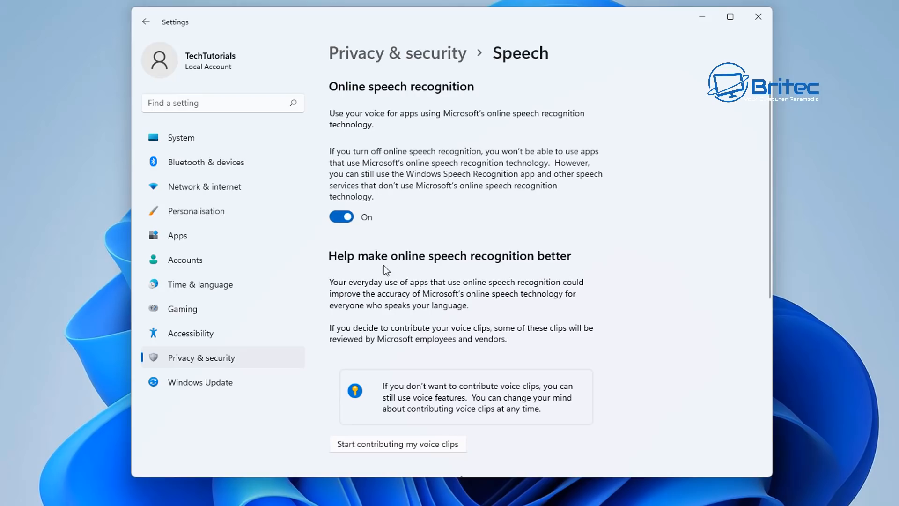
{"action": "left_click", "coordinate": [341, 216]}
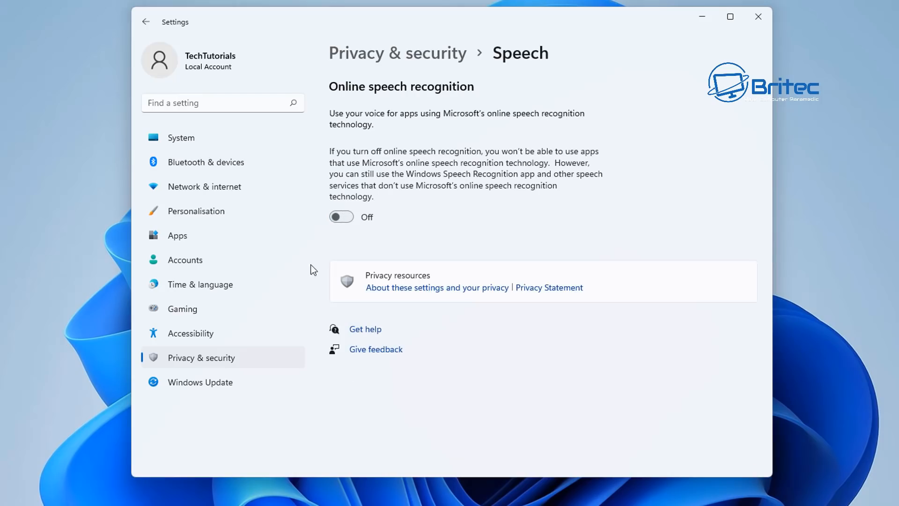
{"action": "mouse_move", "coordinate": [386, 268]}
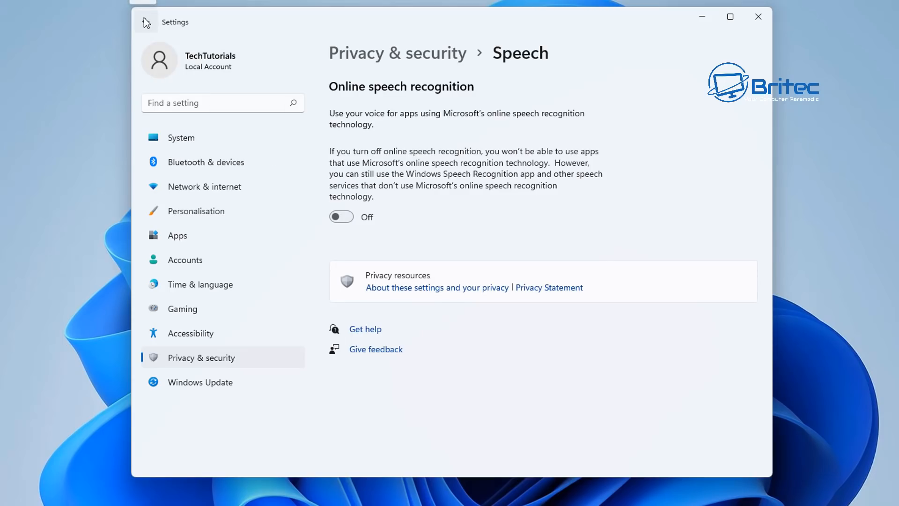
- Confirm the Inking & typing personal dictionary is Off and return to Privacy & security
{"action": "left_click", "coordinate": [146, 22]}
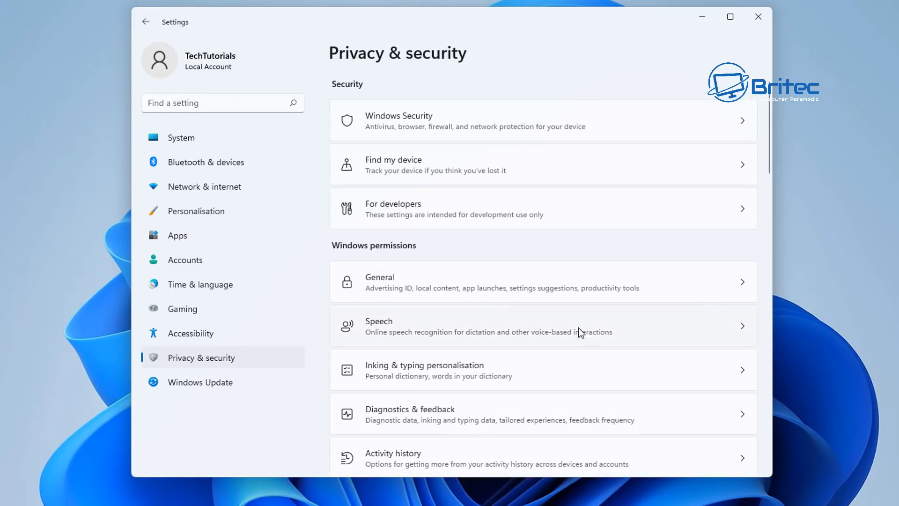
{"action": "mouse_move", "coordinate": [421, 366]}
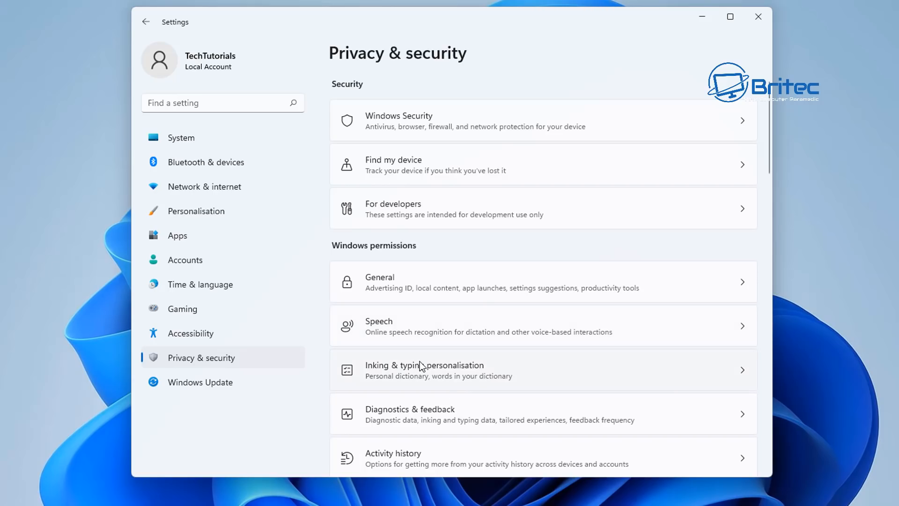
{"action": "mouse_move", "coordinate": [445, 378]}
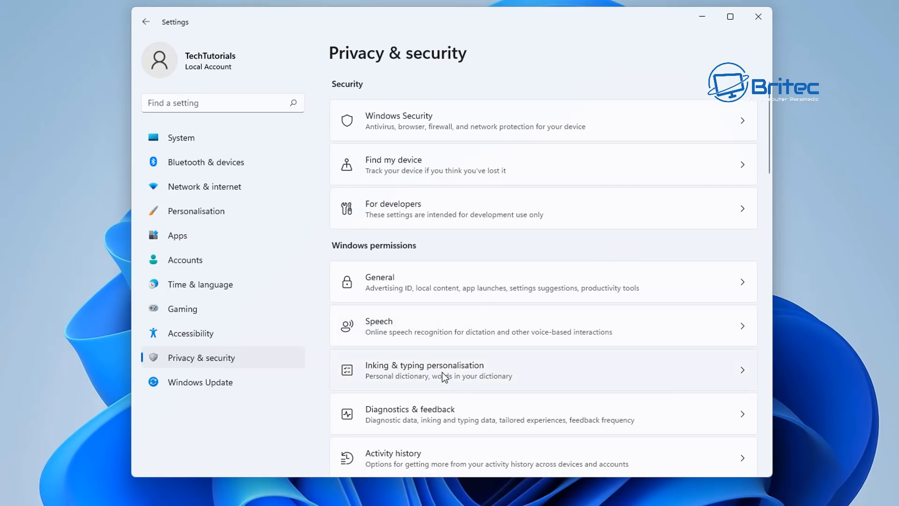
{"action": "left_click", "coordinate": [423, 369]}
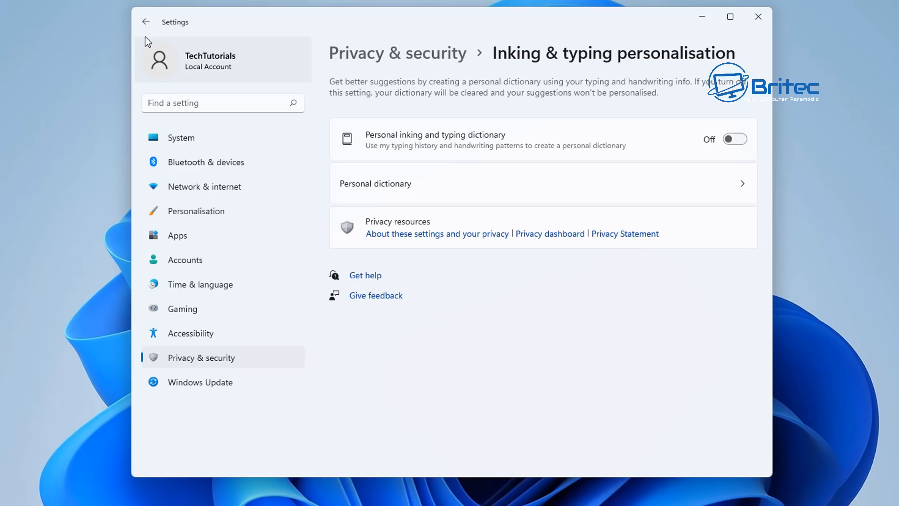
{"action": "left_click", "coordinate": [147, 22]}
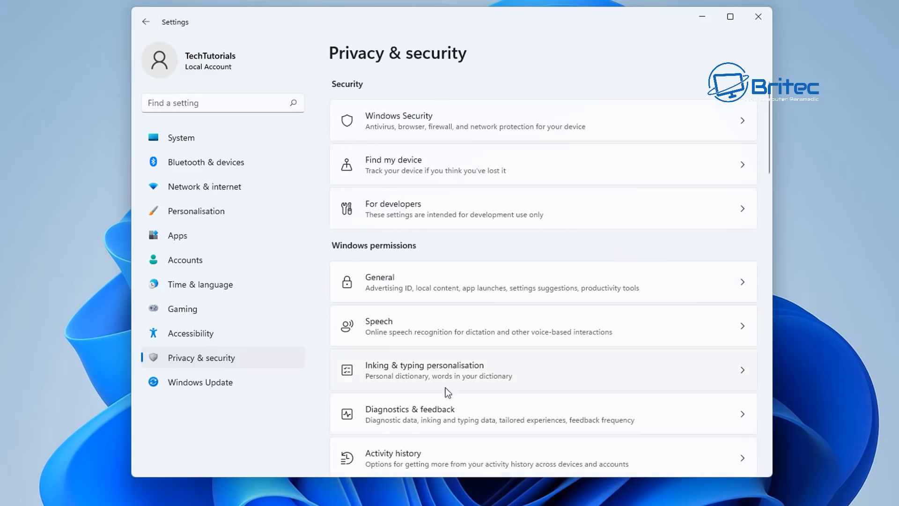
{"action": "mouse_move", "coordinate": [438, 413]}
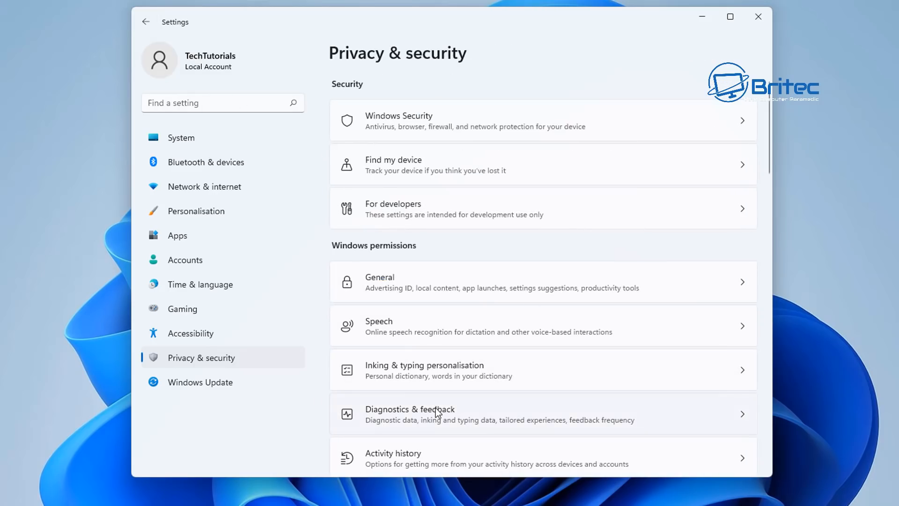
- In Diagnostics & feedback turn off tailored experiences and the Diagnostic Data Viewer, and delete diagnostic data
{"action": "left_click", "coordinate": [410, 413]}
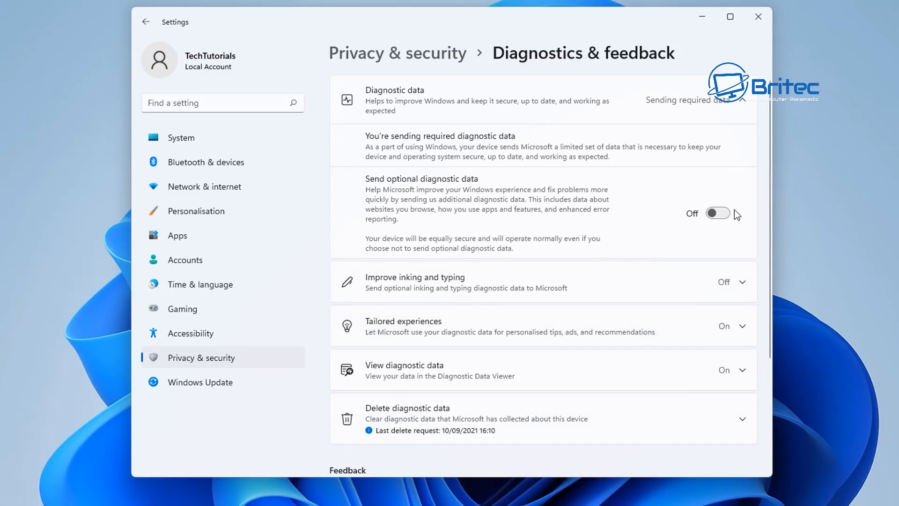
{"action": "mouse_move", "coordinate": [720, 215]}
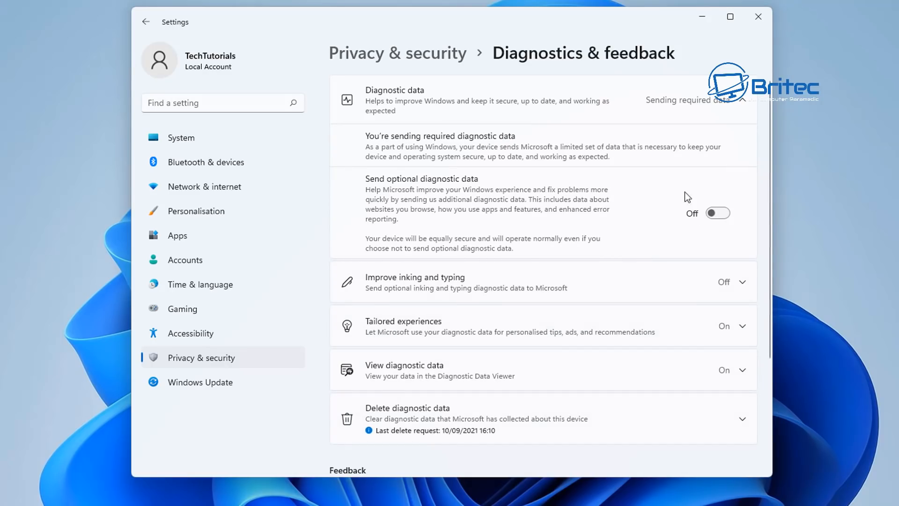
{"action": "mouse_move", "coordinate": [721, 143]}
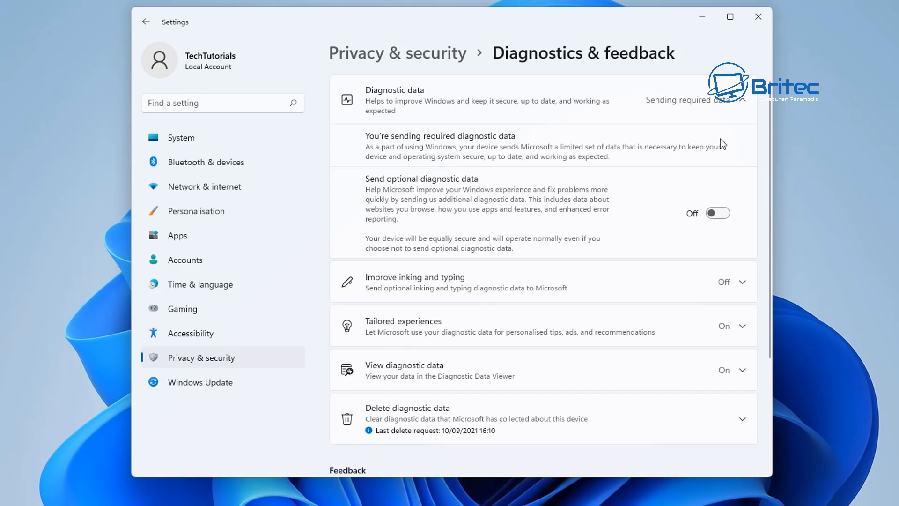
{"action": "mouse_move", "coordinate": [731, 298]}
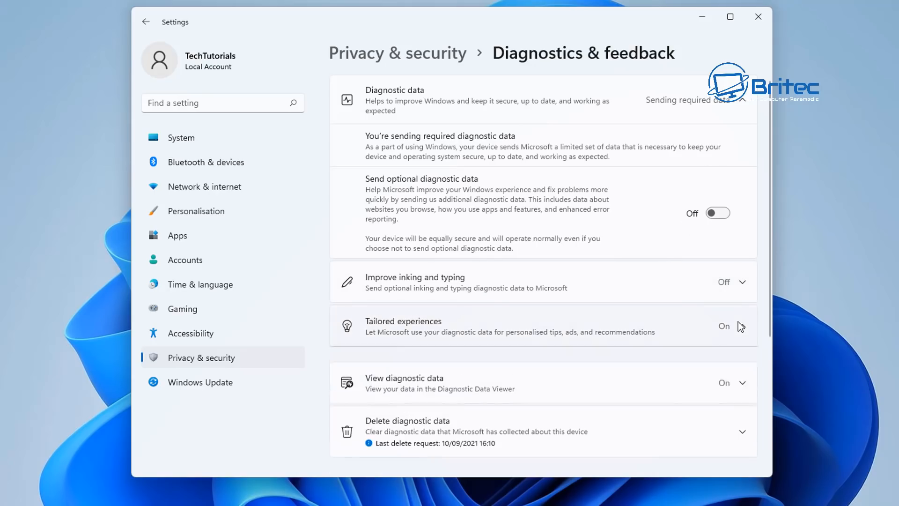
{"action": "left_click", "coordinate": [741, 325]}
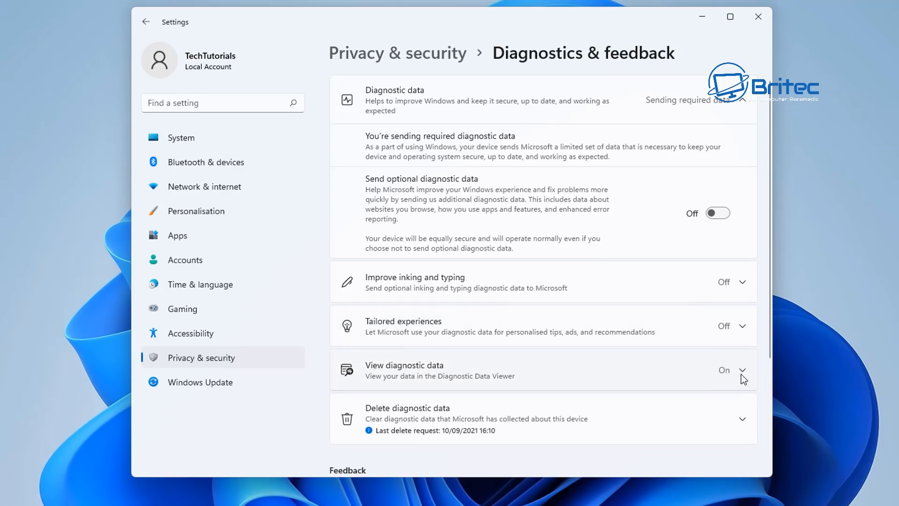
{"action": "left_click", "coordinate": [741, 370]}
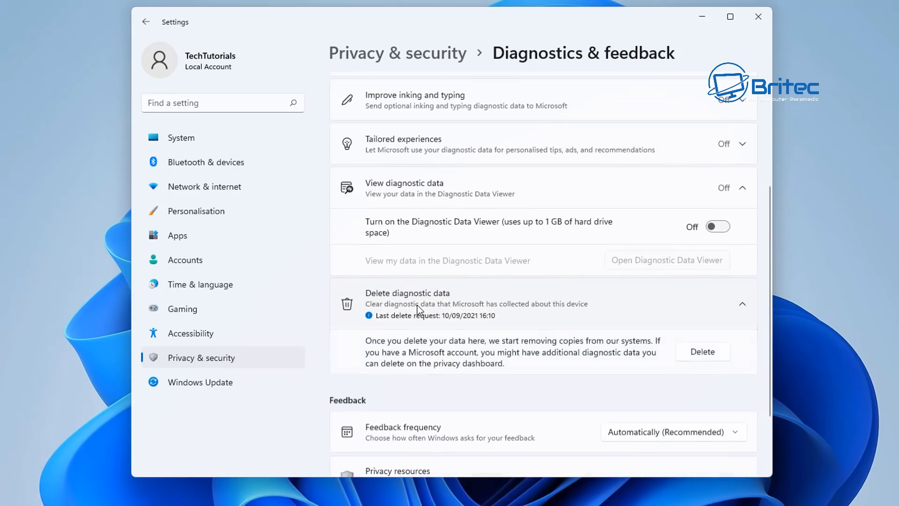
{"action": "left_click", "coordinate": [702, 352]}
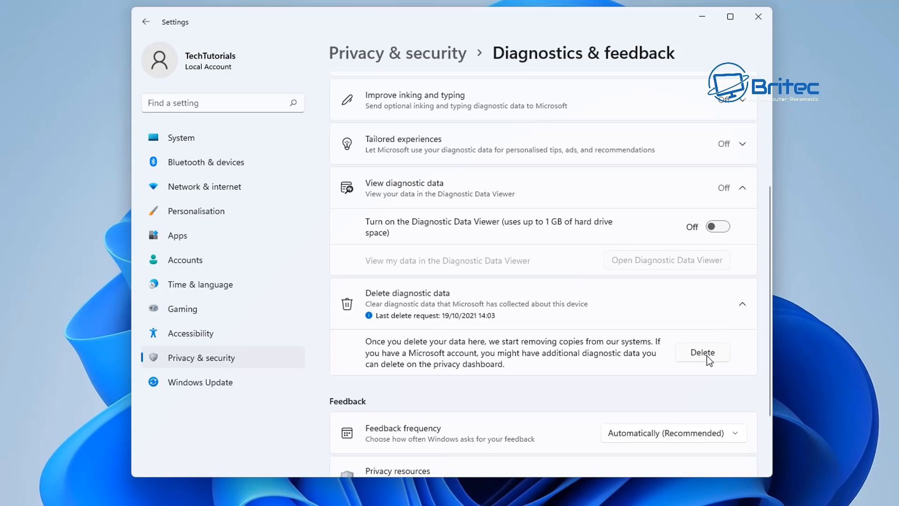
{"action": "mouse_move", "coordinate": [704, 360]}
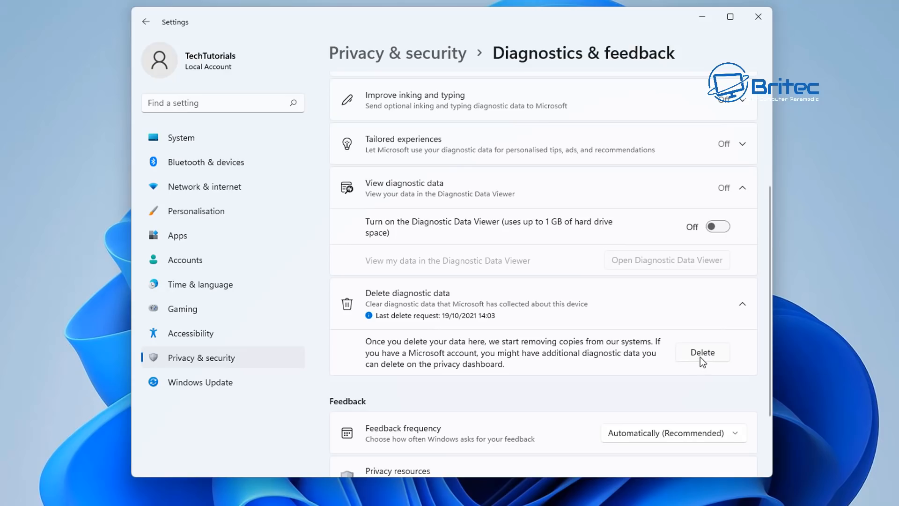
{"action": "scroll", "scroll_direction": "down", "scroll_amount": 3}
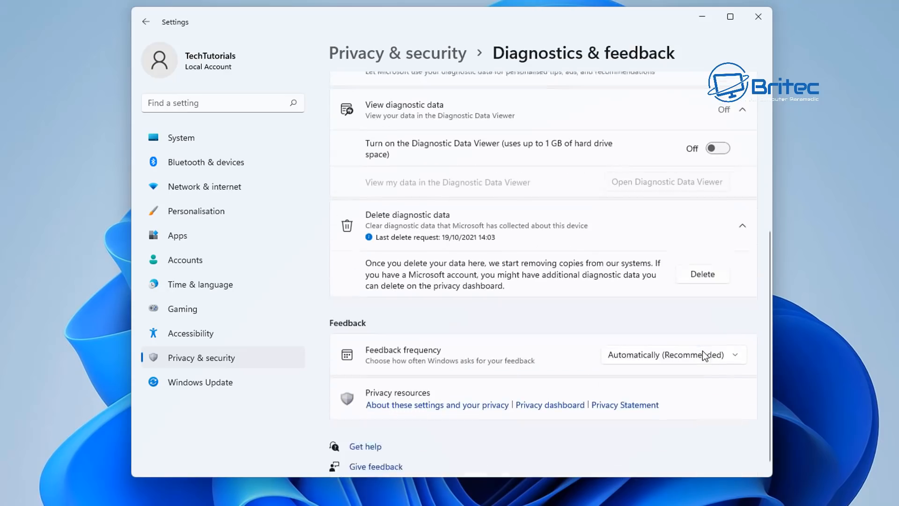
{"action": "scroll", "scroll_direction": "down", "scroll_amount": 3}
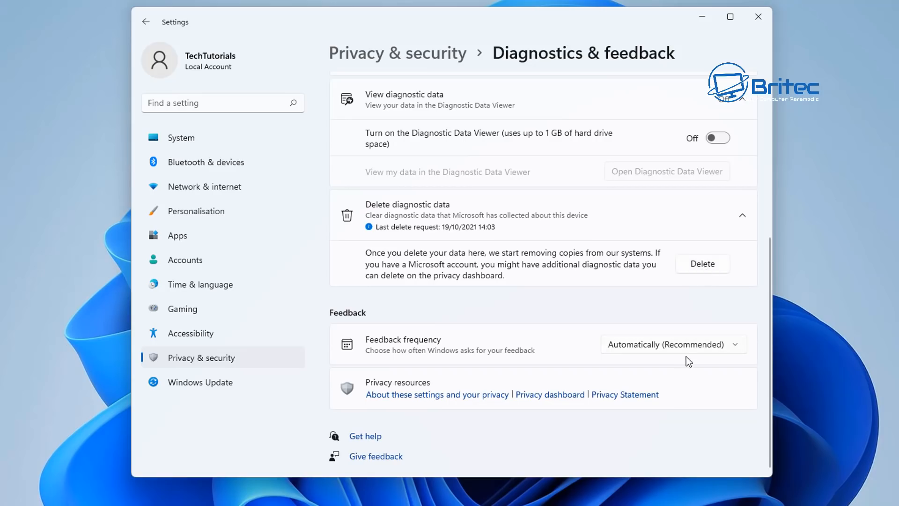
- Choose a new Feedback frequency, return to Privacy & security, and close Settings to the desktop
{"action": "left_click", "coordinate": [670, 343]}
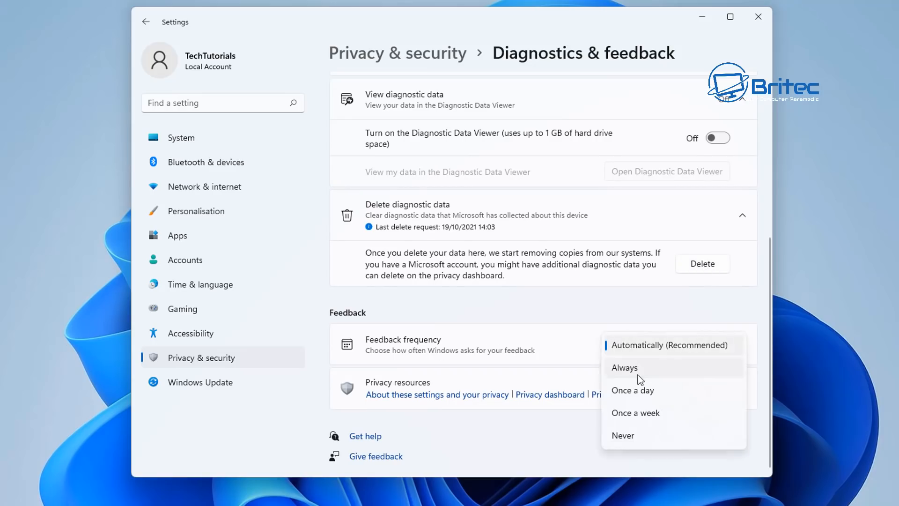
{"action": "left_click", "coordinate": [622, 435]}
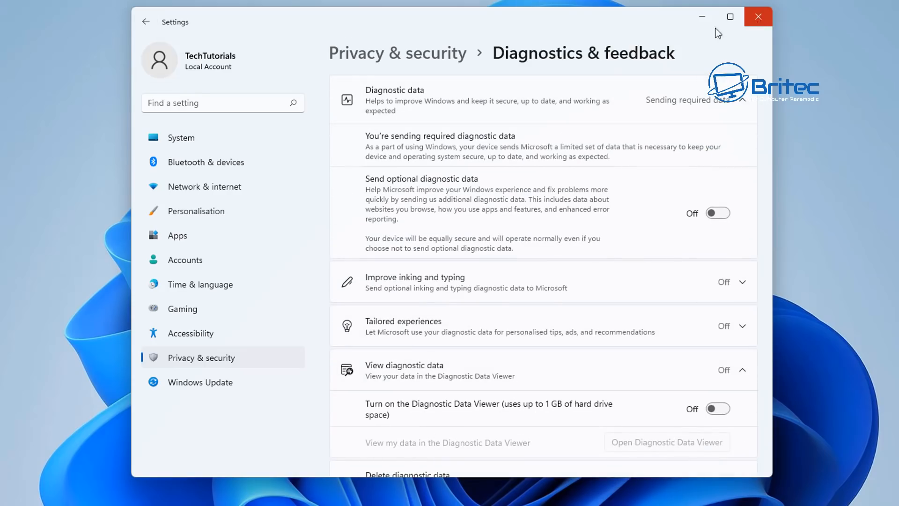
{"action": "left_click", "coordinate": [147, 22]}
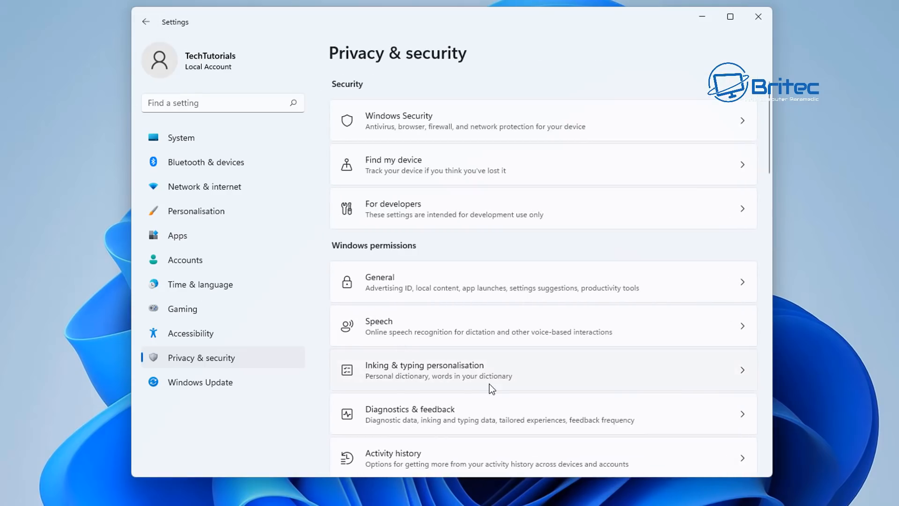
{"action": "scroll", "scroll_direction": "down", "scroll_amount": 3}
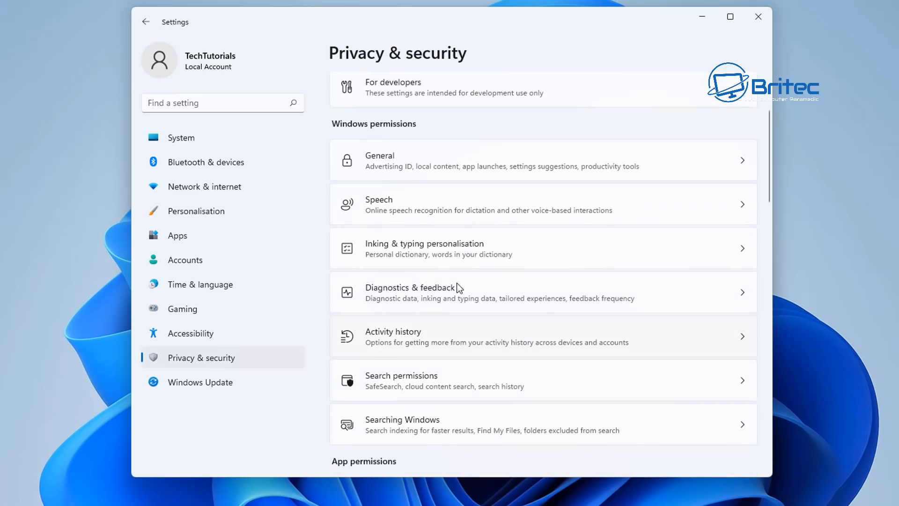
{"action": "scroll", "scroll_direction": "up", "scroll_amount": 3}
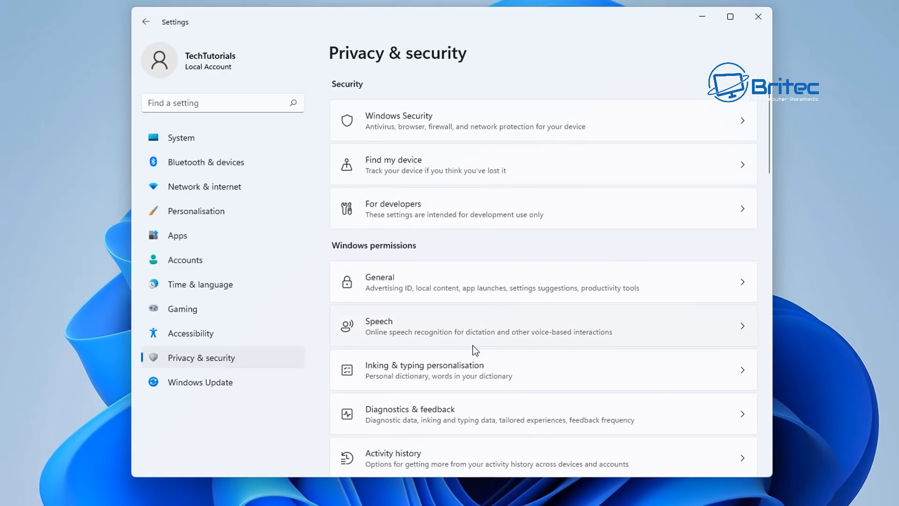
{"action": "mouse_move", "coordinate": [432, 311]}
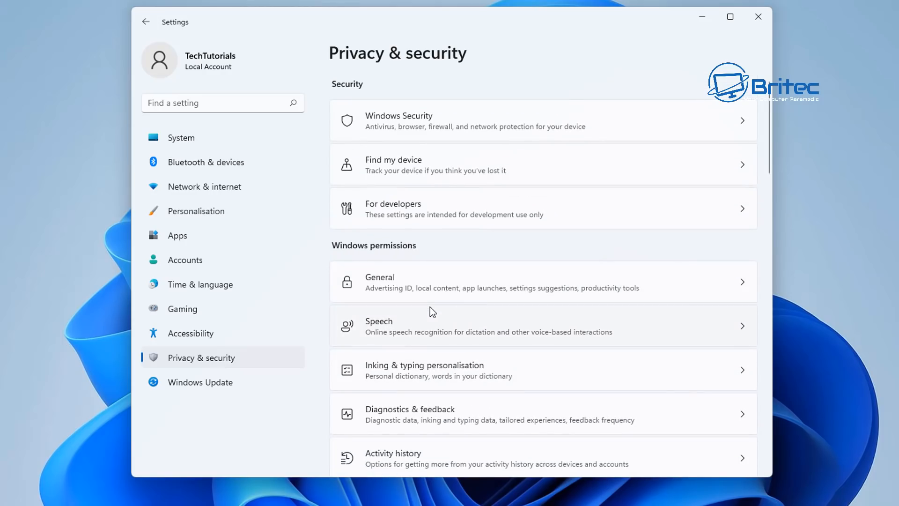
{"action": "left_click", "coordinate": [757, 16]}
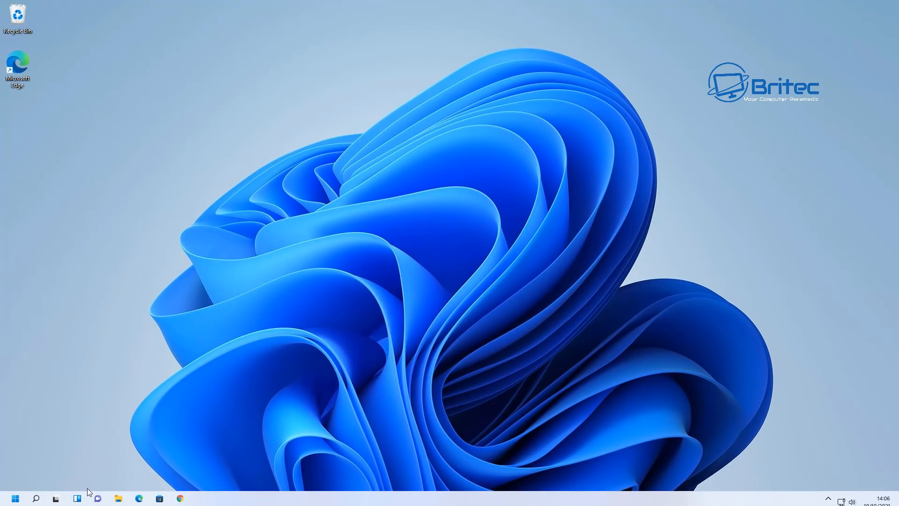
- Search Start for 'power' and launch the Edit power plan result
{"action": "left_click", "coordinate": [35, 497]}
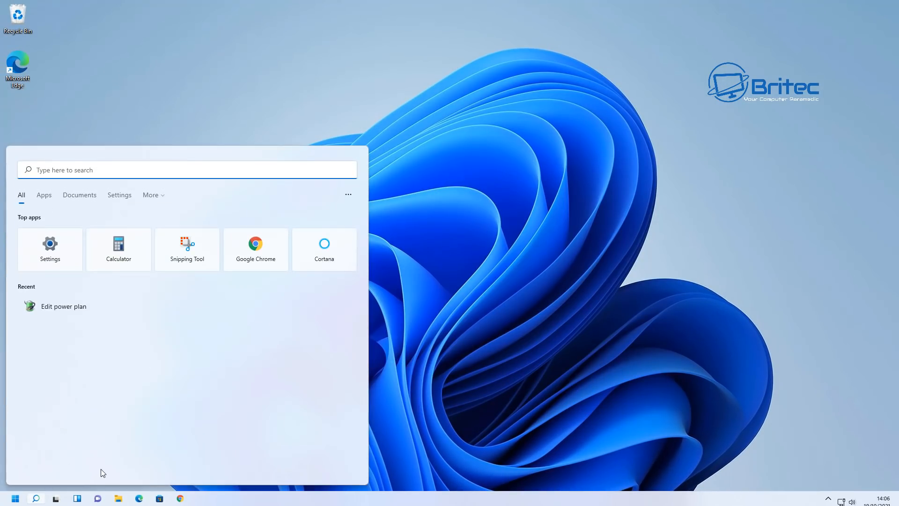
{"action": "type", "text": "power"}
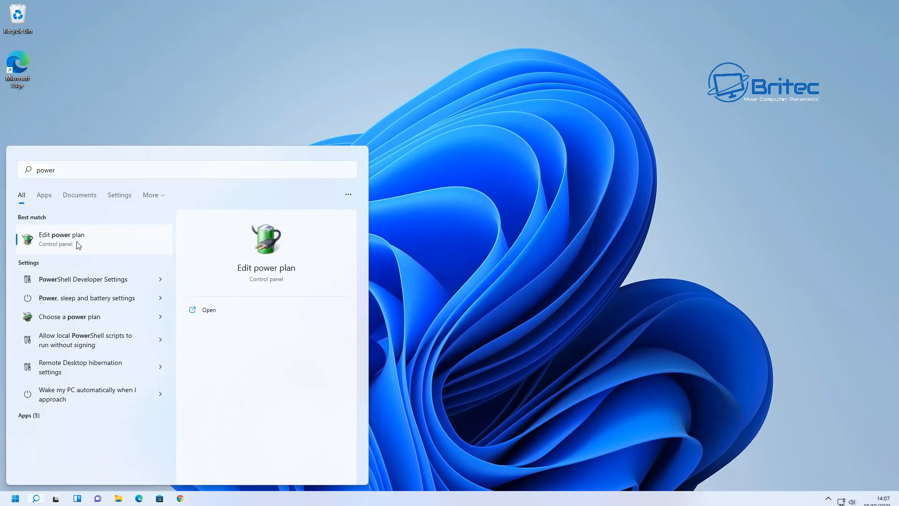
{"action": "left_click", "coordinate": [61, 239]}
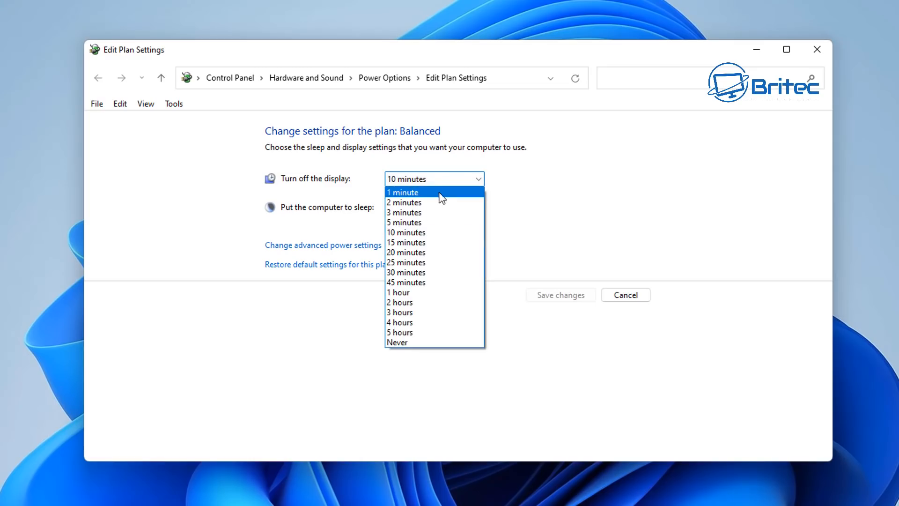
- Set the Balanced plan's display-off and sleep timeouts both to Never
{"action": "left_click", "coordinate": [397, 341]}
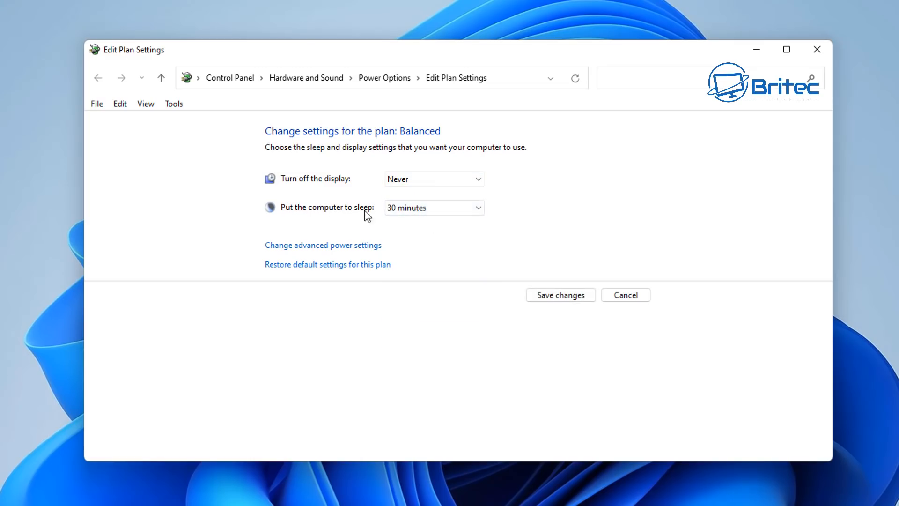
{"action": "left_click", "coordinate": [434, 207]}
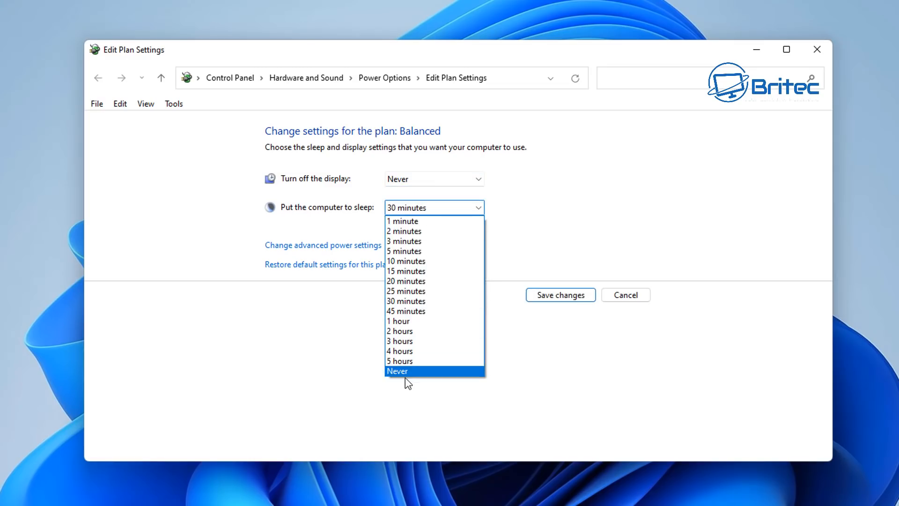
{"action": "left_click", "coordinate": [397, 370]}
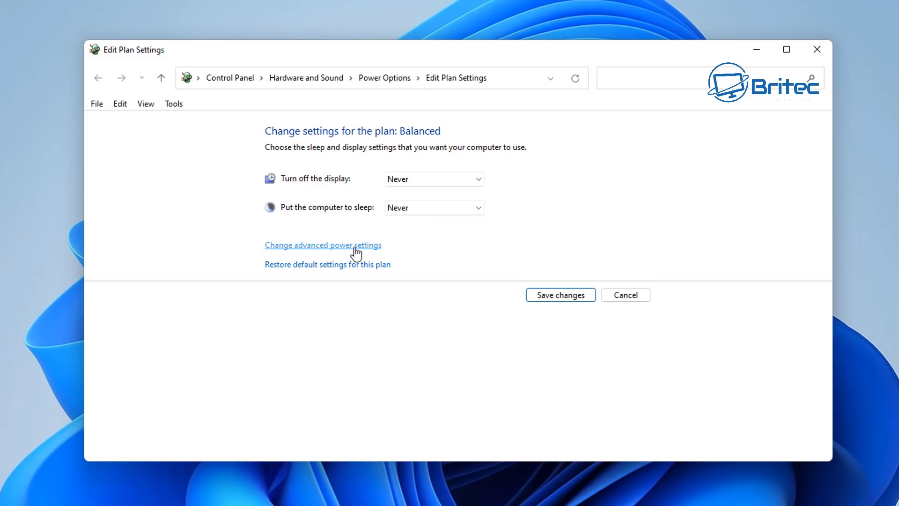
- In advanced power settings, set Turn off hard disk after to 0 minutes and confirm
{"action": "left_click", "coordinate": [323, 245]}
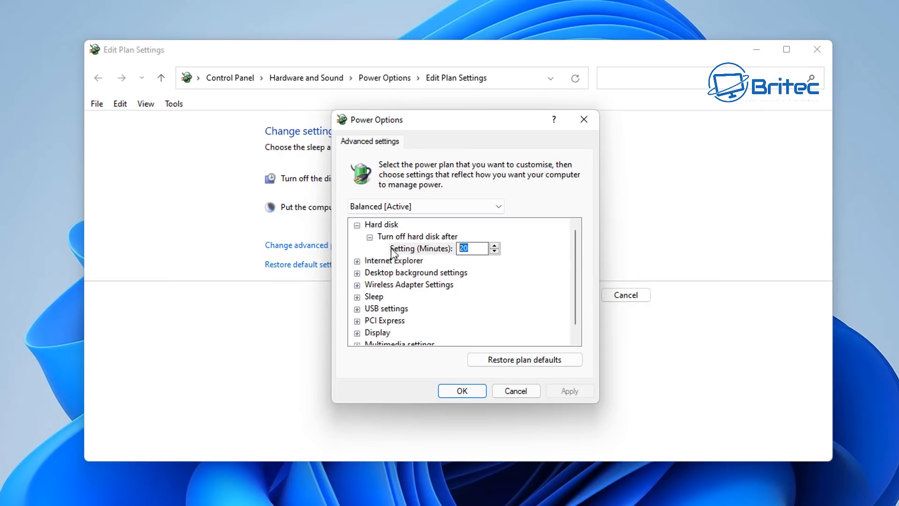
{"action": "type", "text": "0"}
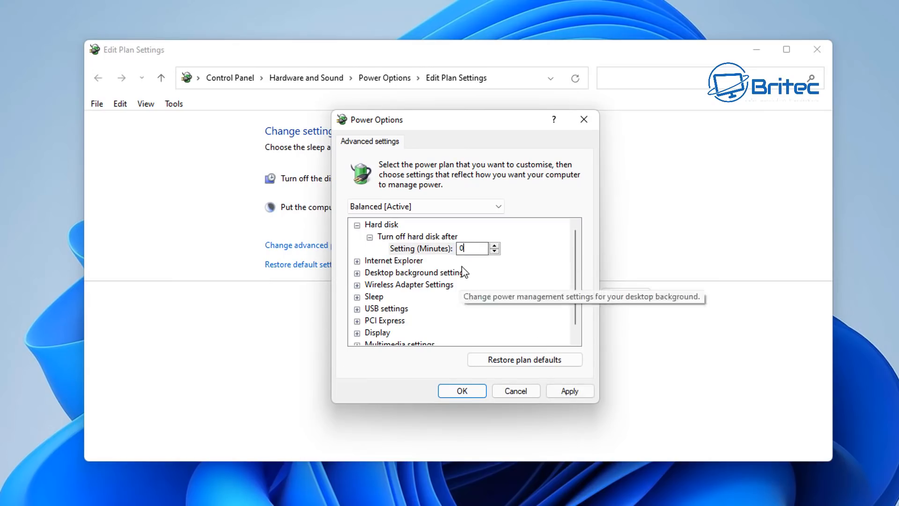
{"action": "mouse_move", "coordinate": [405, 254]}
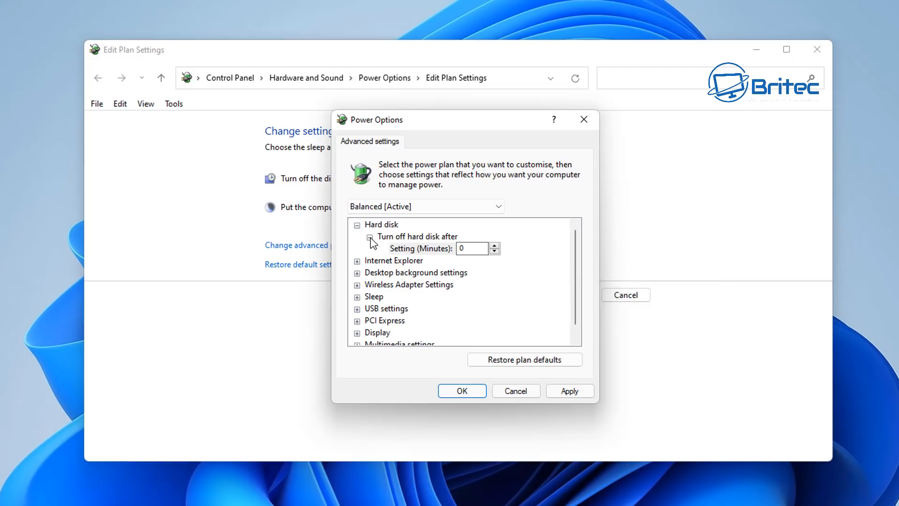
{"action": "mouse_move", "coordinate": [472, 248]}
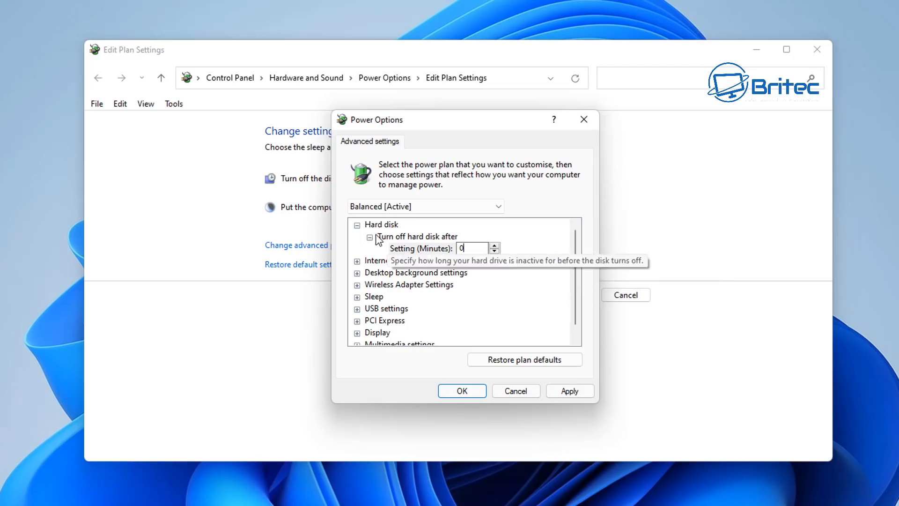
{"action": "left_click", "coordinate": [357, 224]}
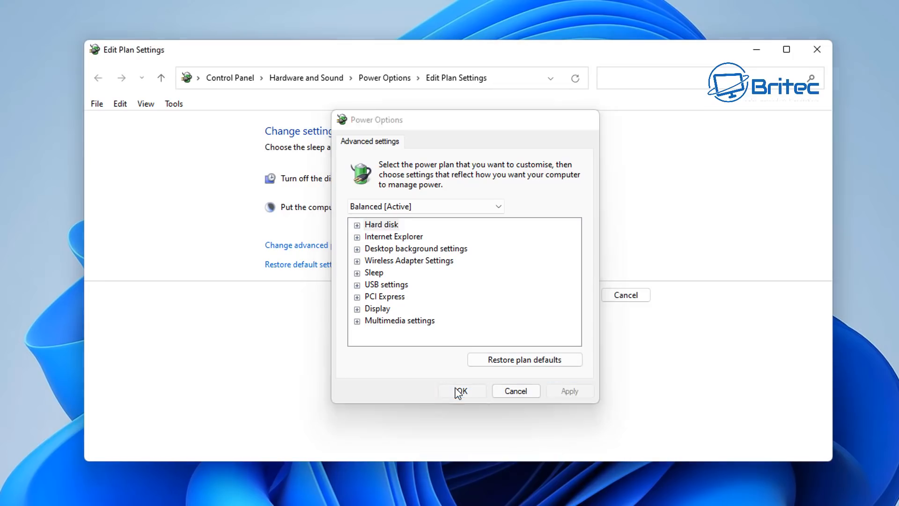
{"action": "left_click", "coordinate": [461, 391]}
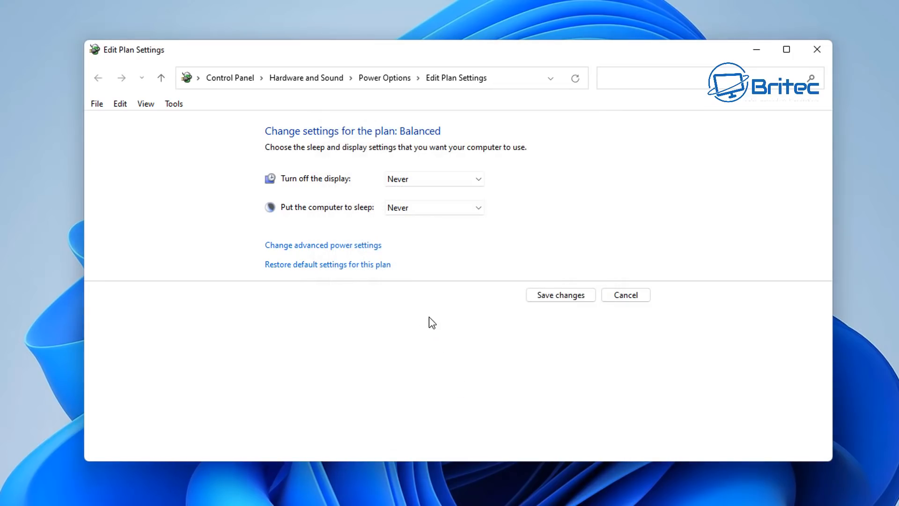
{"action": "mouse_move", "coordinate": [463, 304]}
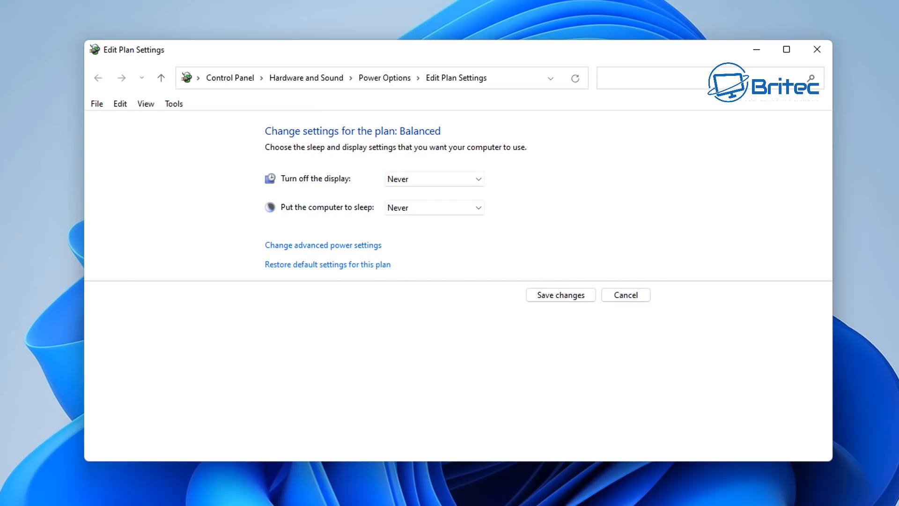
{"action": "left_click", "coordinate": [323, 244]}
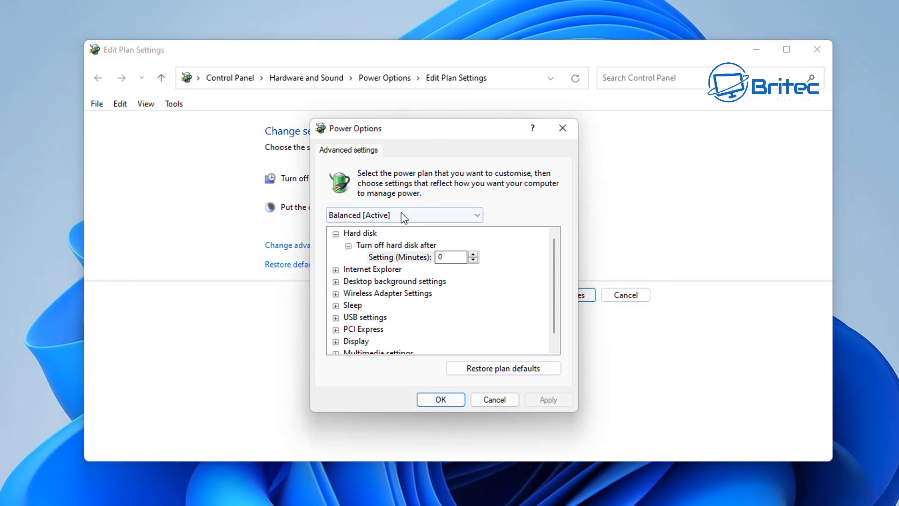
{"action": "left_click", "coordinate": [403, 215]}
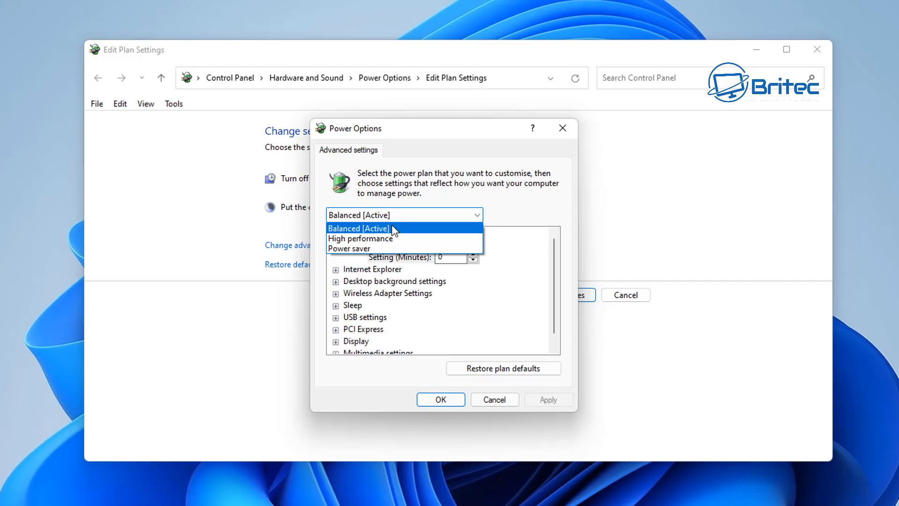
{"action": "left_click", "coordinate": [358, 228]}
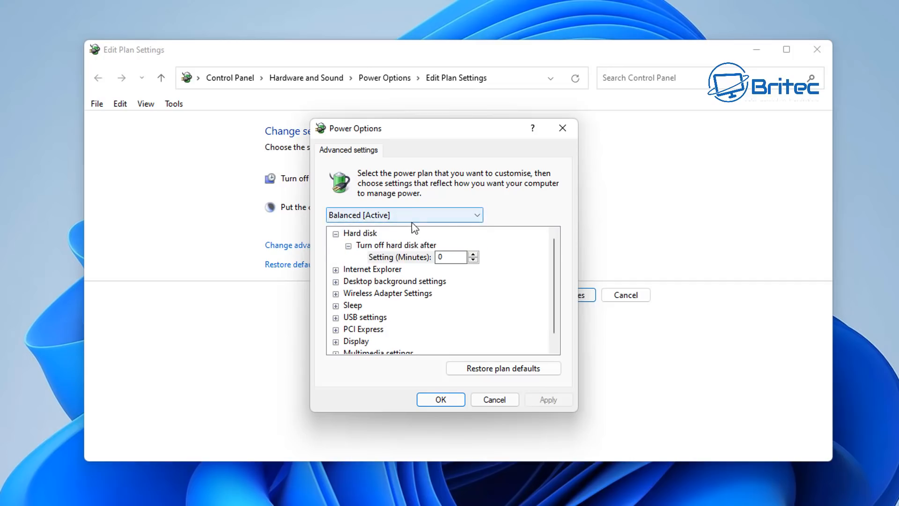
{"action": "left_click", "coordinate": [404, 214]}
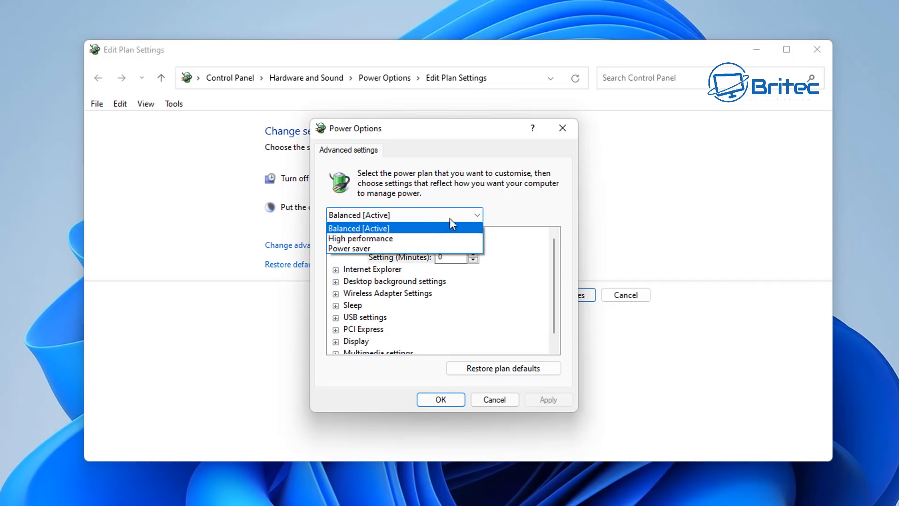
{"action": "left_click", "coordinate": [359, 228]}
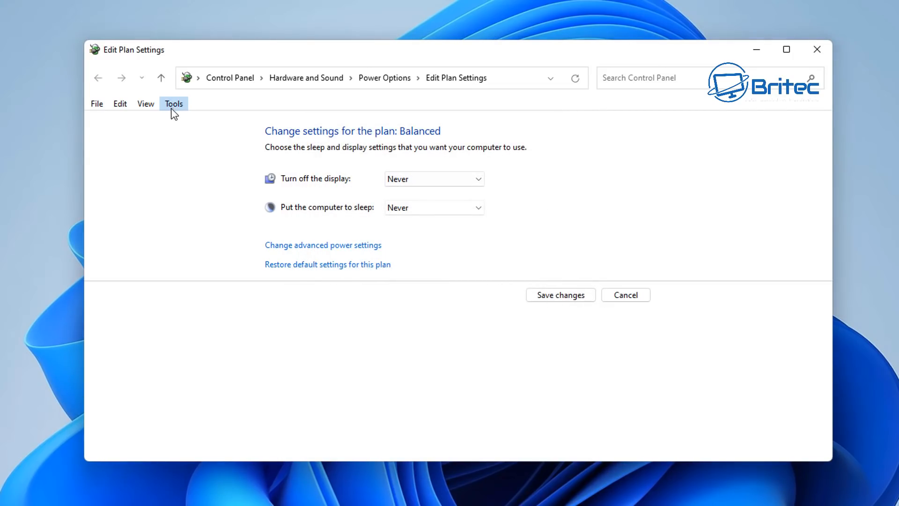
- In Folder Options, make File Explorer open to This PC
{"action": "left_click", "coordinate": [173, 103]}
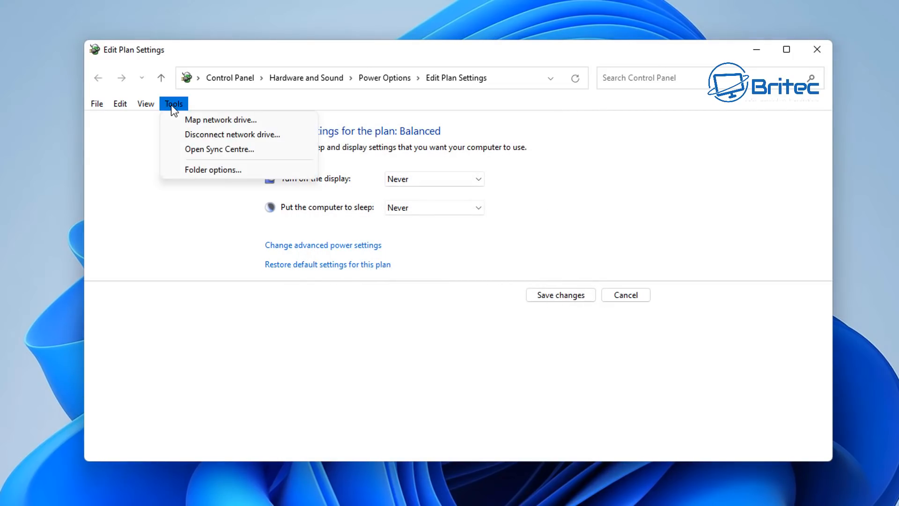
{"action": "left_click", "coordinate": [213, 170]}
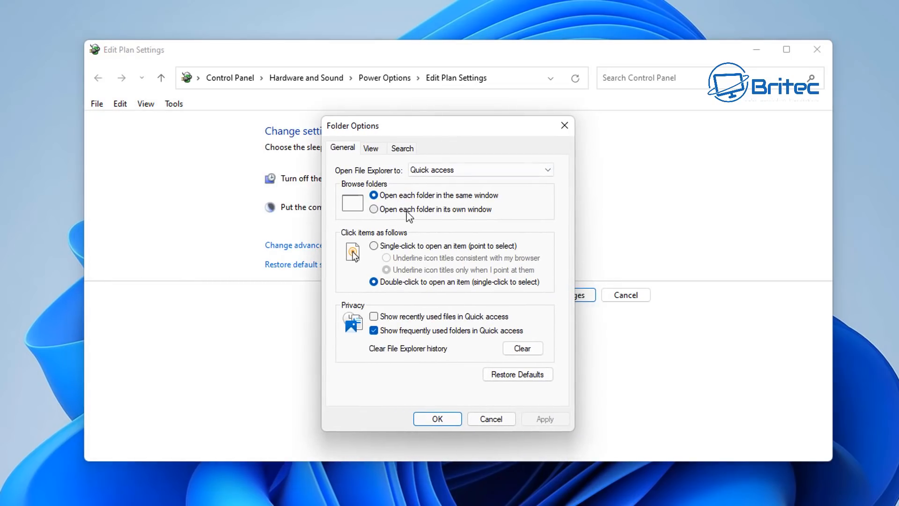
{"action": "left_click", "coordinate": [546, 169]}
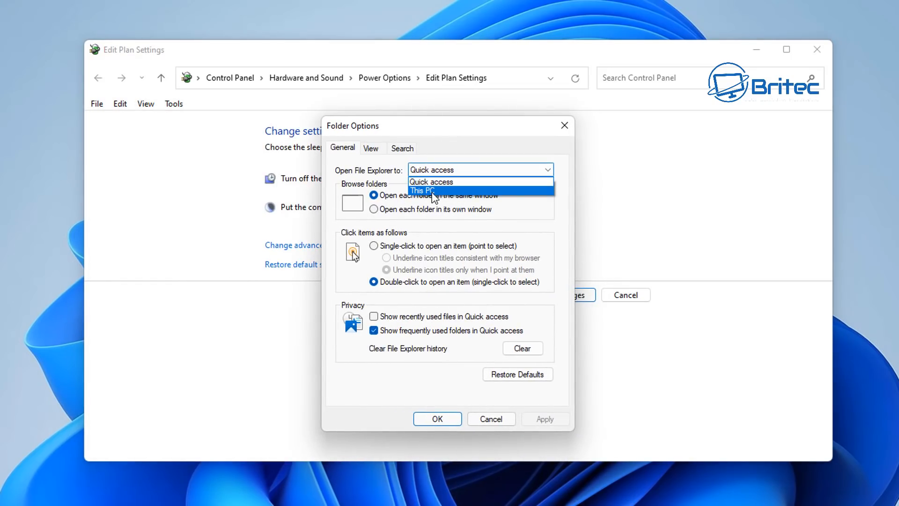
{"action": "left_click", "coordinate": [422, 191]}
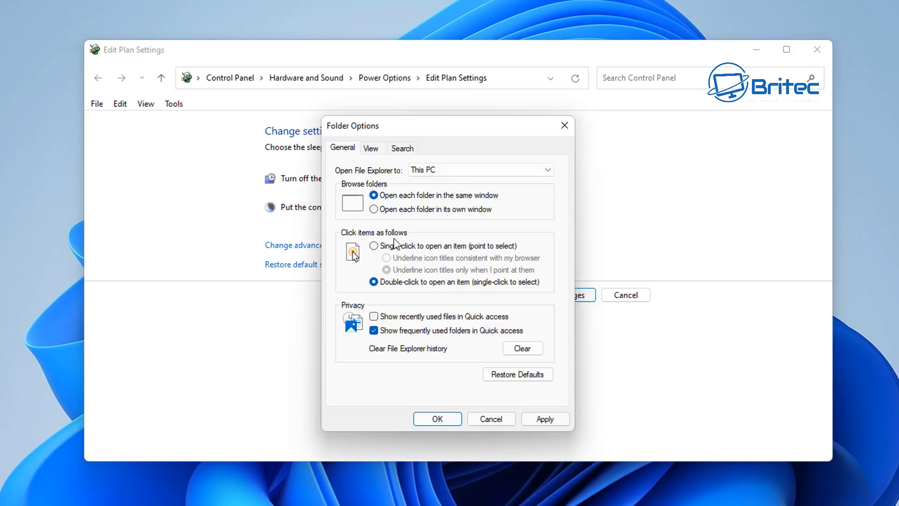
{"action": "mouse_move", "coordinate": [412, 309]}
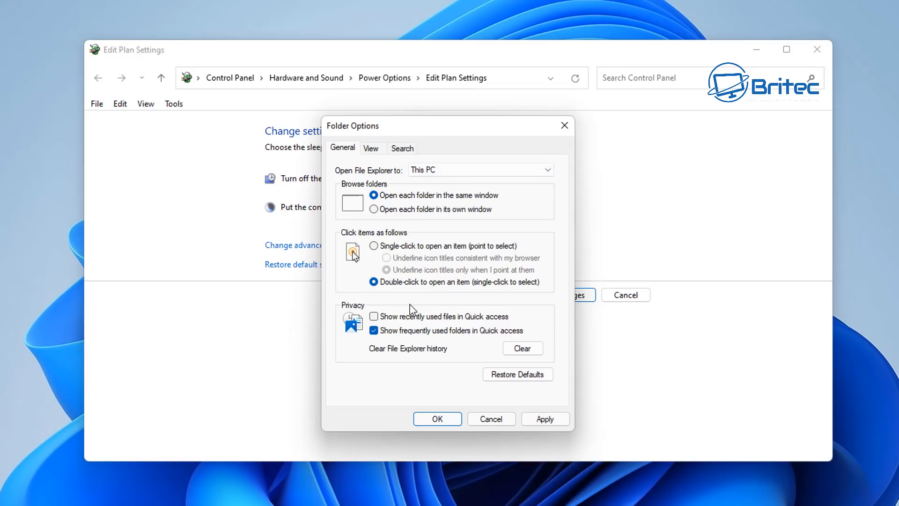
- On the View settings, show hidden files and file extensions, then save the folder options
{"action": "left_click", "coordinate": [371, 148]}
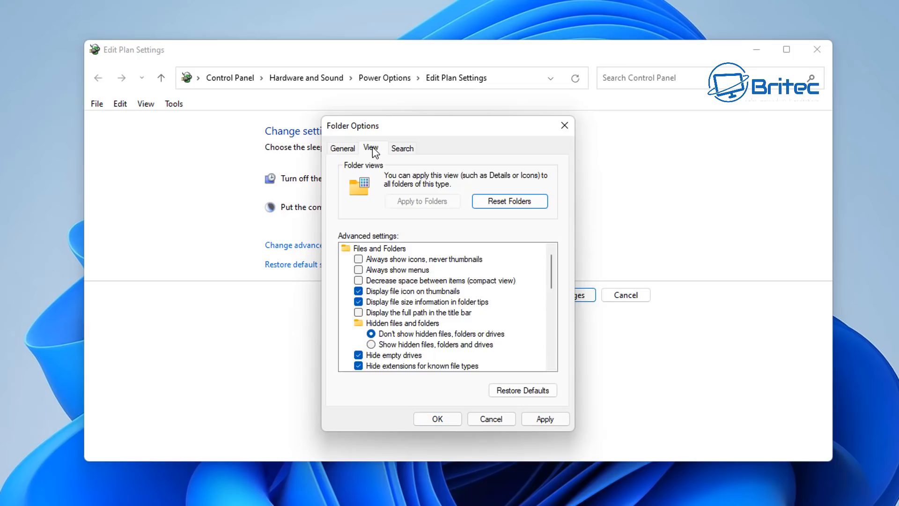
{"action": "left_click", "coordinate": [371, 344]}
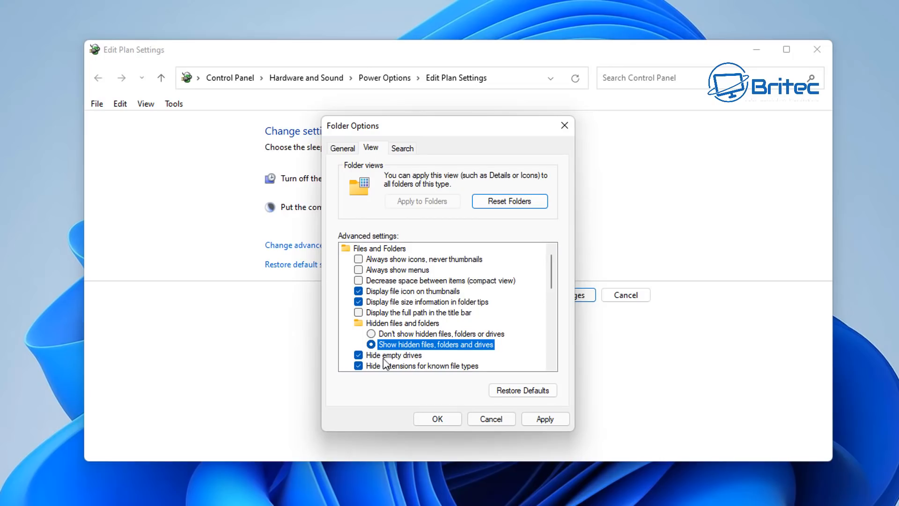
{"action": "scroll", "scroll_direction": "down", "scroll_amount": 3}
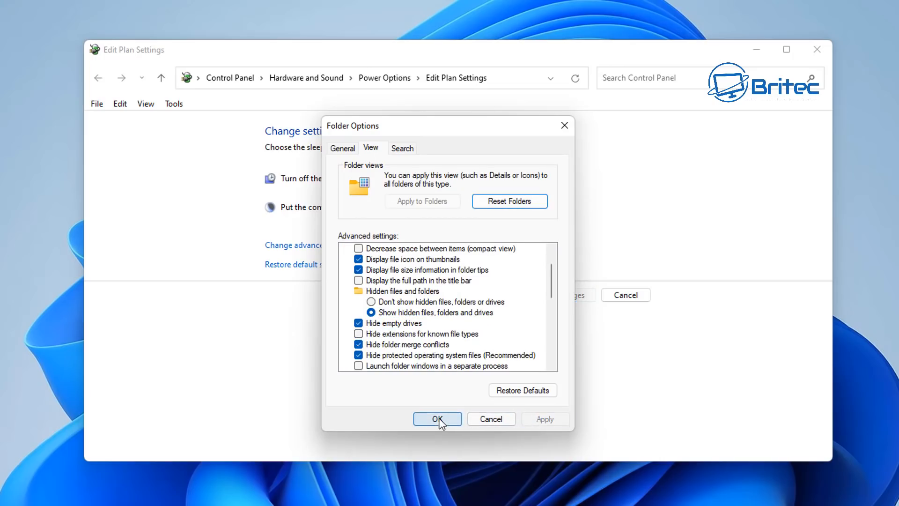
{"action": "left_click", "coordinate": [437, 418]}
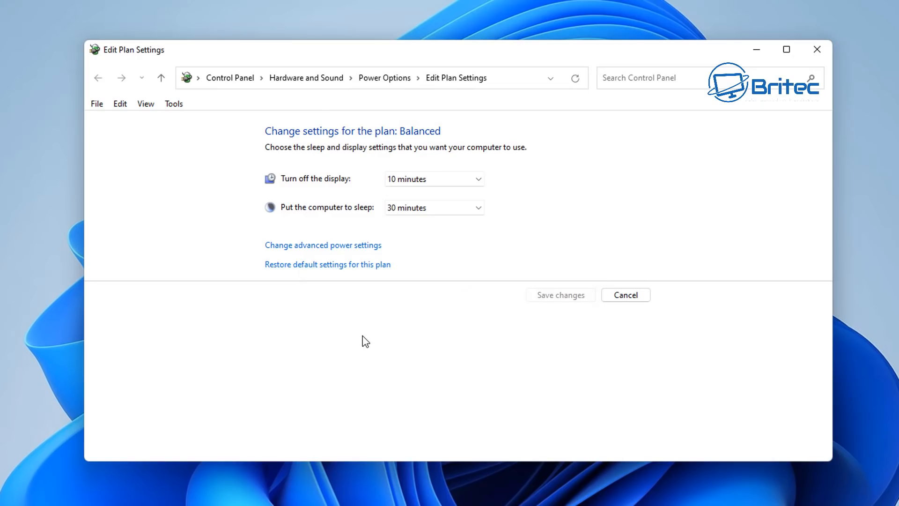
- Go back to the Power Options plan overview and close the Control Panel window
{"action": "left_click", "coordinate": [433, 177]}
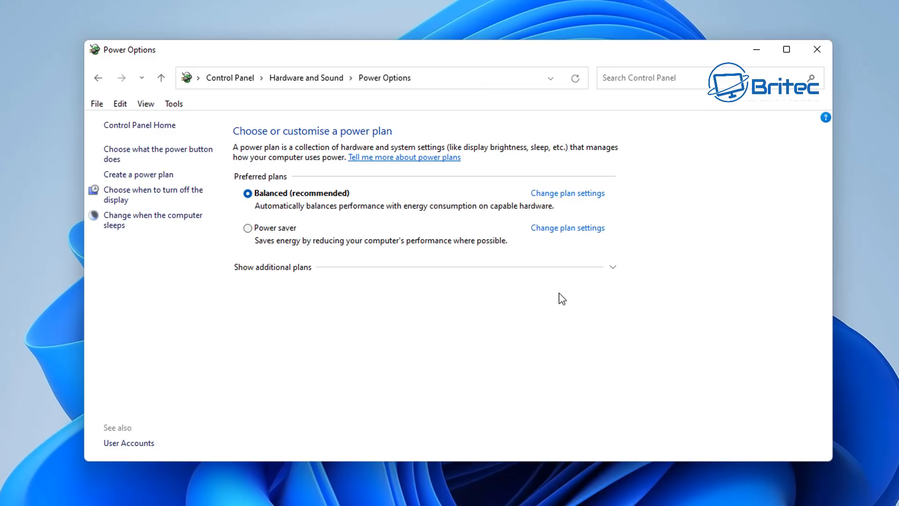
{"action": "mouse_move", "coordinate": [583, 210]}
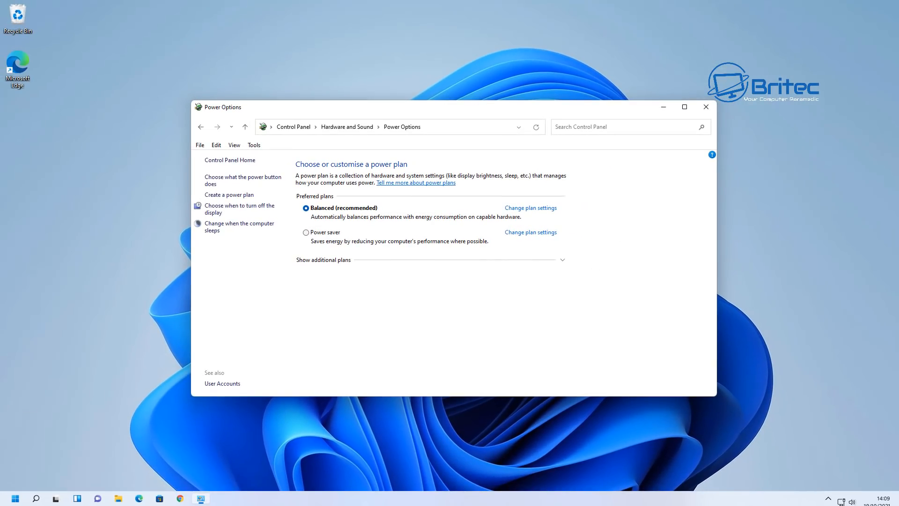
{"action": "left_click", "coordinate": [706, 107]}
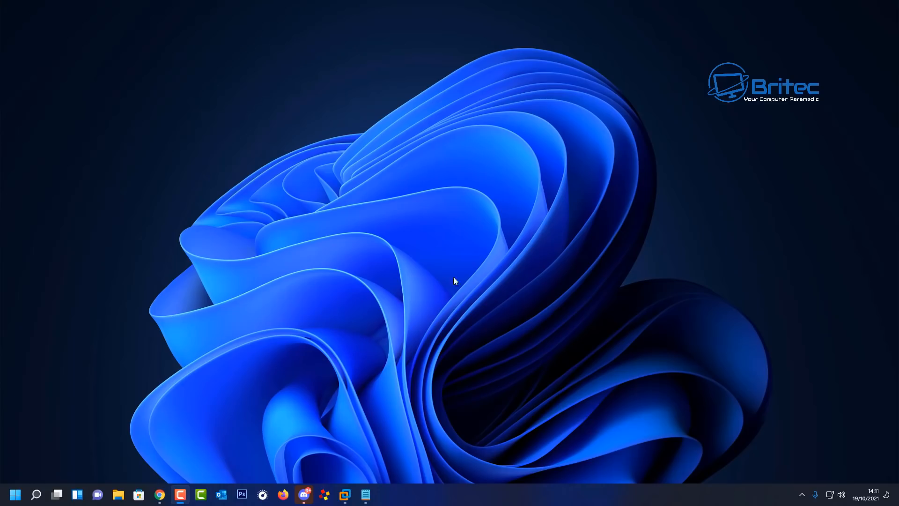
- From the desktop, reach Advanced display and keep Display 1 at its highest rate, 143.85 Hz
{"action": "right_click", "coordinate": [453, 281]}
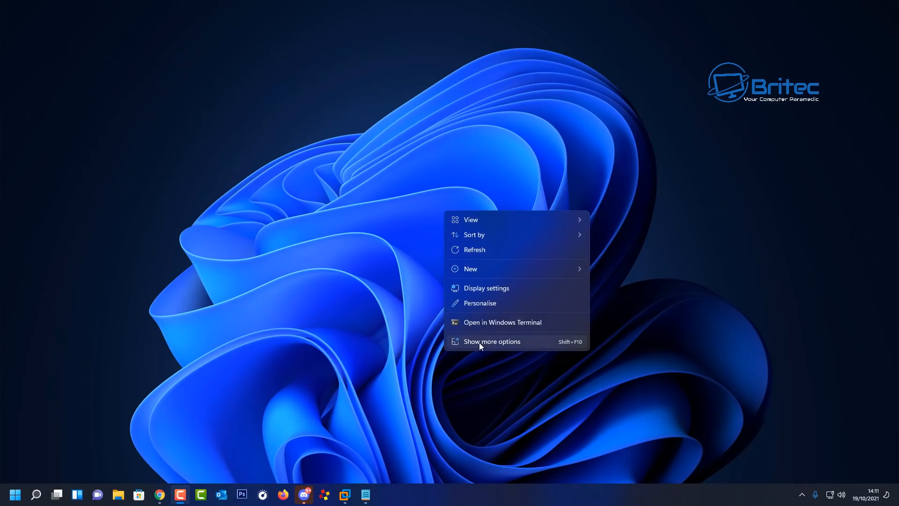
{"action": "left_click", "coordinate": [485, 287]}
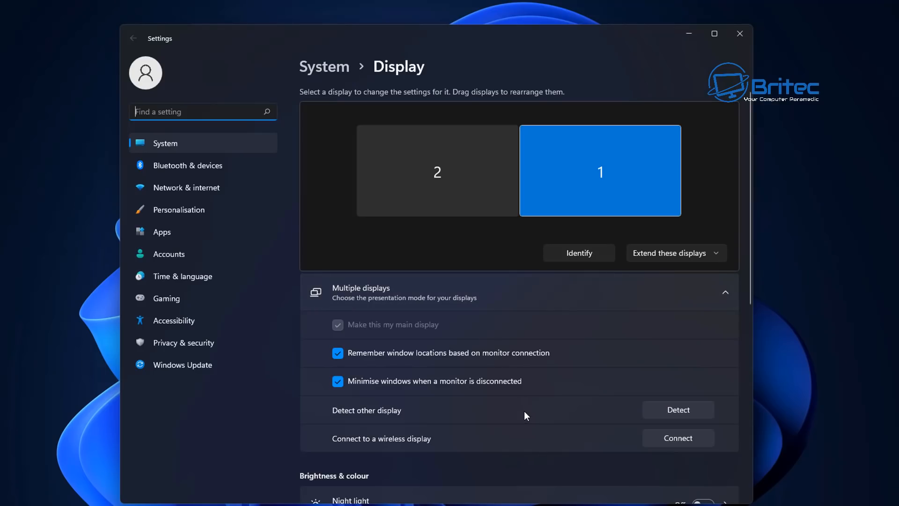
{"action": "scroll", "scroll_direction": "down", "scroll_amount": 3}
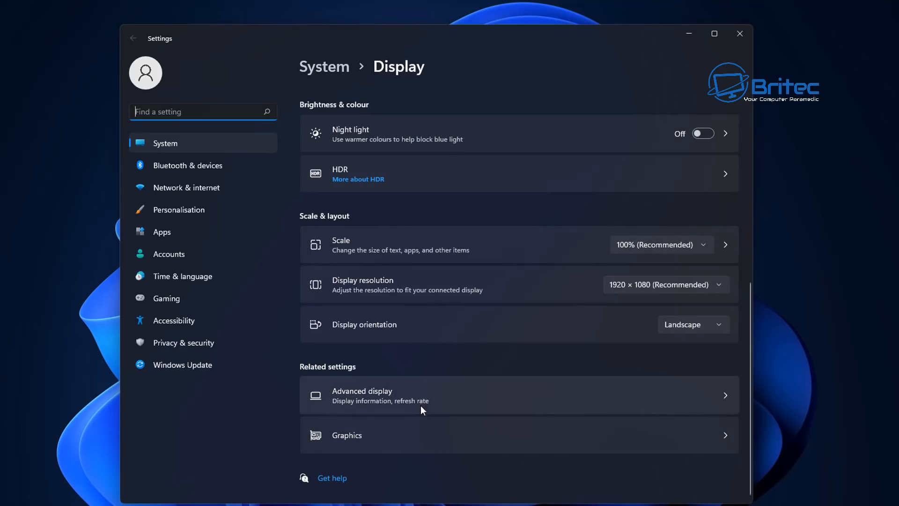
{"action": "left_click", "coordinate": [380, 394]}
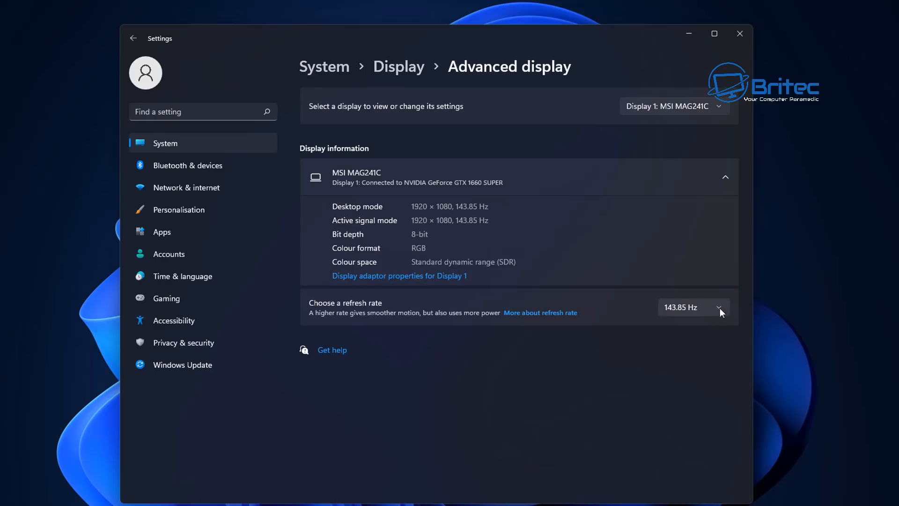
{"action": "left_click", "coordinate": [718, 308]}
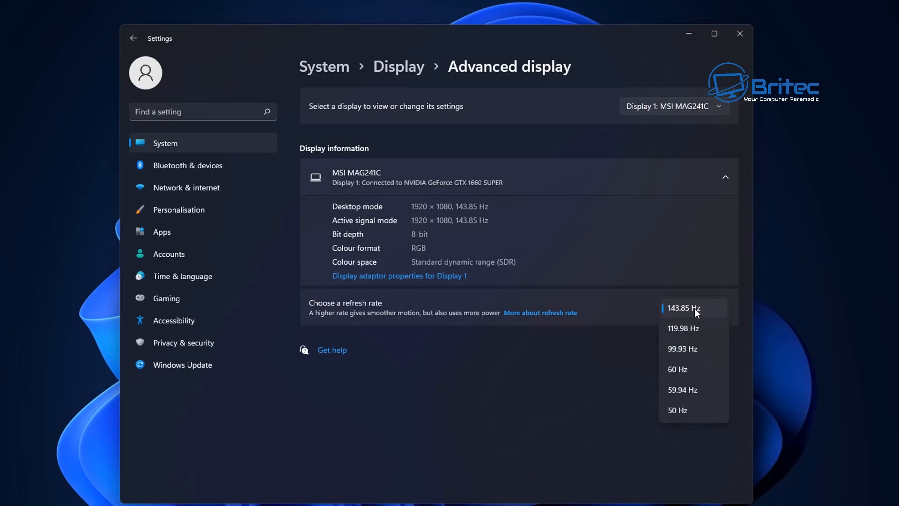
{"action": "left_click", "coordinate": [683, 308]}
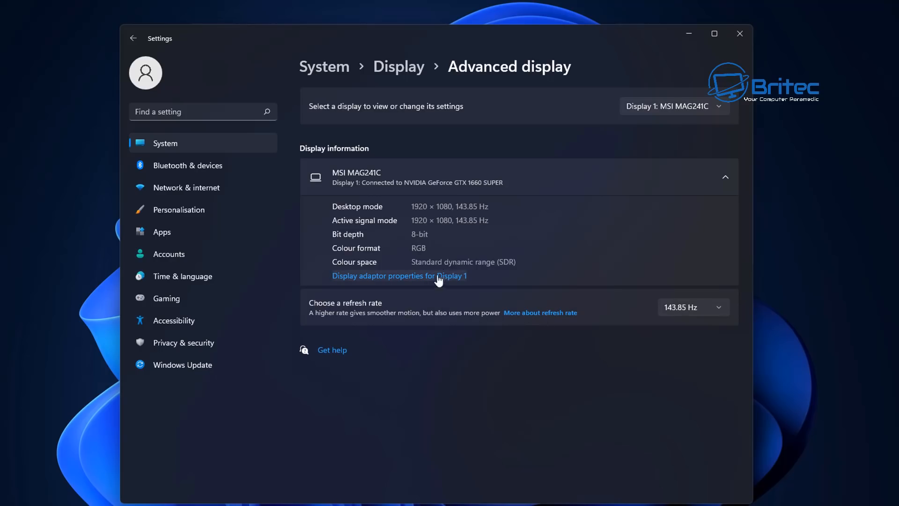
- Switch the display selector between Display 1 and Display 2 to confirm Display 2 runs at 144 Hz
{"action": "left_click", "coordinate": [673, 106]}
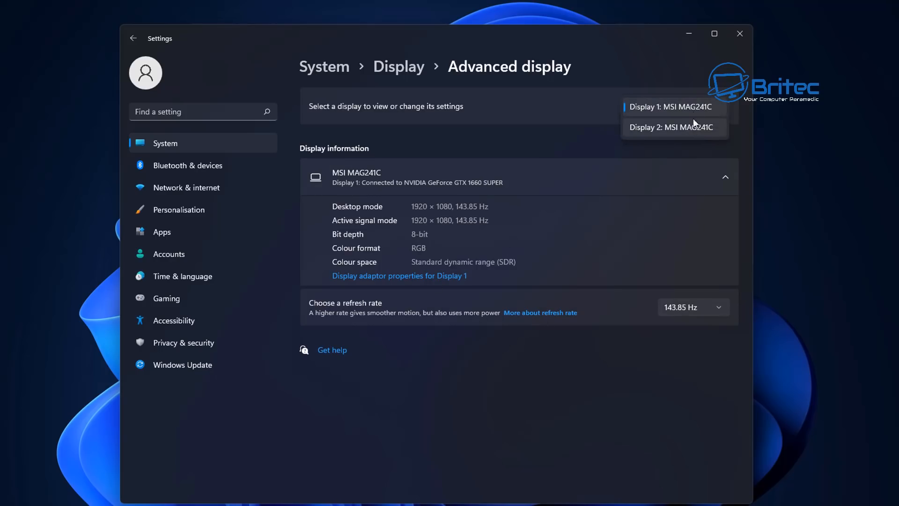
{"action": "left_click", "coordinate": [670, 127]}
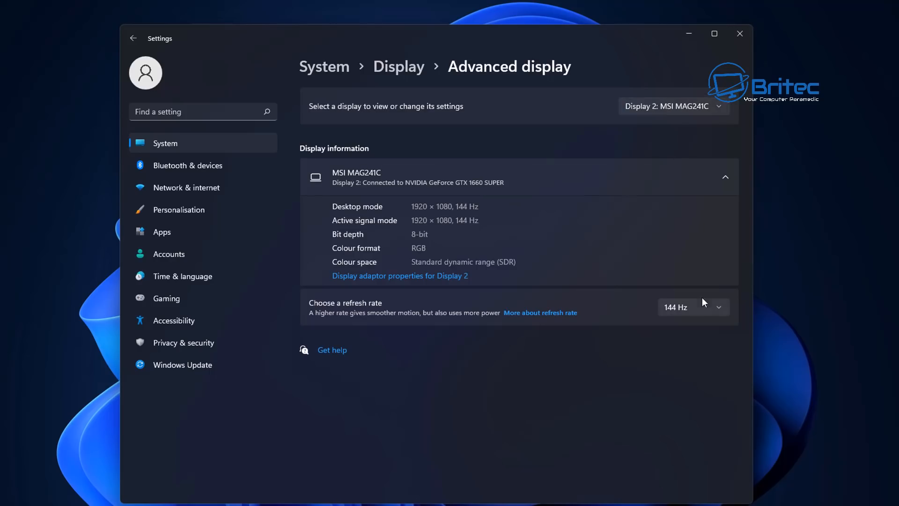
{"action": "left_click", "coordinate": [671, 106]}
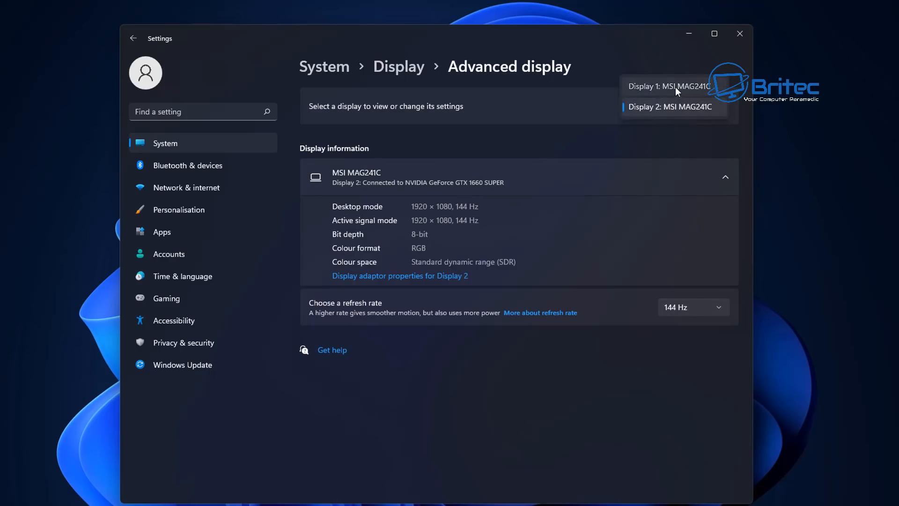
{"action": "left_click", "coordinate": [669, 86]}
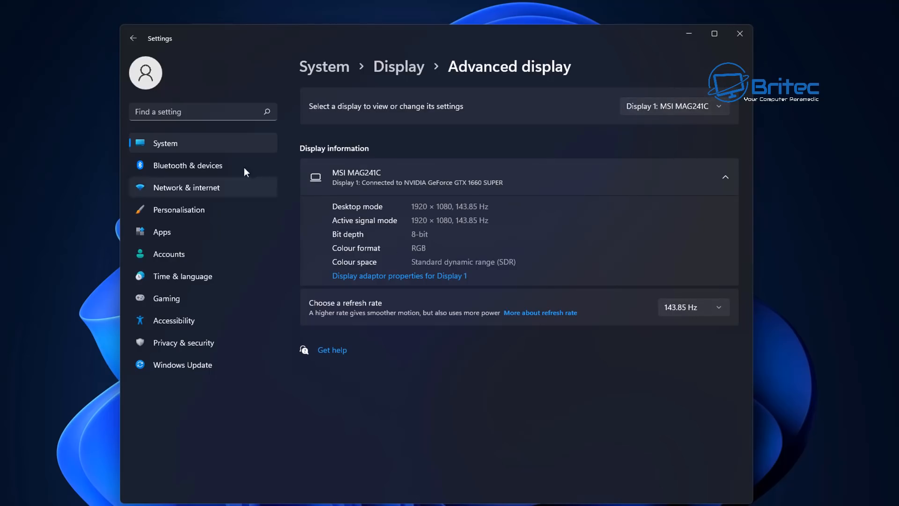
{"action": "left_click", "coordinate": [672, 105]}
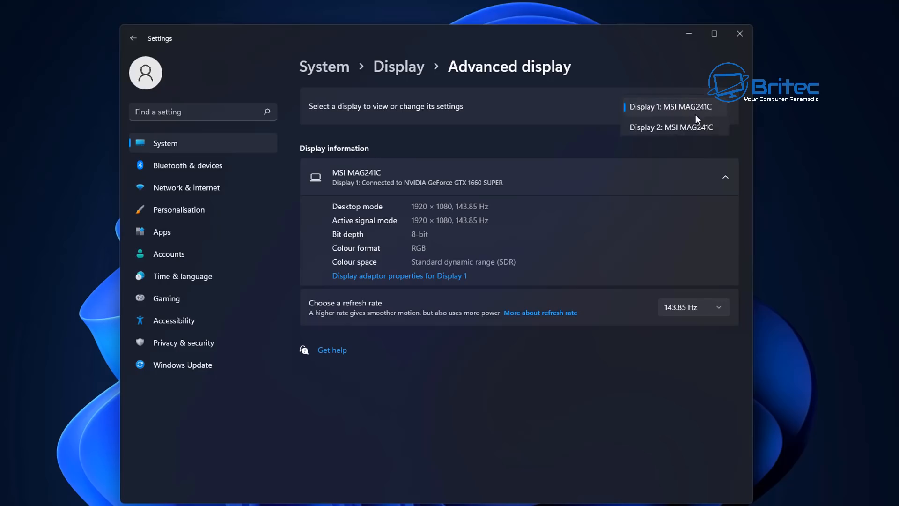
{"action": "left_click", "coordinate": [669, 127]}
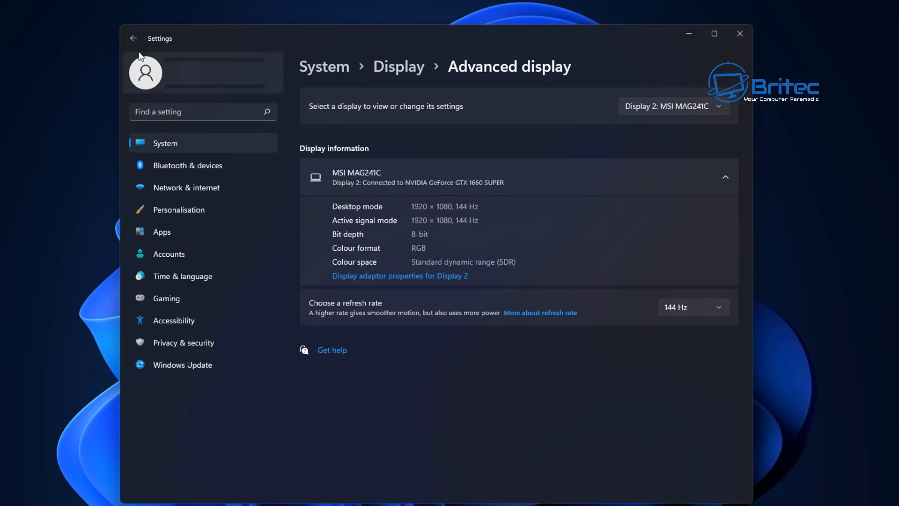
- Return to Display and bring up the Graphics per-app list with Camera and Cities.exe
{"action": "left_click", "coordinate": [133, 38]}
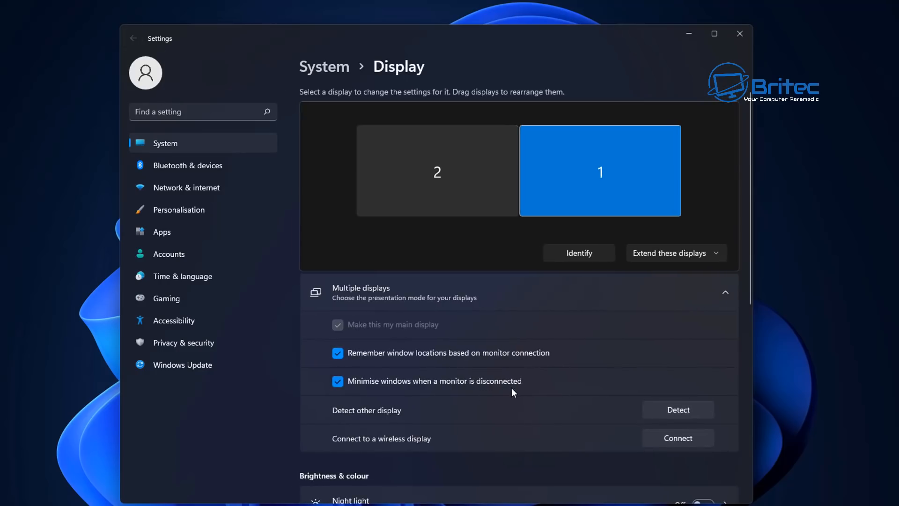
{"action": "scroll", "scroll_direction": "down", "scroll_amount": 3}
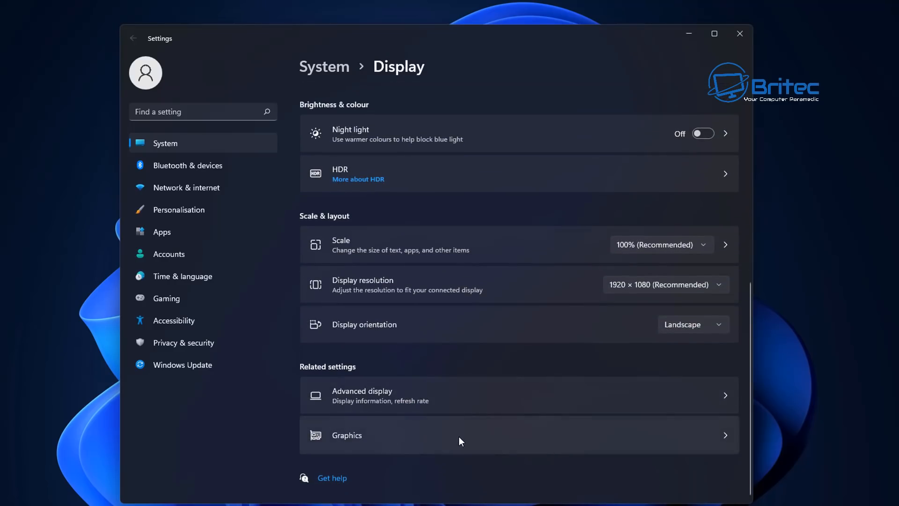
{"action": "left_click", "coordinate": [459, 434]}
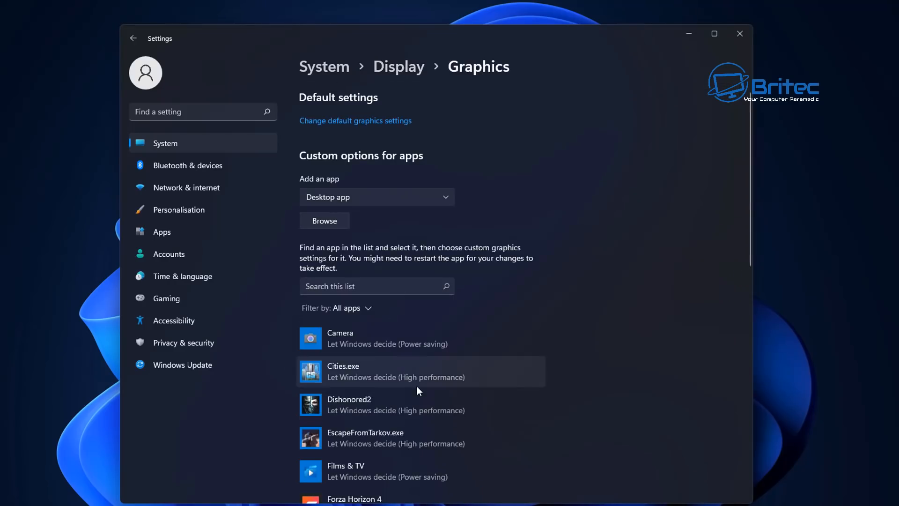
{"action": "mouse_move", "coordinate": [420, 437]}
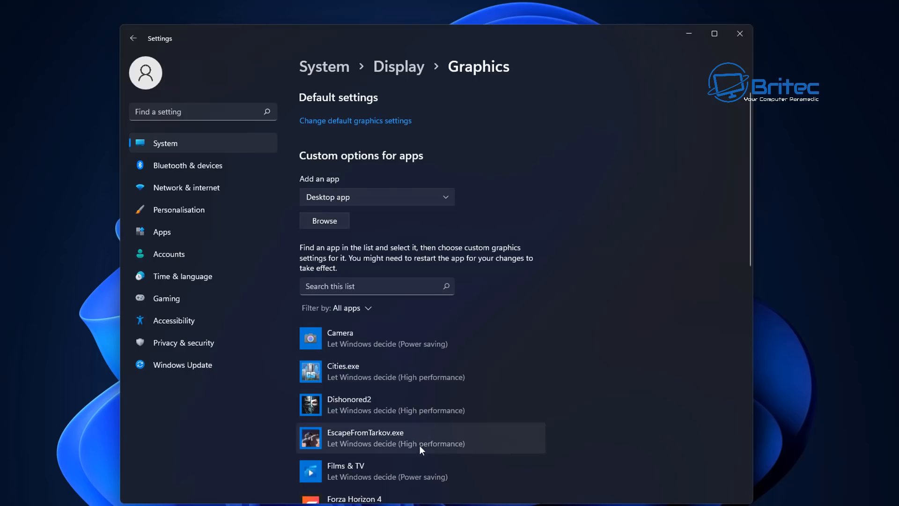
{"action": "scroll", "scroll_direction": "down", "scroll_amount": 3}
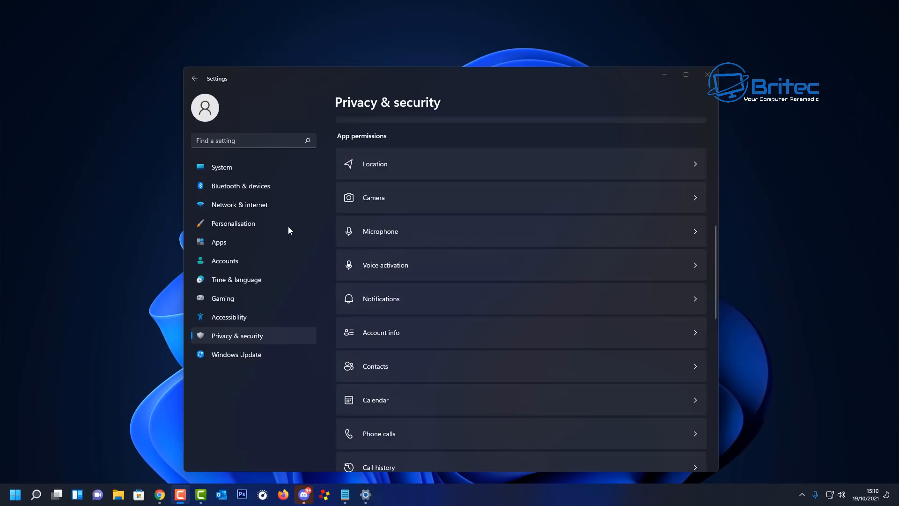
{"action": "mouse_move", "coordinate": [394, 109]}
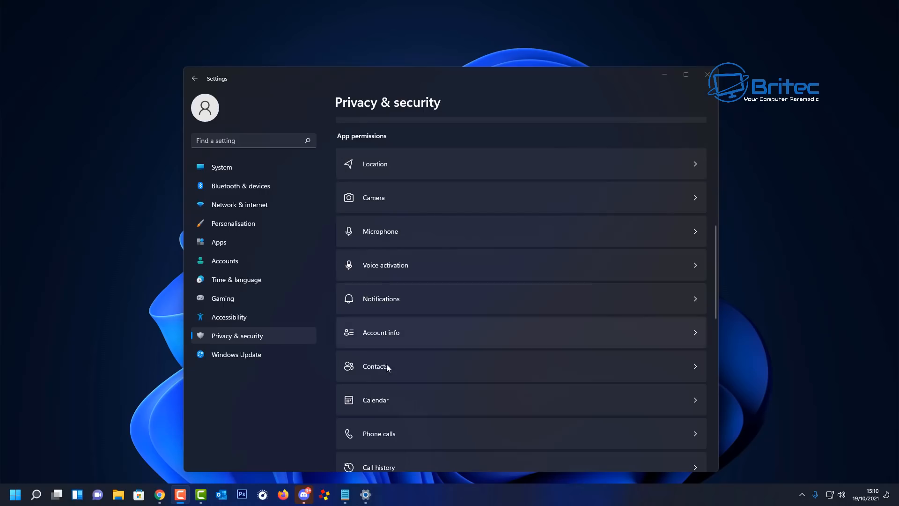
{"action": "mouse_move", "coordinate": [427, 261]}
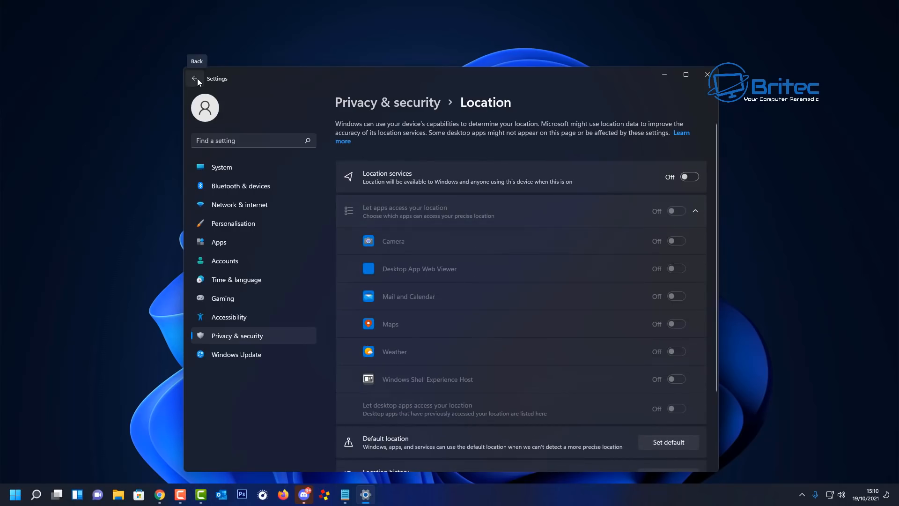
- Leave location and microphone access off and review the remaining app permissions list
{"action": "left_click", "coordinate": [195, 79]}
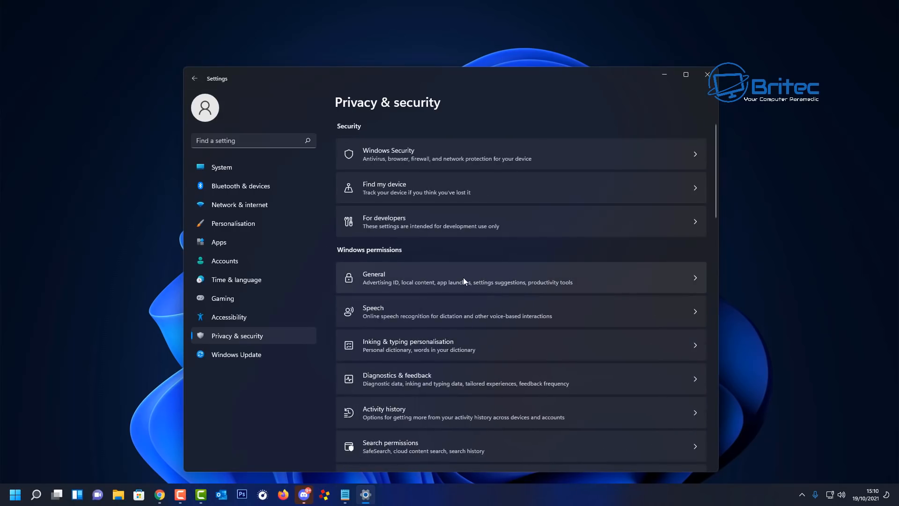
{"action": "scroll", "scroll_direction": "down", "scroll_amount": 3}
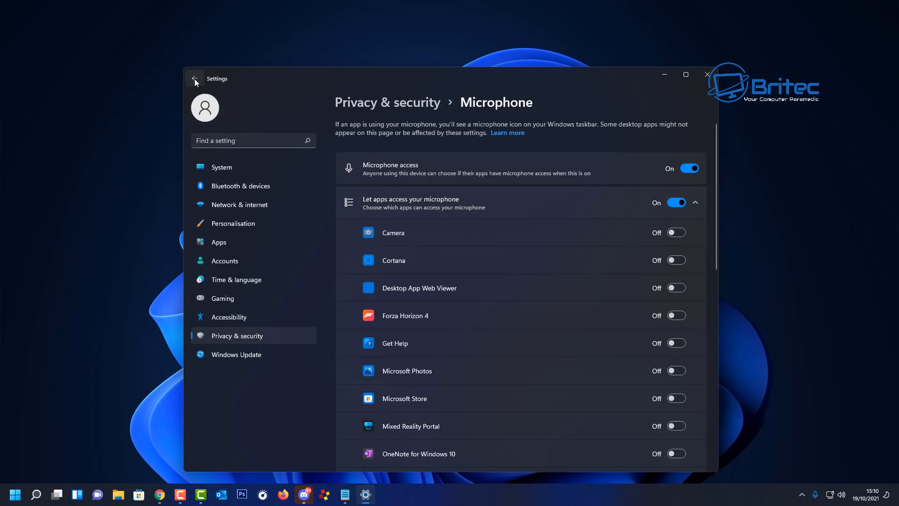
{"action": "left_click", "coordinate": [195, 79]}
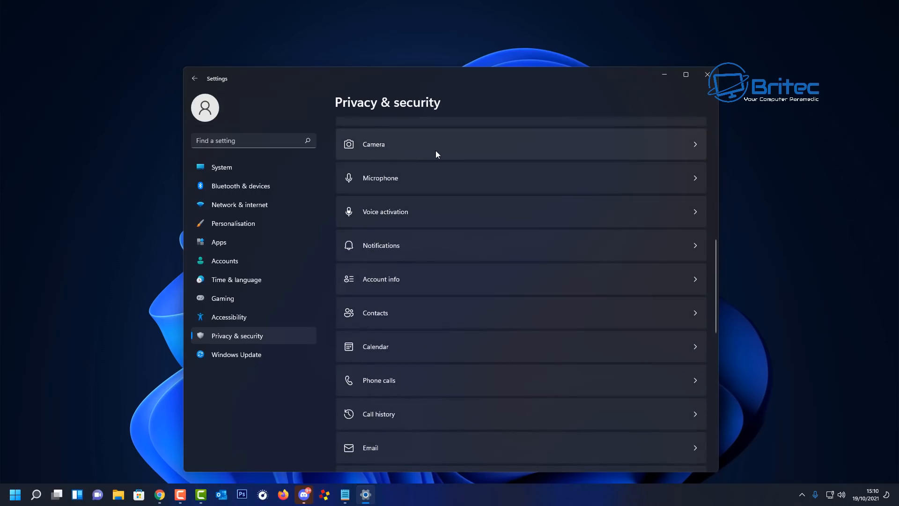
{"action": "scroll", "scroll_direction": "down", "scroll_amount": 3}
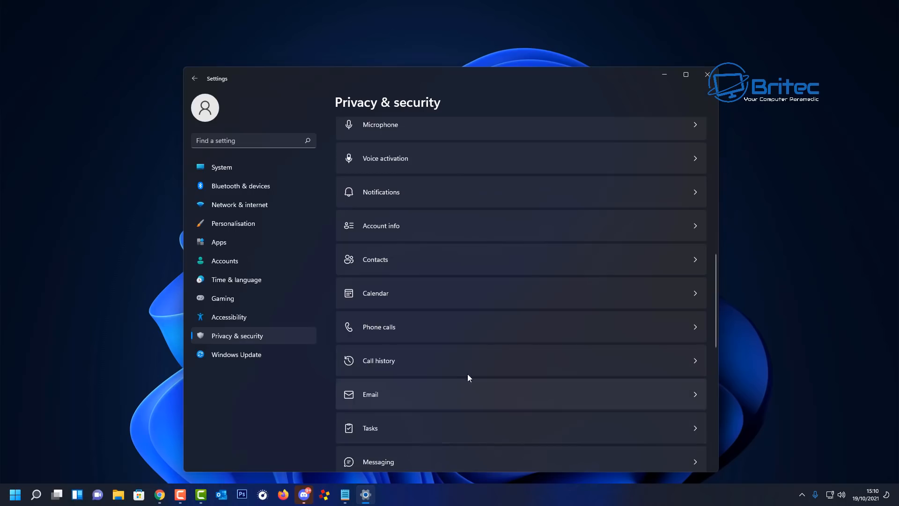
{"action": "scroll", "scroll_direction": "down", "scroll_amount": 3}
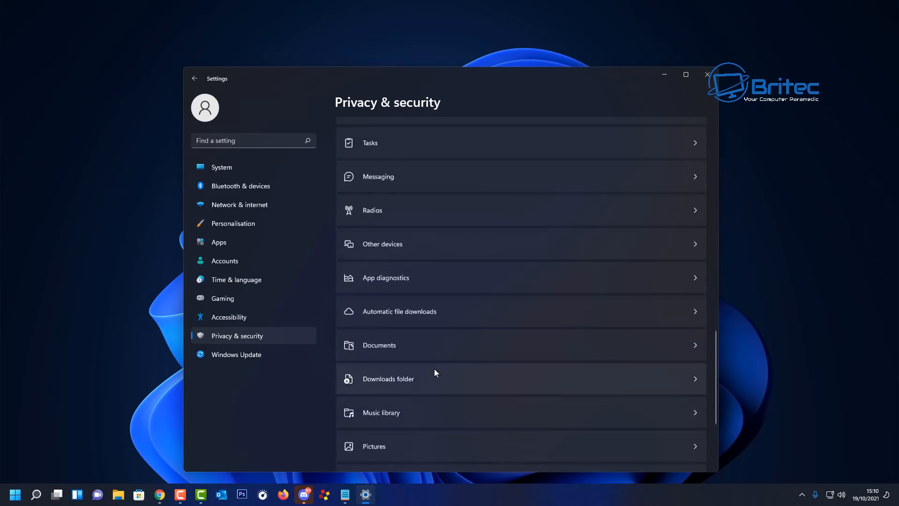
{"action": "scroll", "scroll_direction": "down", "scroll_amount": 3}
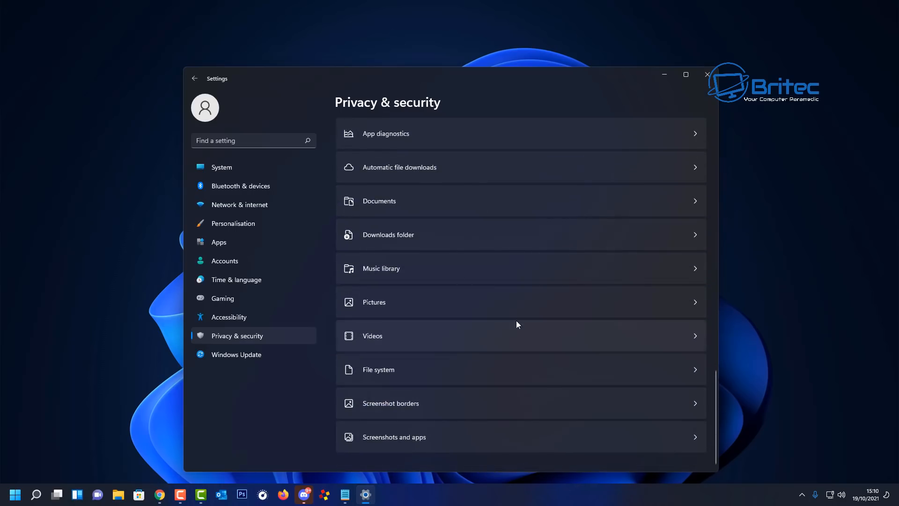
- Move on to the Windows Update page from the sidebar
{"action": "left_click", "coordinate": [235, 354]}
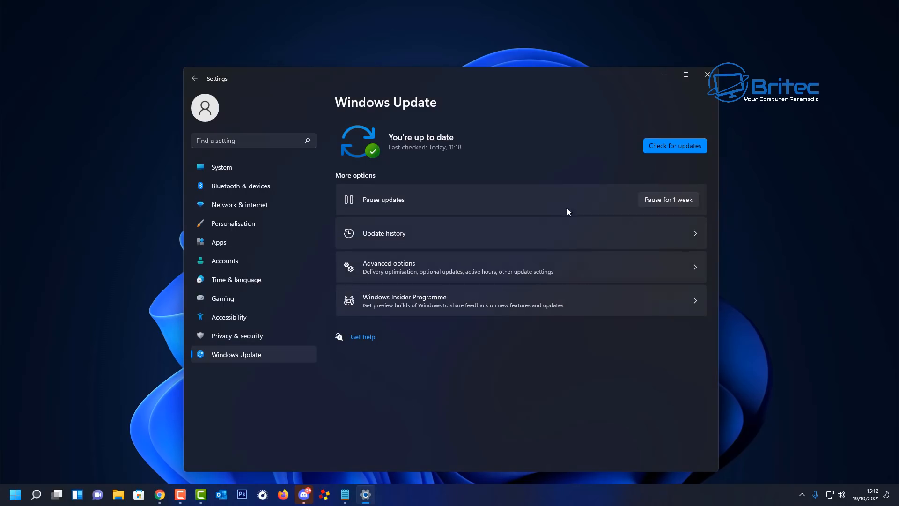
{"action": "mouse_move", "coordinate": [480, 300]}
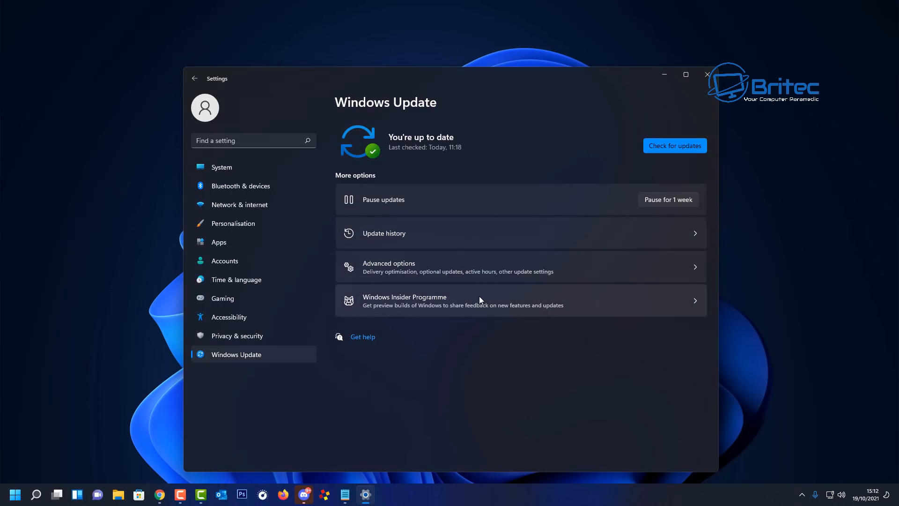
{"action": "mouse_move", "coordinate": [502, 205]}
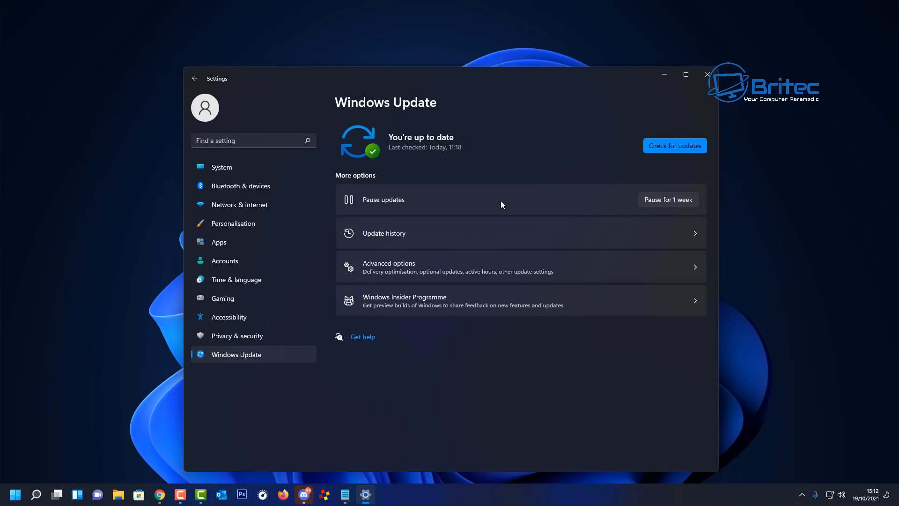
{"action": "mouse_move", "coordinate": [576, 210]}
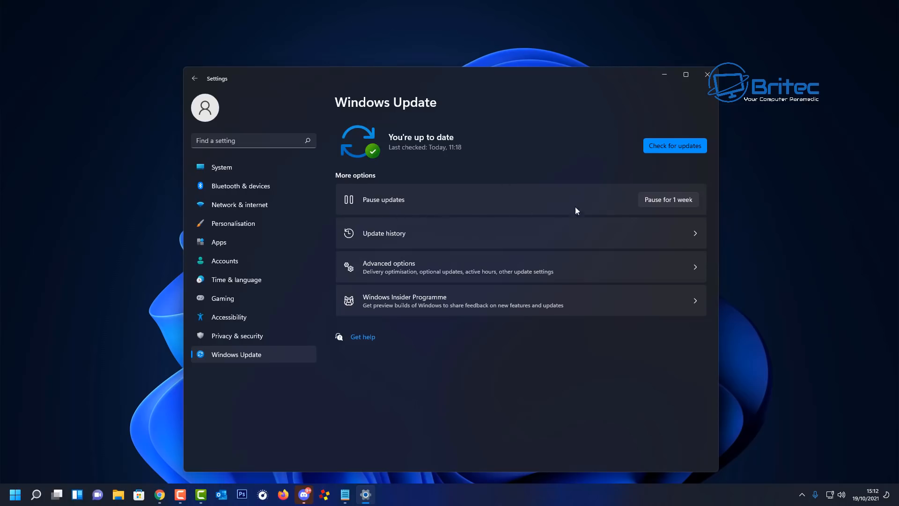
{"action": "mouse_move", "coordinate": [680, 200]}
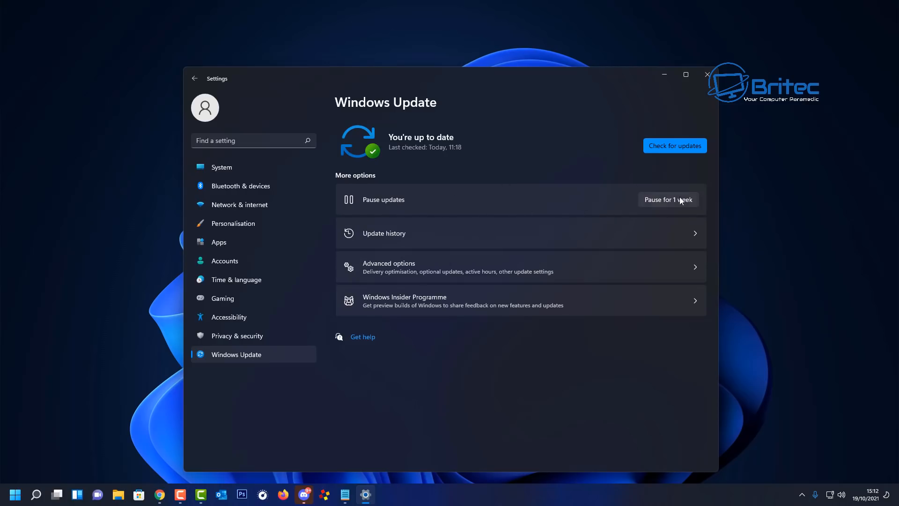
{"action": "mouse_move", "coordinate": [468, 198]}
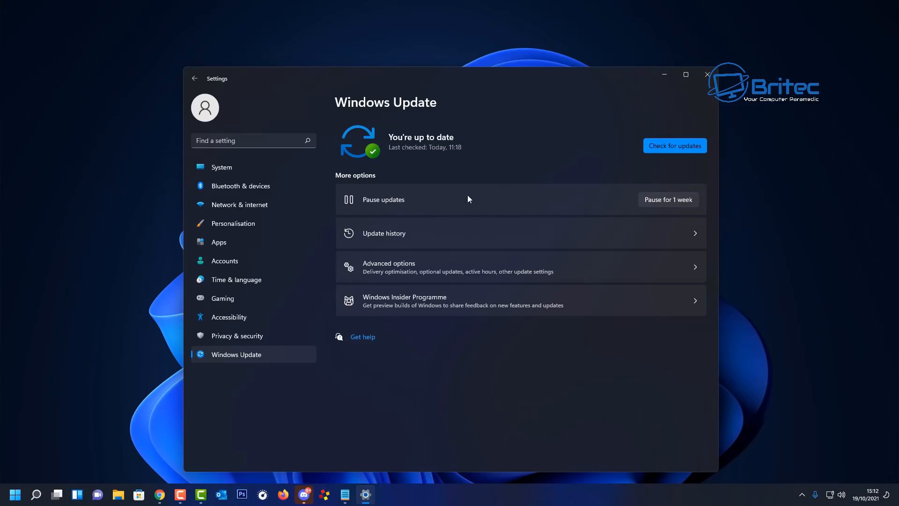
{"action": "mouse_move", "coordinate": [679, 207]}
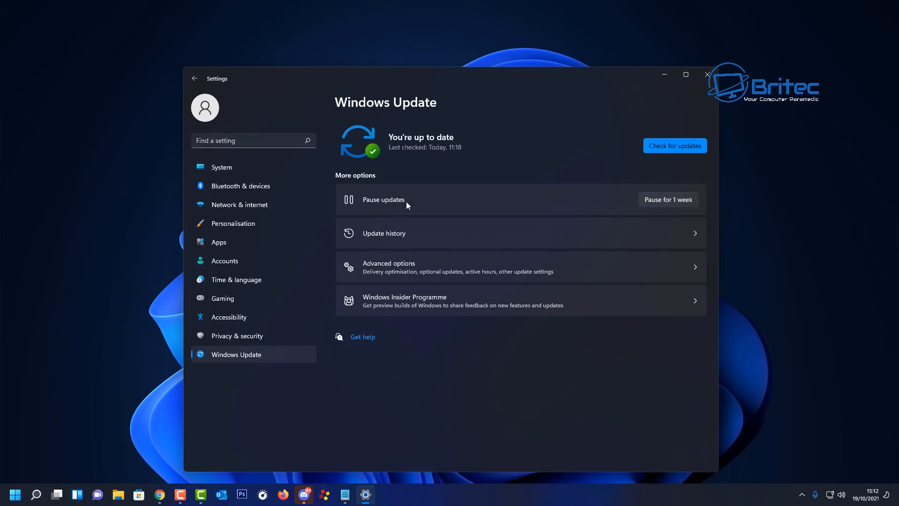
{"action": "mouse_move", "coordinate": [373, 272]}
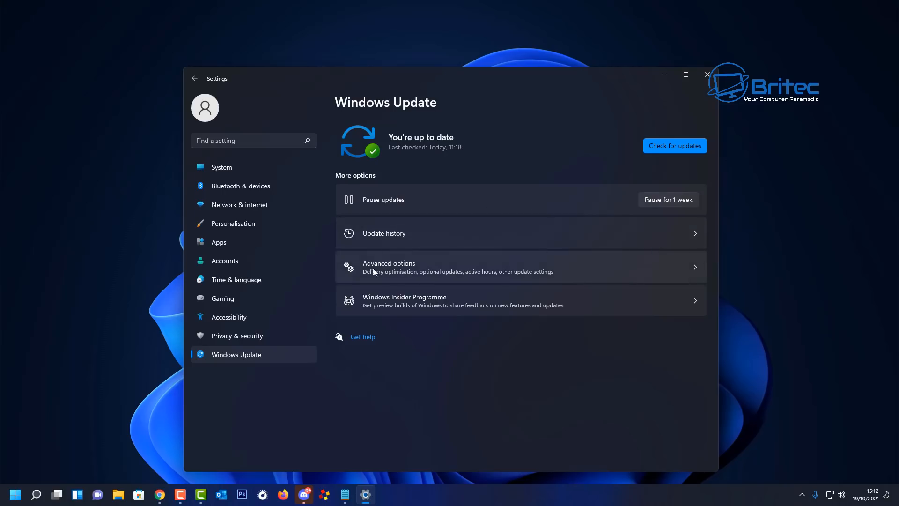
- Go into Windows Update's Advanced options and reveal the Delivery Optimisation entry
{"action": "left_click", "coordinate": [389, 267]}
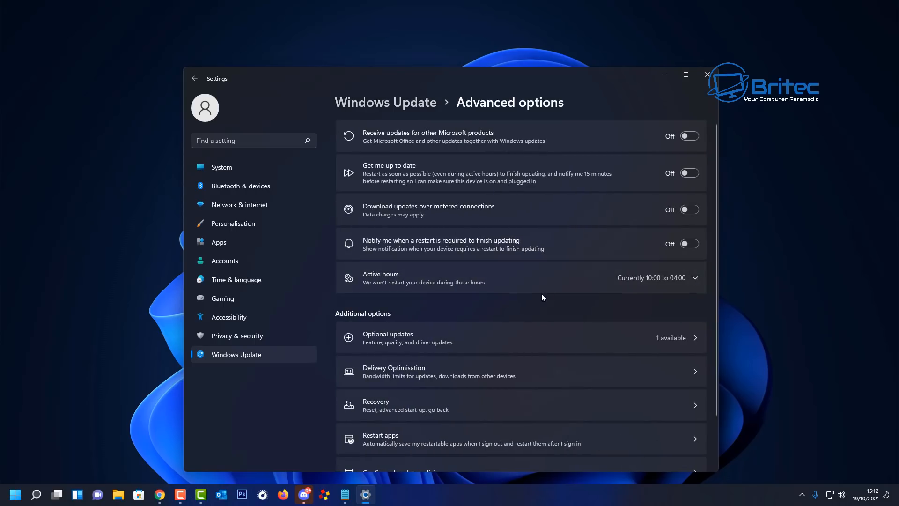
{"action": "scroll", "scroll_direction": "down", "scroll_amount": 3}
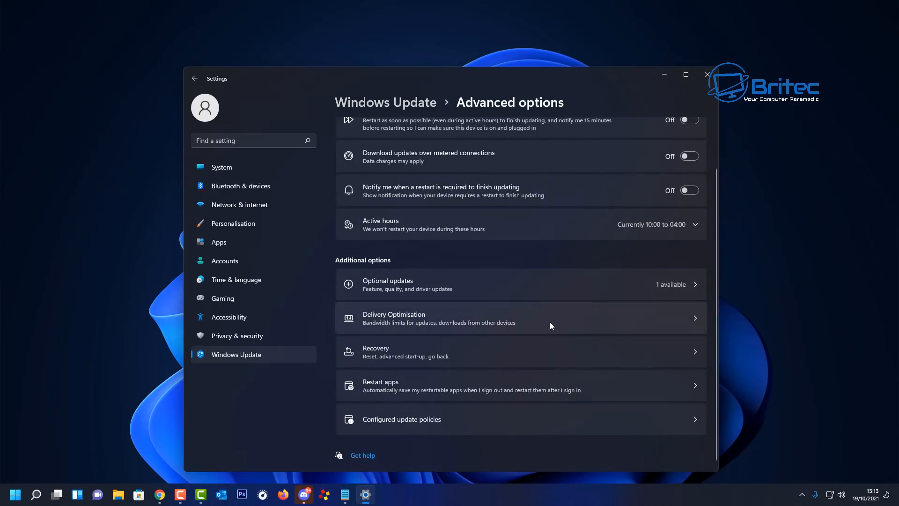
{"action": "mouse_move", "coordinate": [401, 327]}
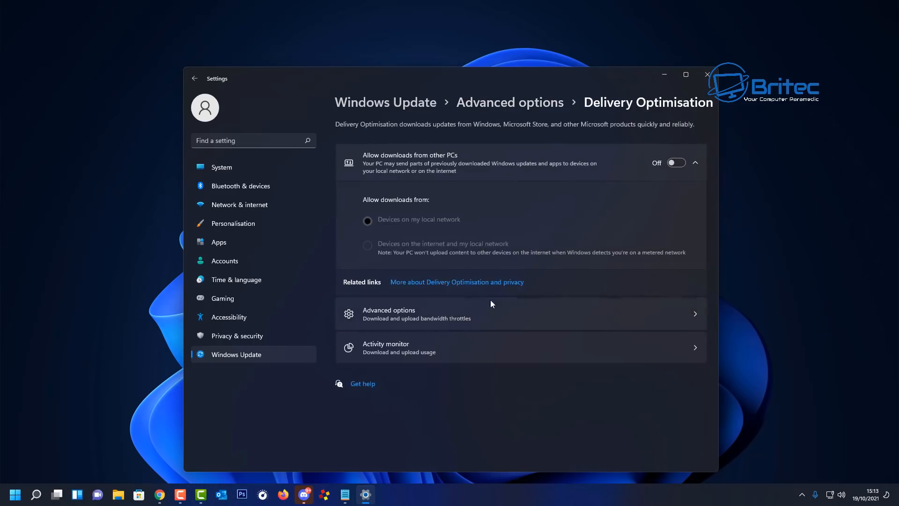
{"action": "mouse_move", "coordinate": [414, 159]}
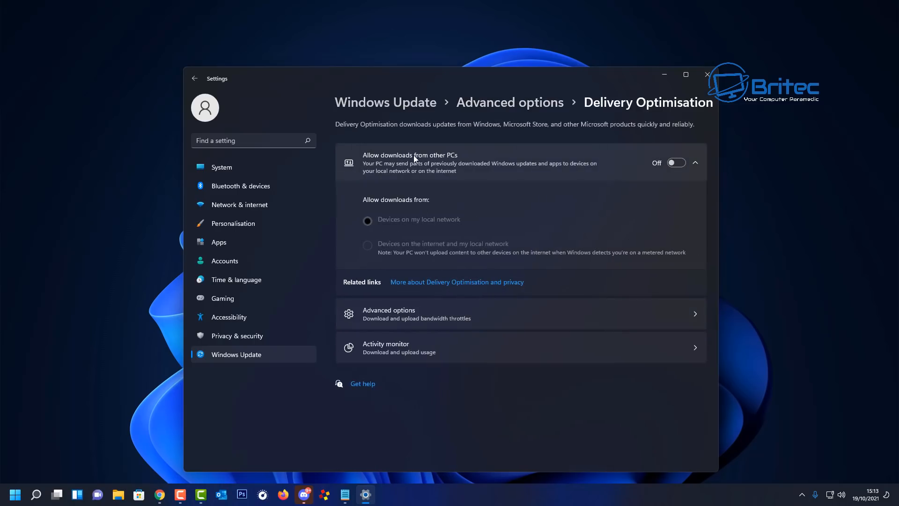
{"action": "mouse_move", "coordinate": [369, 176]}
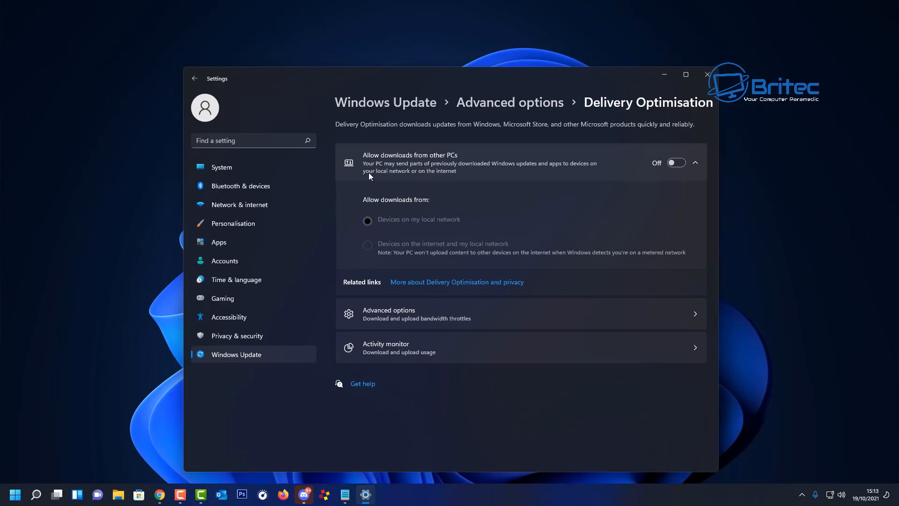
{"action": "mouse_move", "coordinate": [438, 177]}
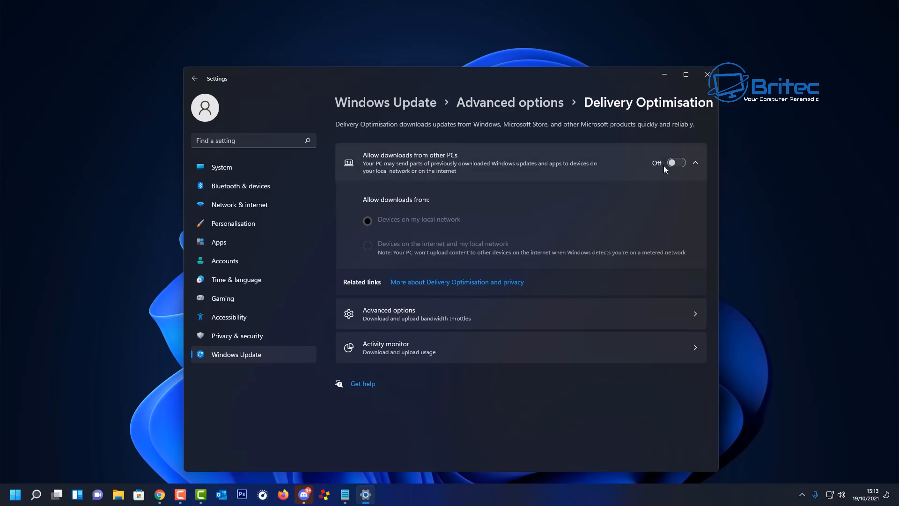
{"action": "mouse_move", "coordinate": [670, 169]}
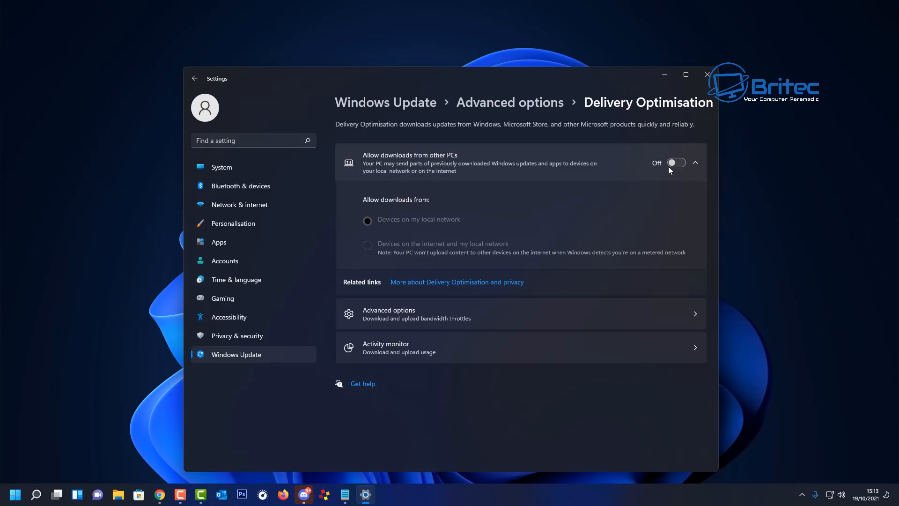
{"action": "mouse_move", "coordinate": [591, 157]}
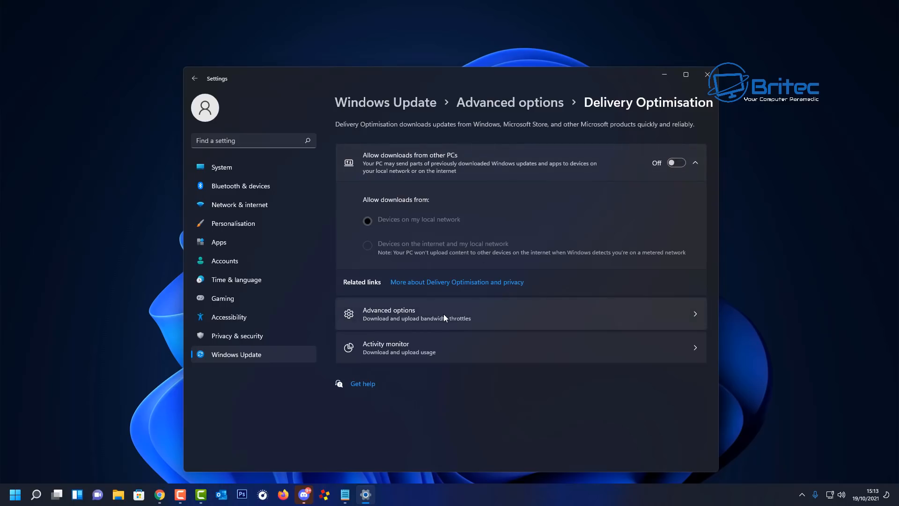
{"action": "mouse_move", "coordinate": [451, 318]}
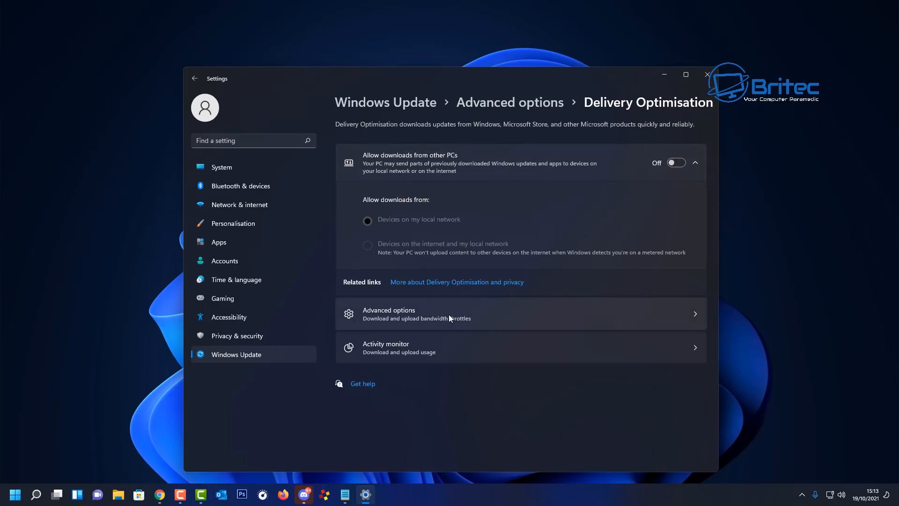
{"action": "mouse_move", "coordinate": [515, 310]}
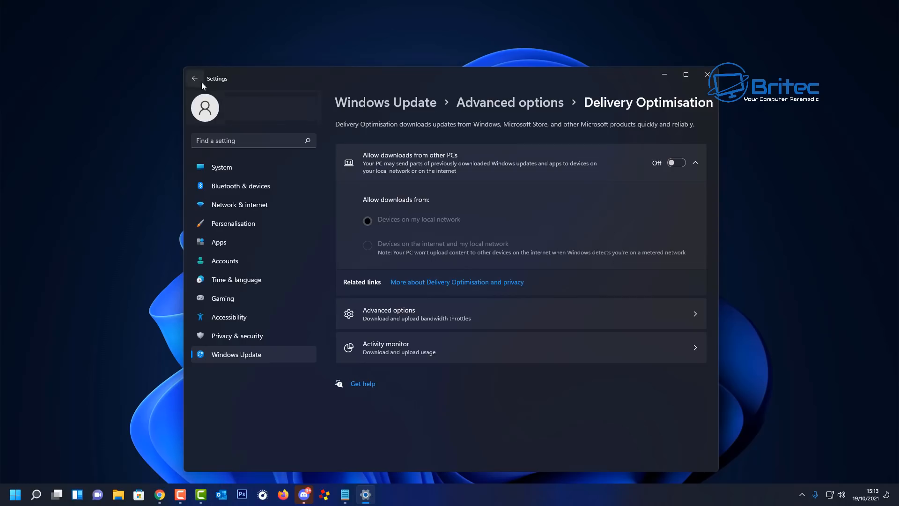
{"action": "mouse_move", "coordinate": [702, 67]}
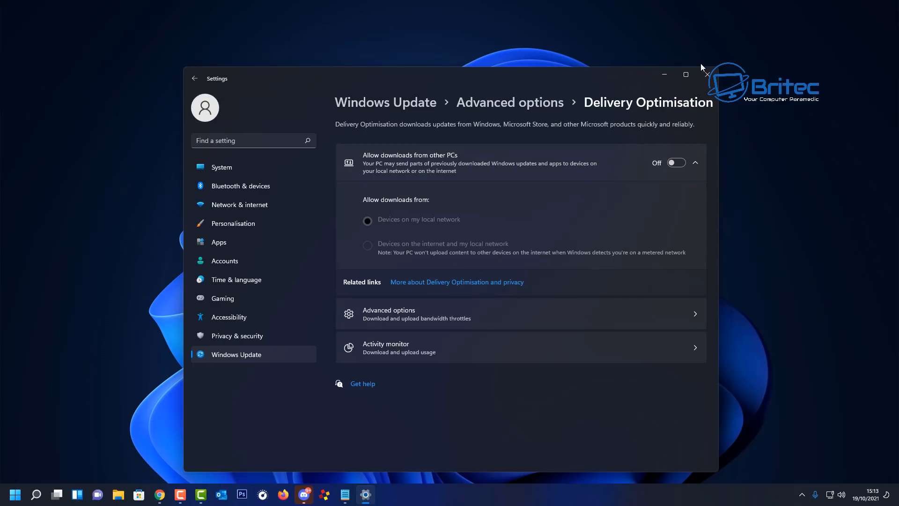
- Confirm downloads from other PCs stay off and close the Settings window
{"action": "left_click", "coordinate": [706, 74]}
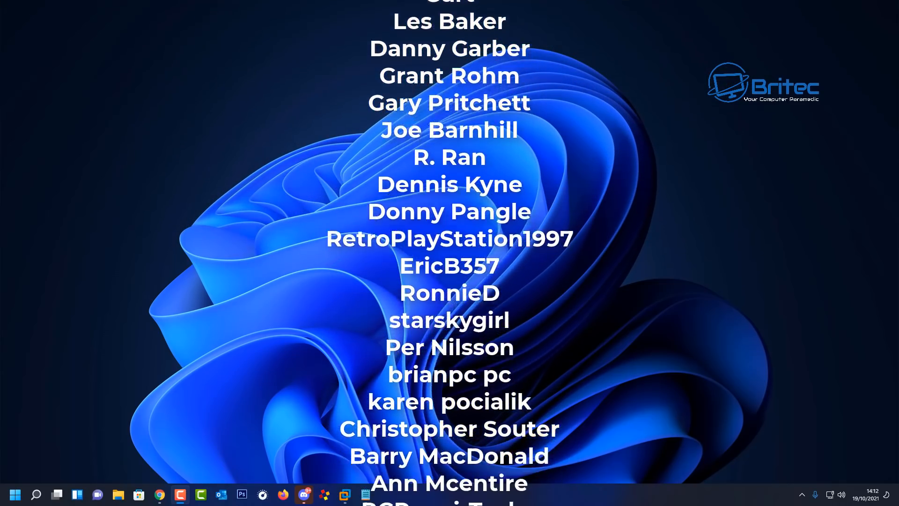
{"action": "scroll", "scroll_direction": "down", "scroll_amount": 3}
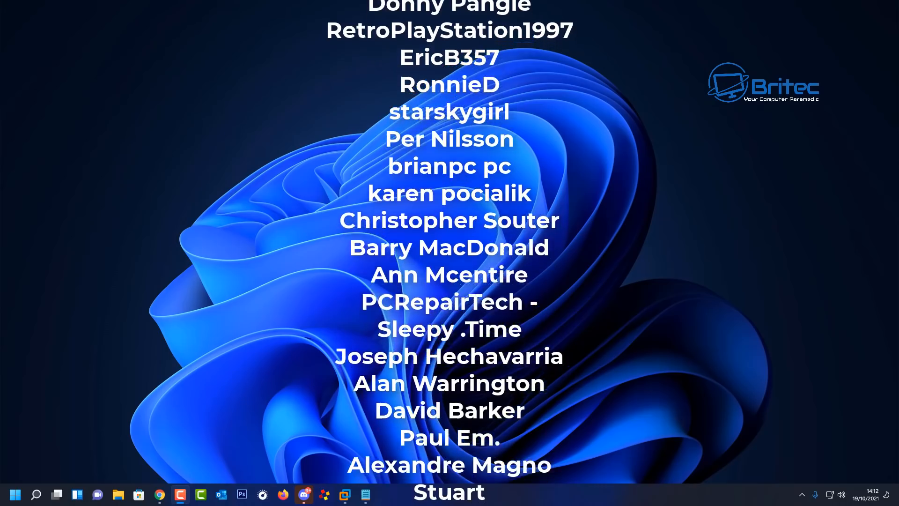